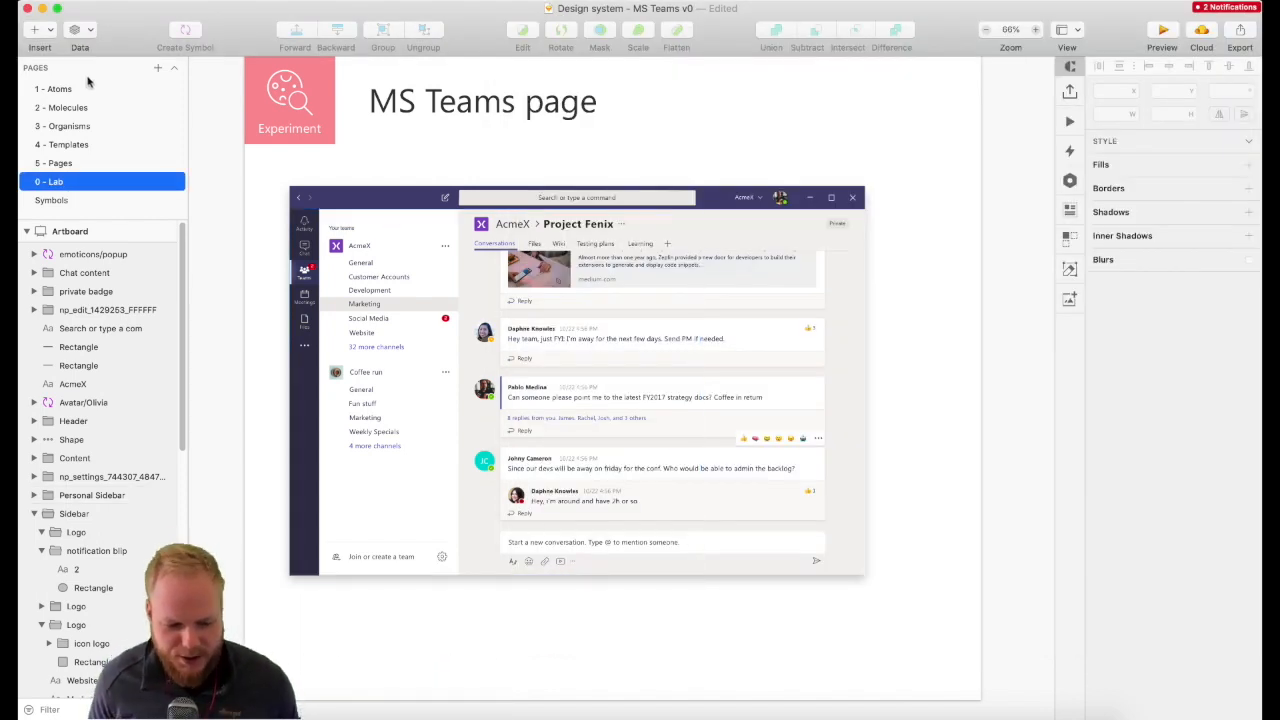
# Step: Review the Molecules, Pages, Organisms, Lab and Atoms pages of the design file
pyautogui.click(62, 108)
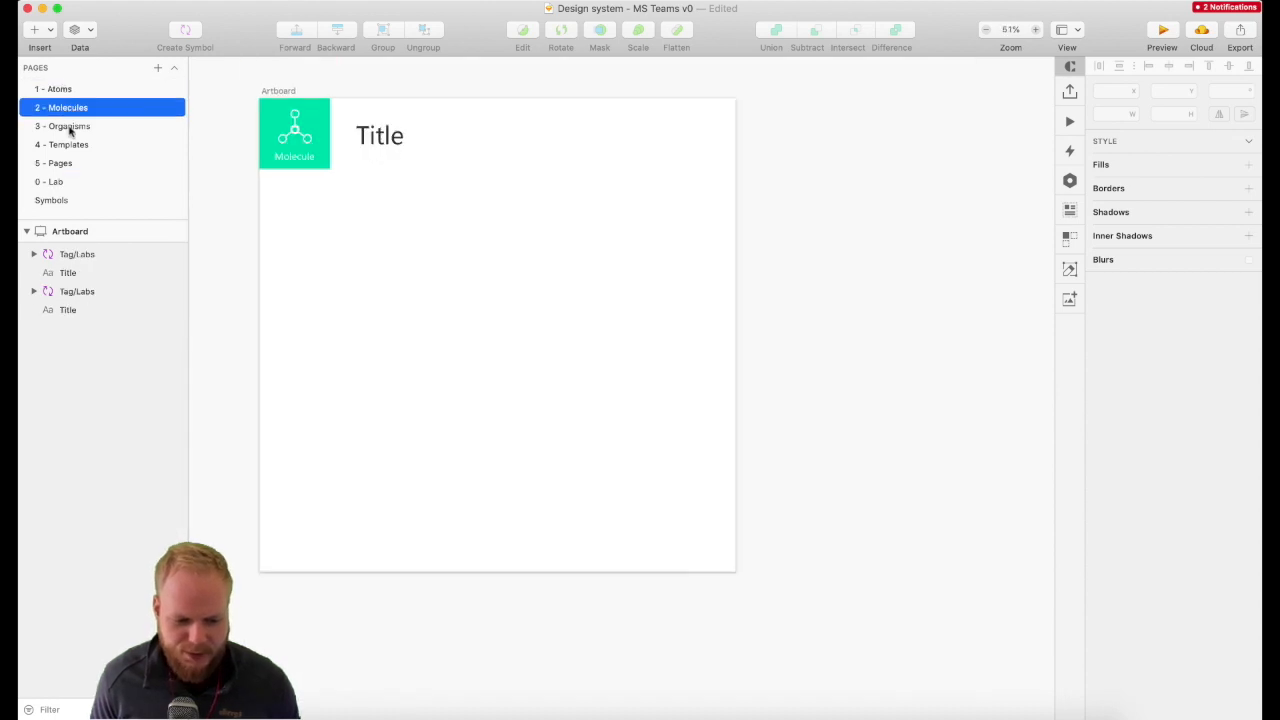
pyautogui.click(54, 162)
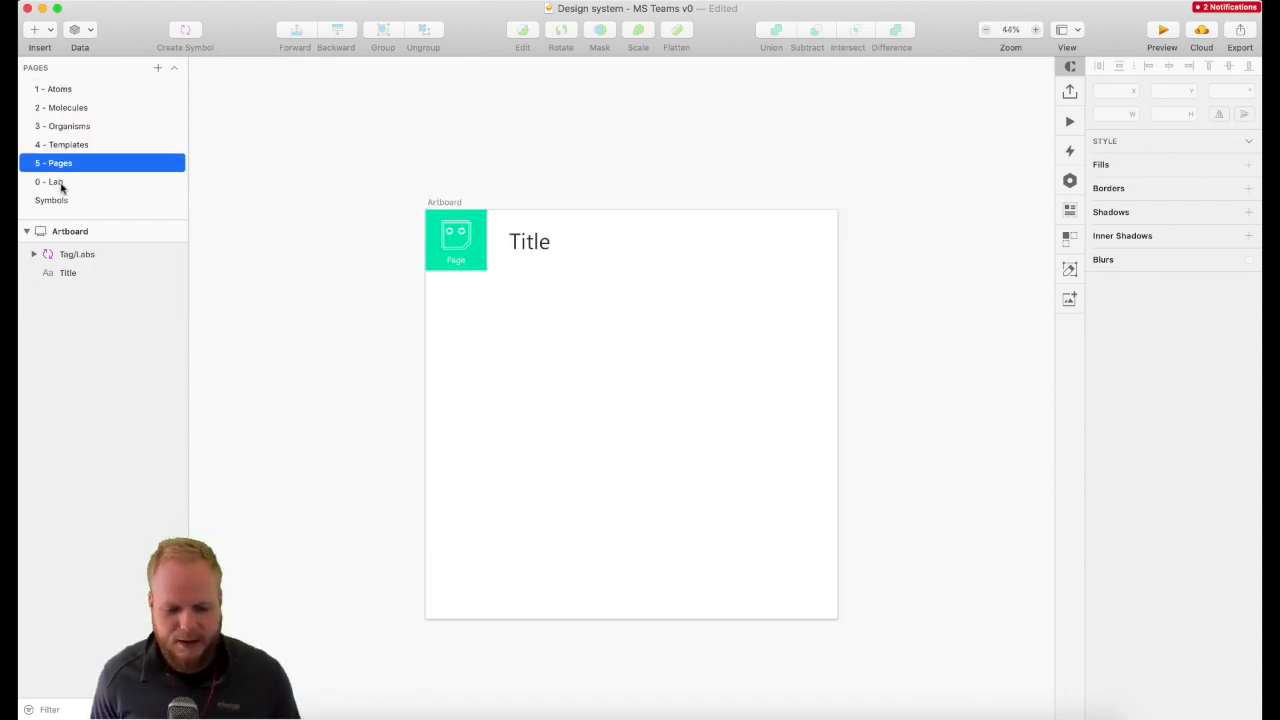
pyautogui.click(68, 126)
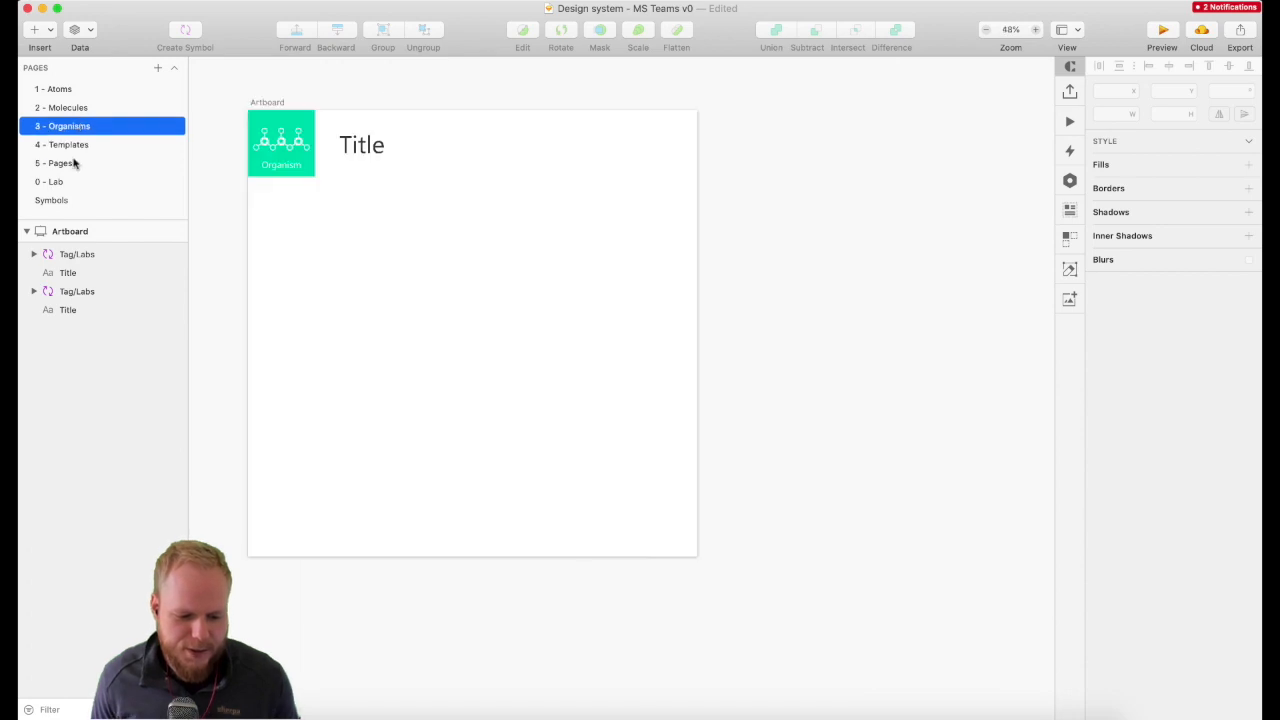
pyautogui.moveTo(64, 186)
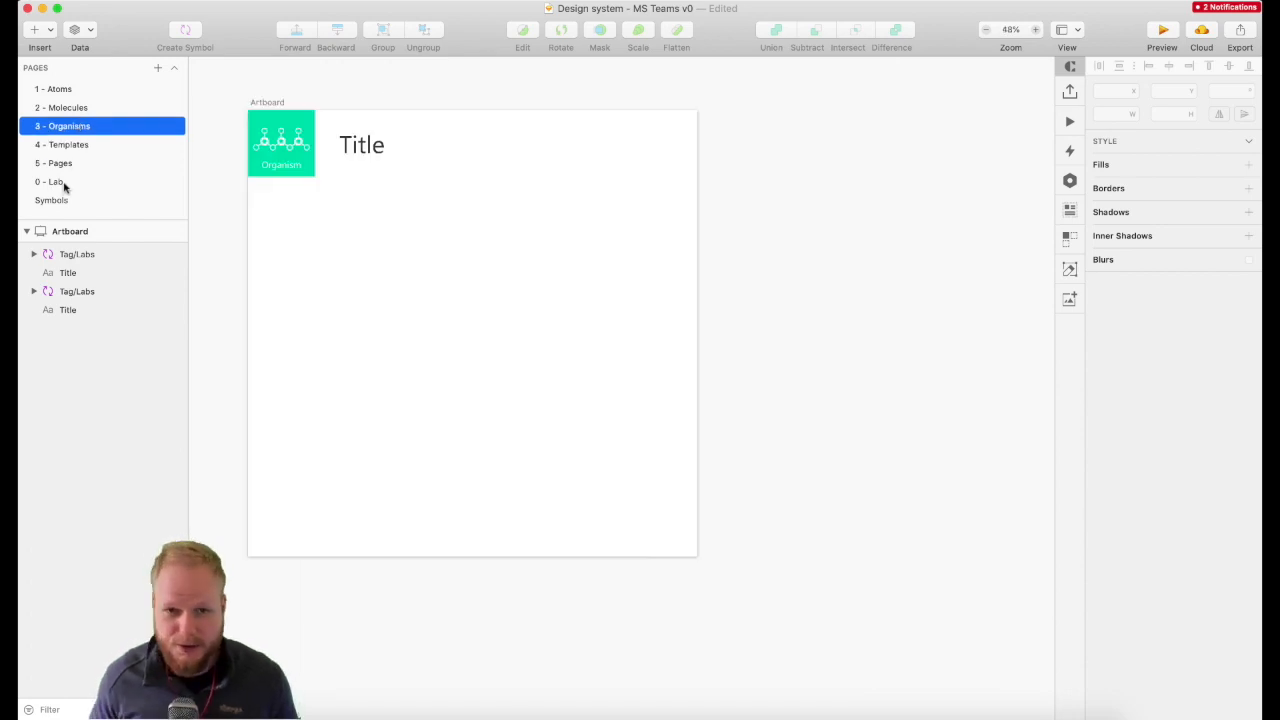
pyautogui.click(48, 180)
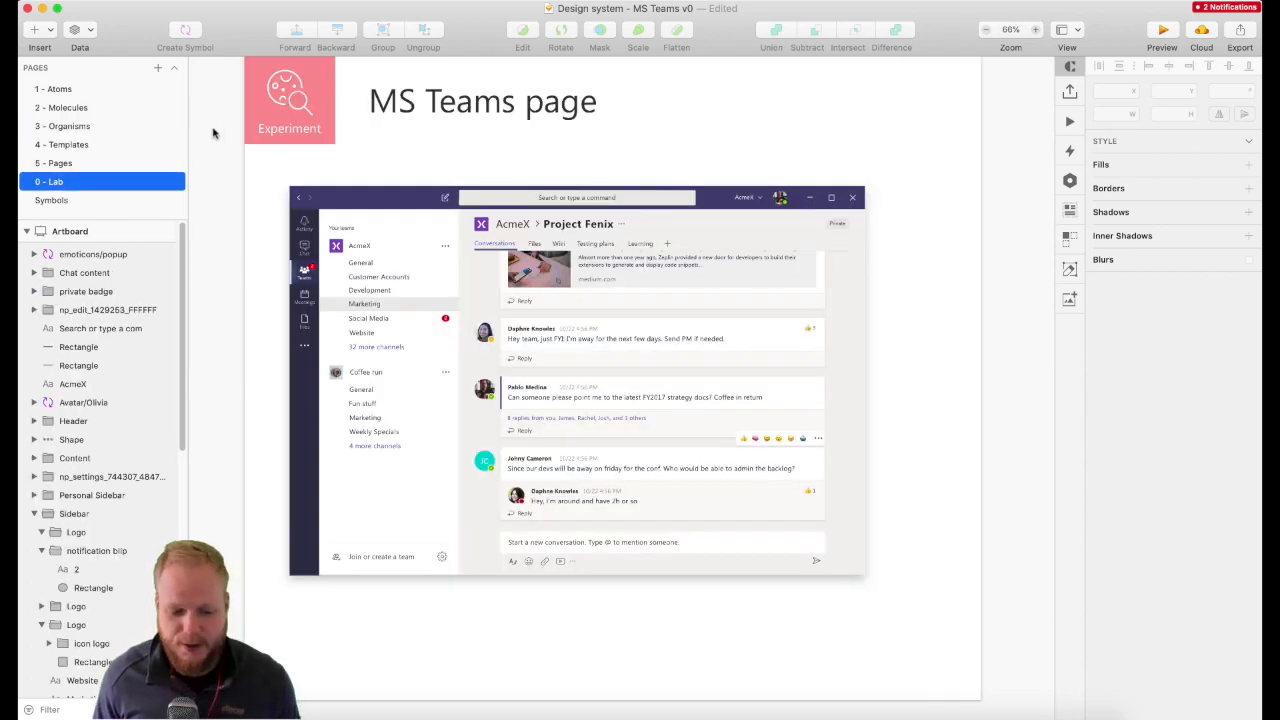
pyautogui.click(56, 88)
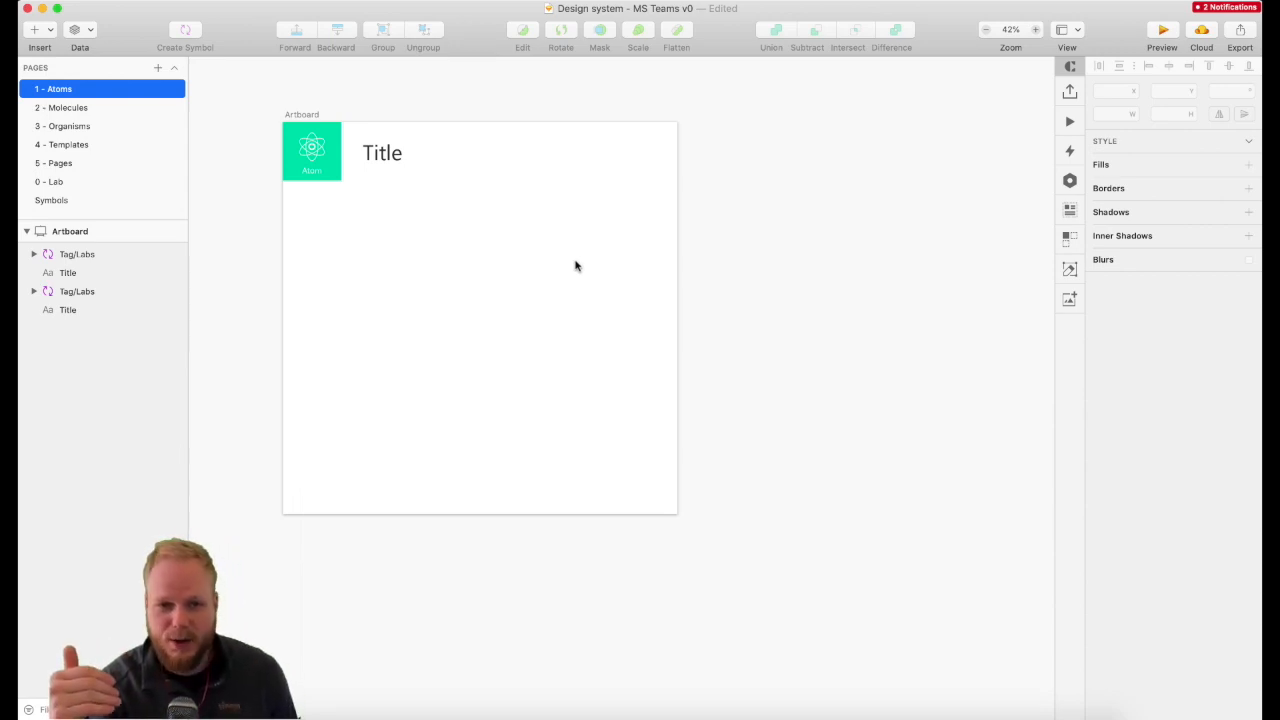
pyautogui.click(56, 180)
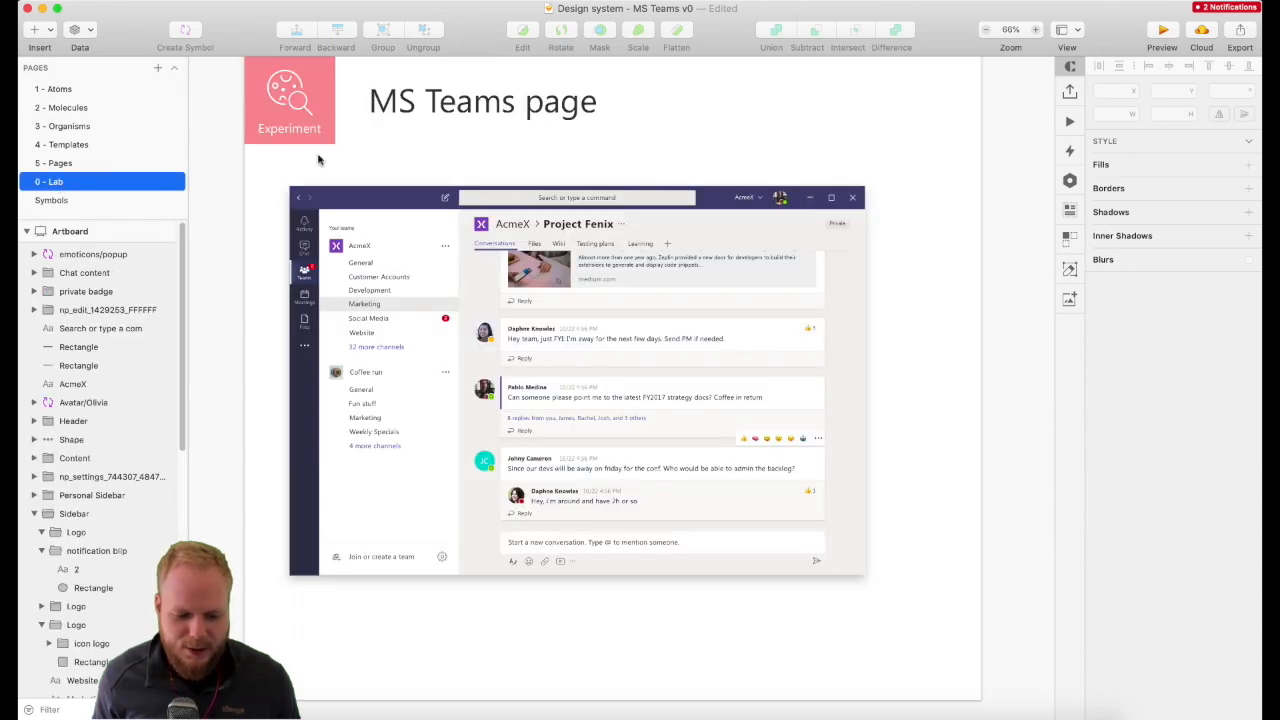
pyautogui.click(660, 390)
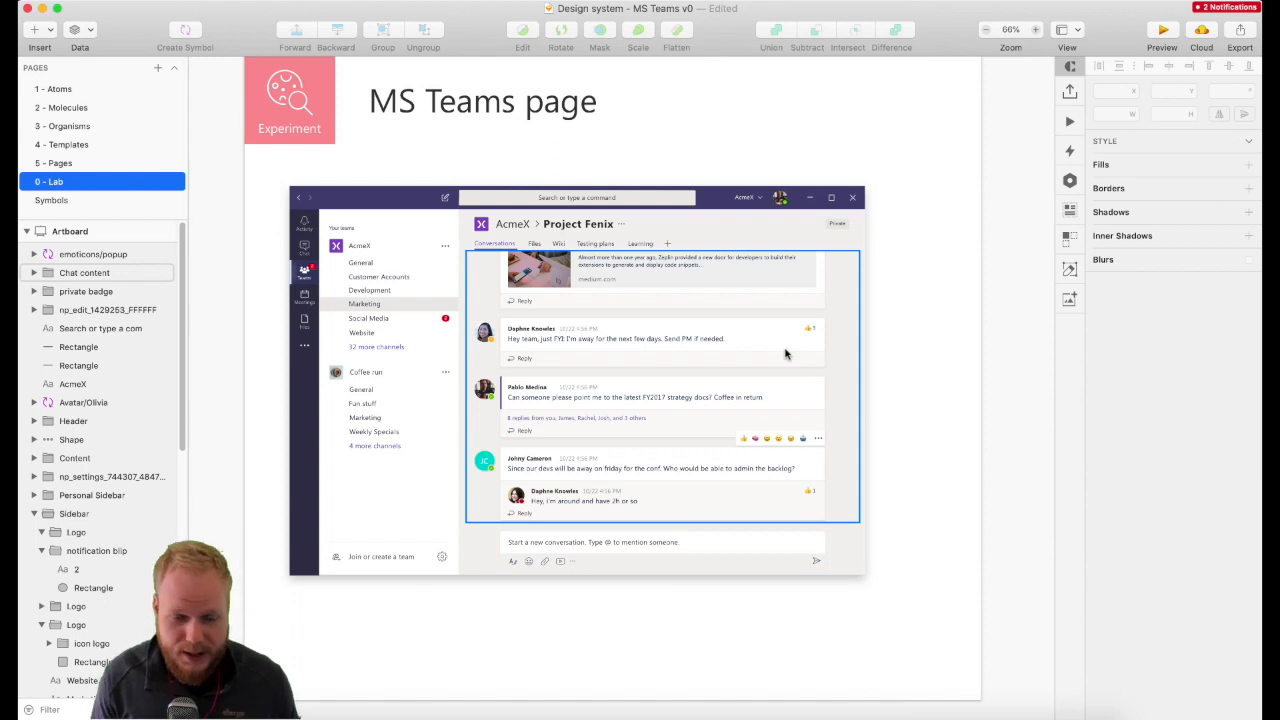
pyautogui.click(56, 88)
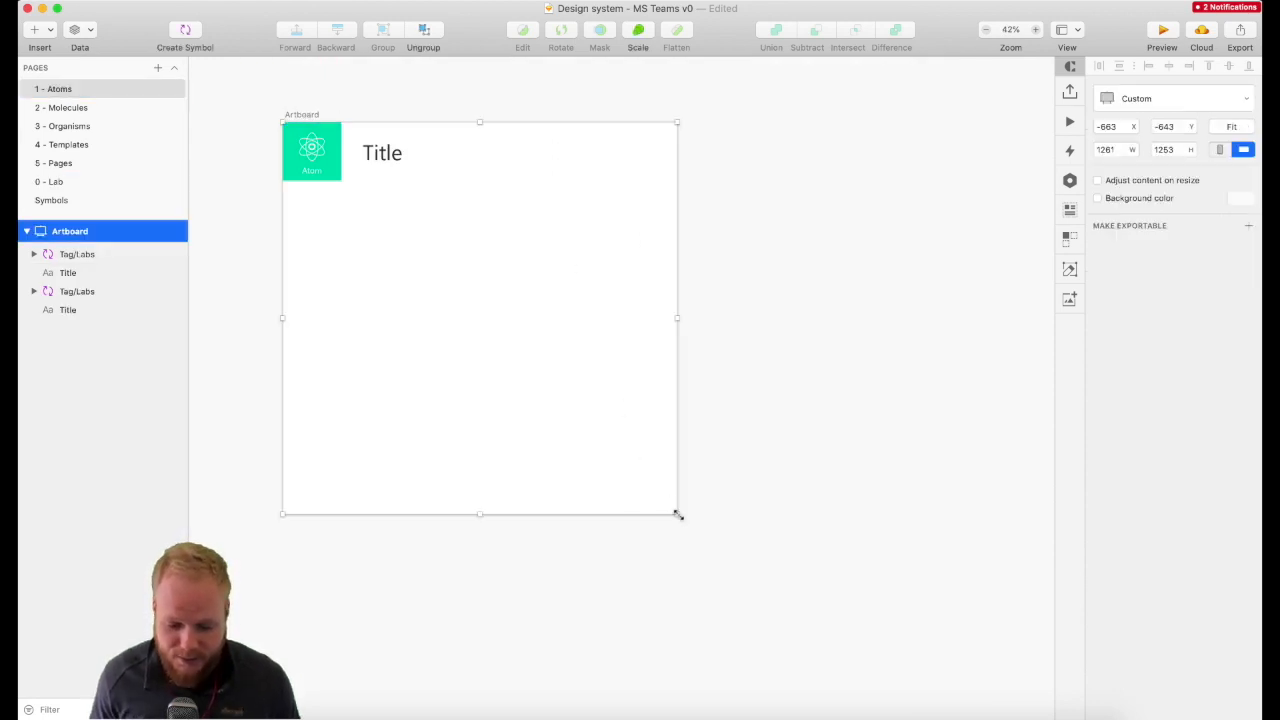
# Step: Make the Atoms artboard wide and short and title the artboards Colours and Type
pyautogui.moveTo(676, 514); pyautogui.dragTo(858, 516)
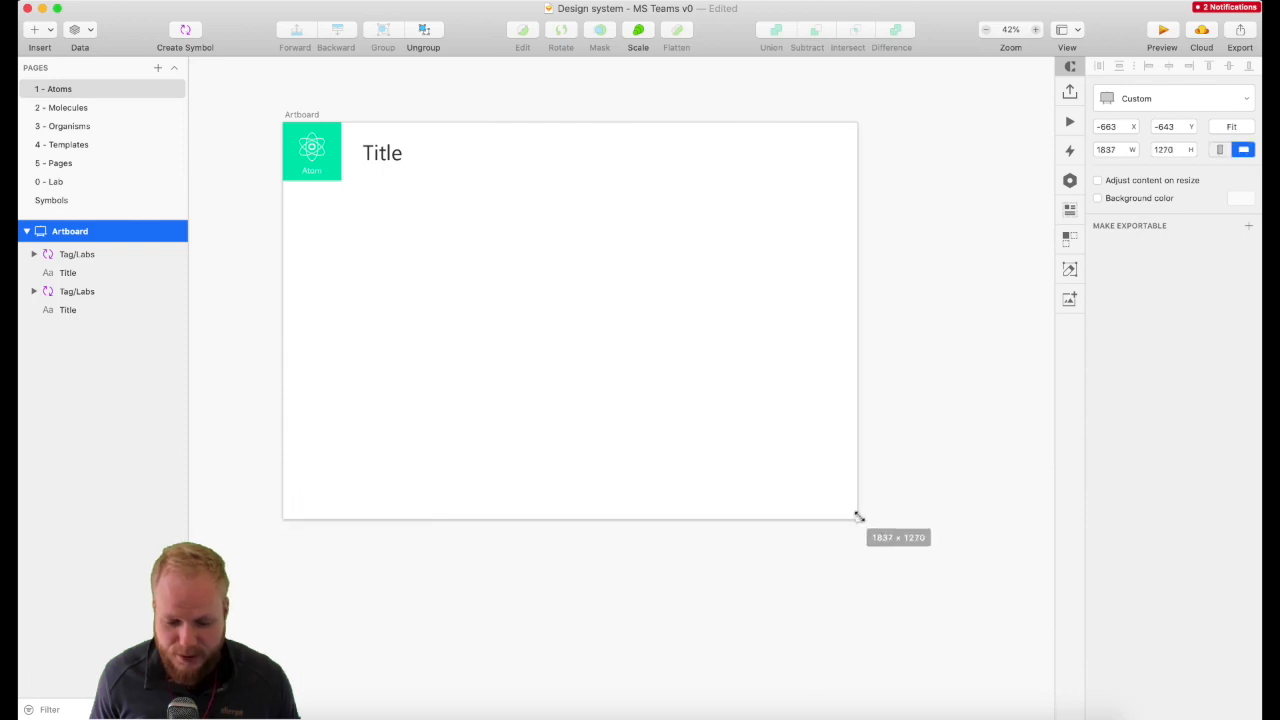
pyautogui.moveTo(858, 516); pyautogui.dragTo(1010, 374)
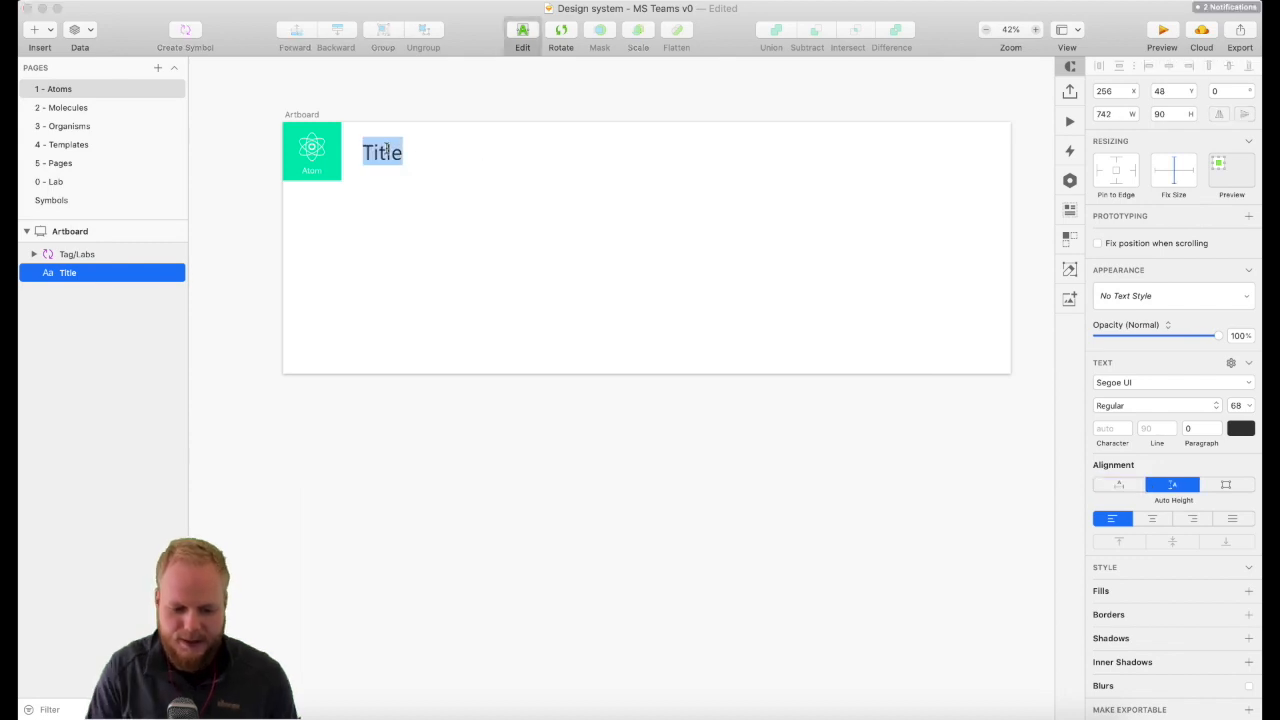
pyautogui.write('Colours')
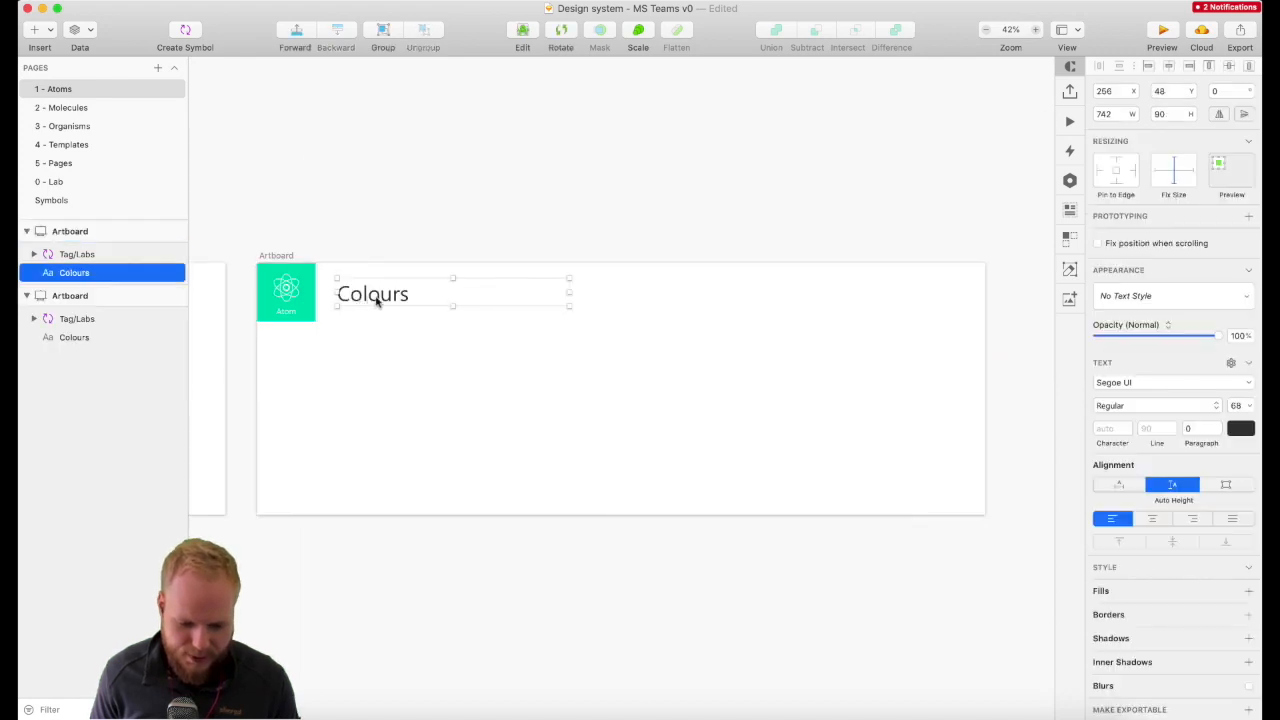
pyautogui.write('Typog')
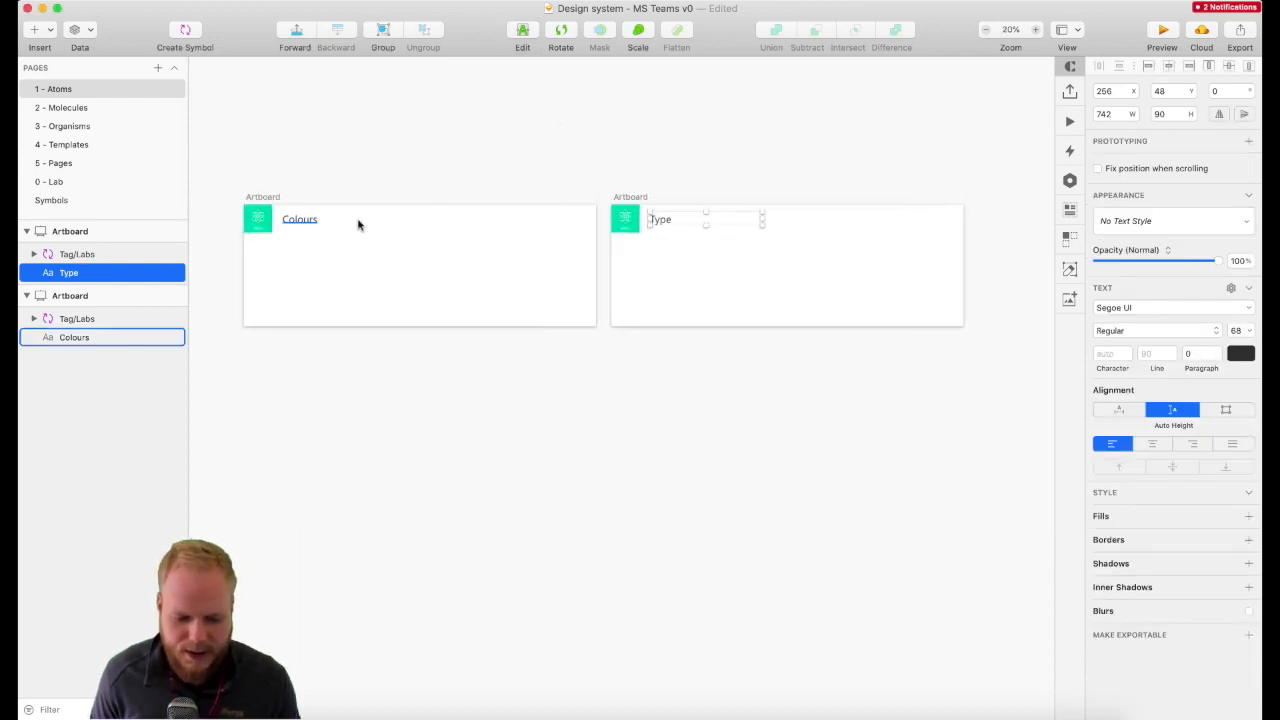
pyautogui.click(364, 232)
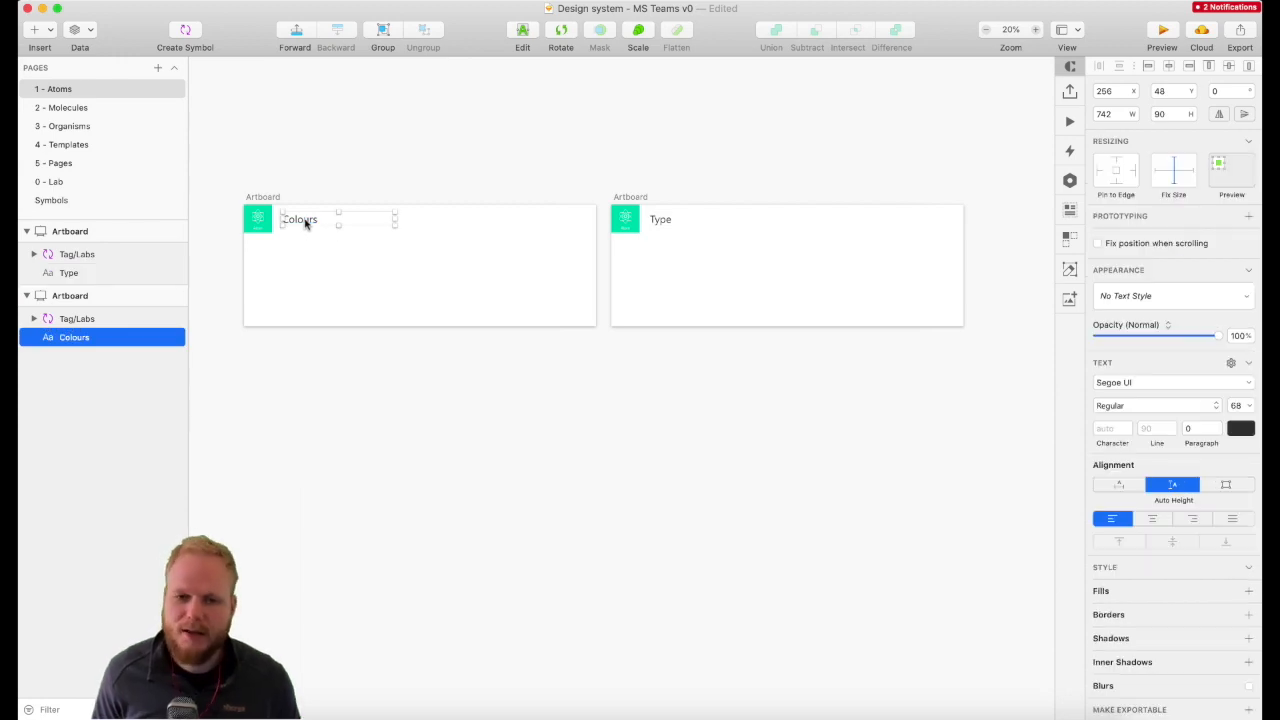
pyautogui.moveTo(720, 232)
pyautogui.write('Icons')
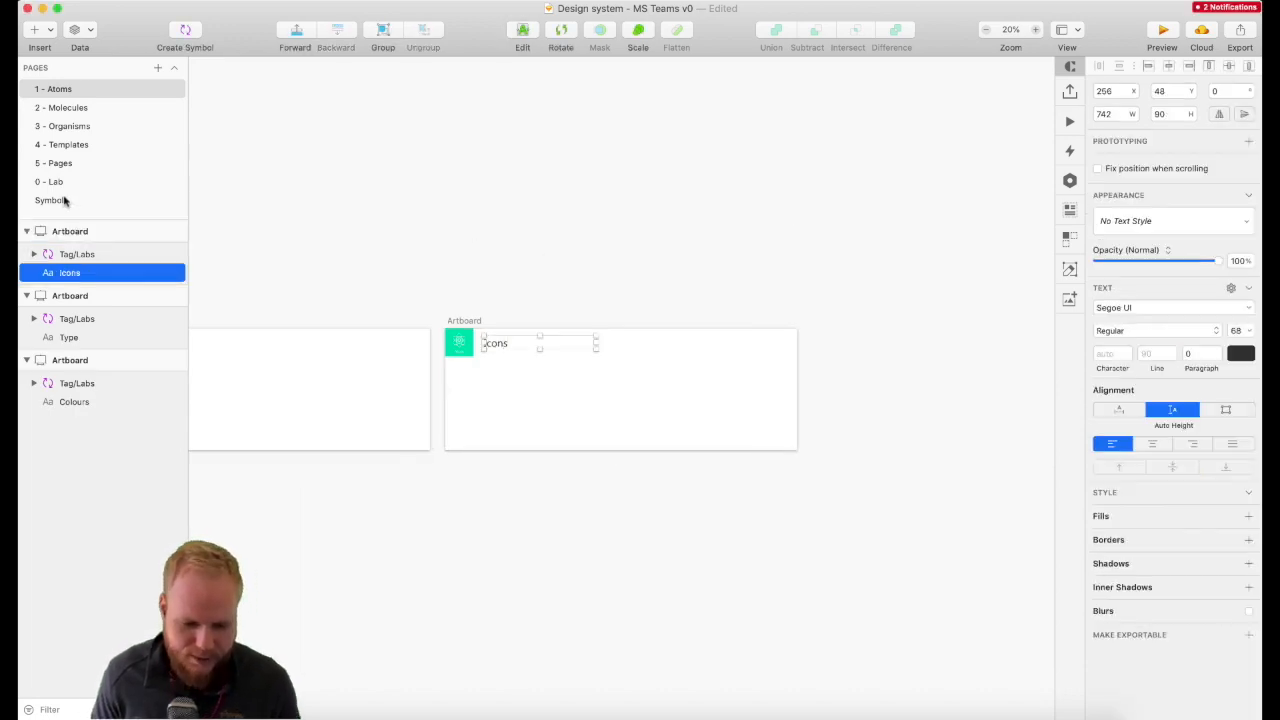
# Step: Compare against the Lab page, then reselect the Colours artboard on Atoms
pyautogui.click(52, 180)
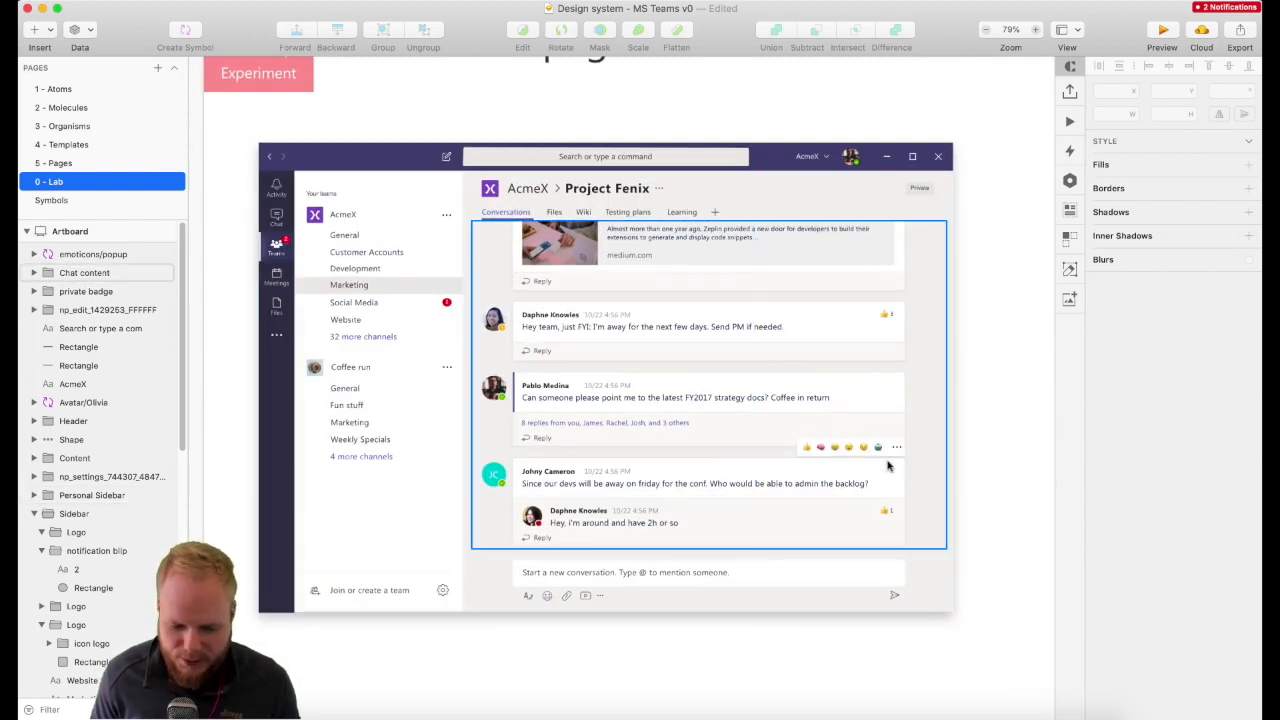
pyautogui.click(56, 88)
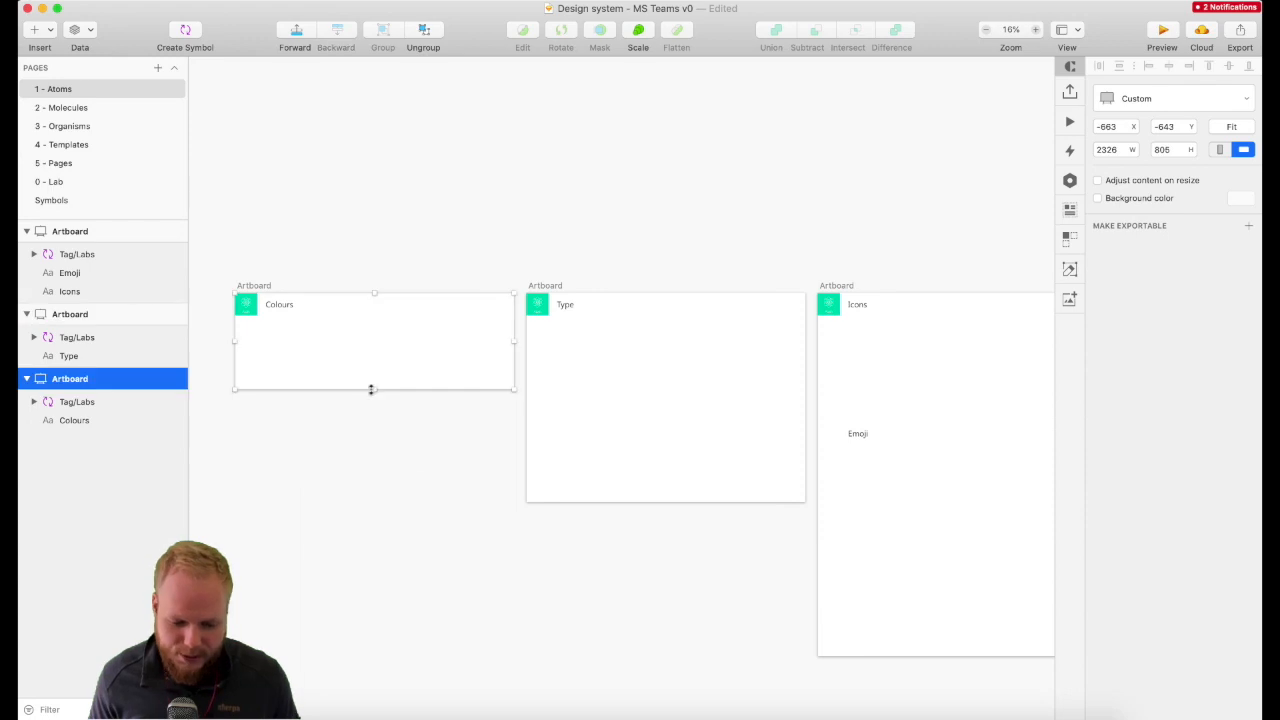
pyautogui.click(50, 180)
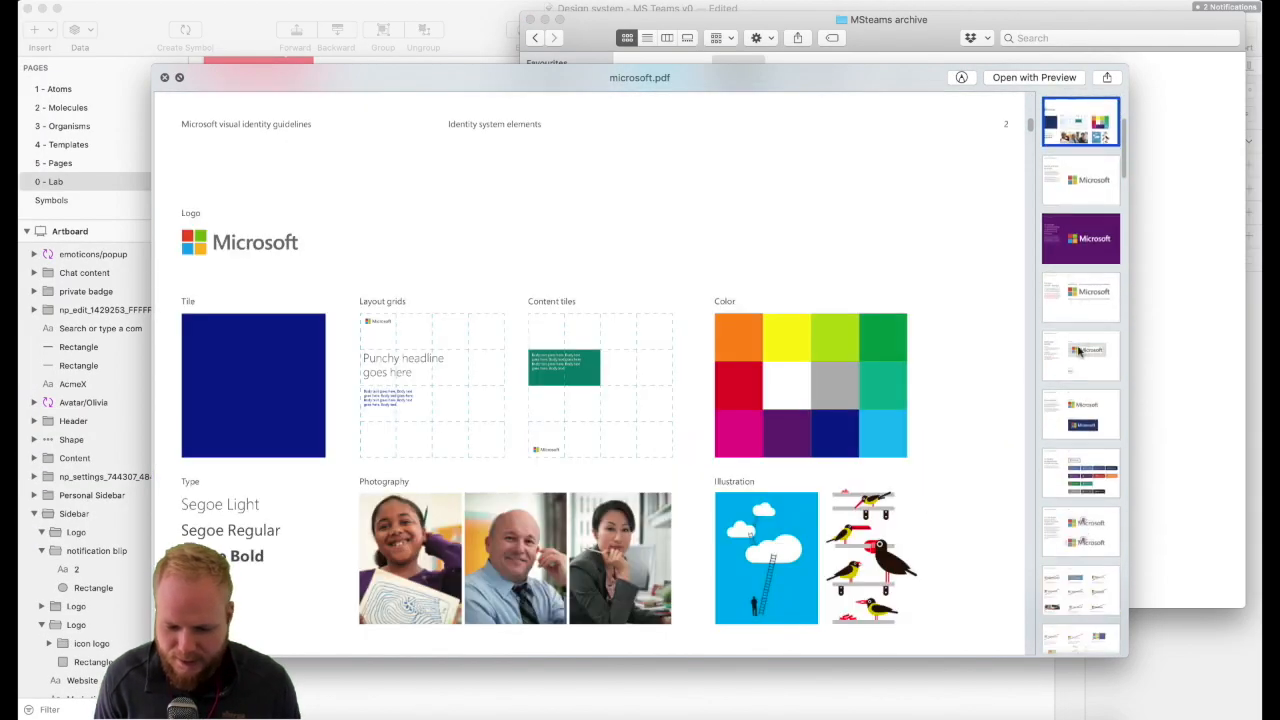
# Step: Page through the Microsoft guidelines PDF past the clear-space pages to the 10 core colours page
pyautogui.click(1080, 296)
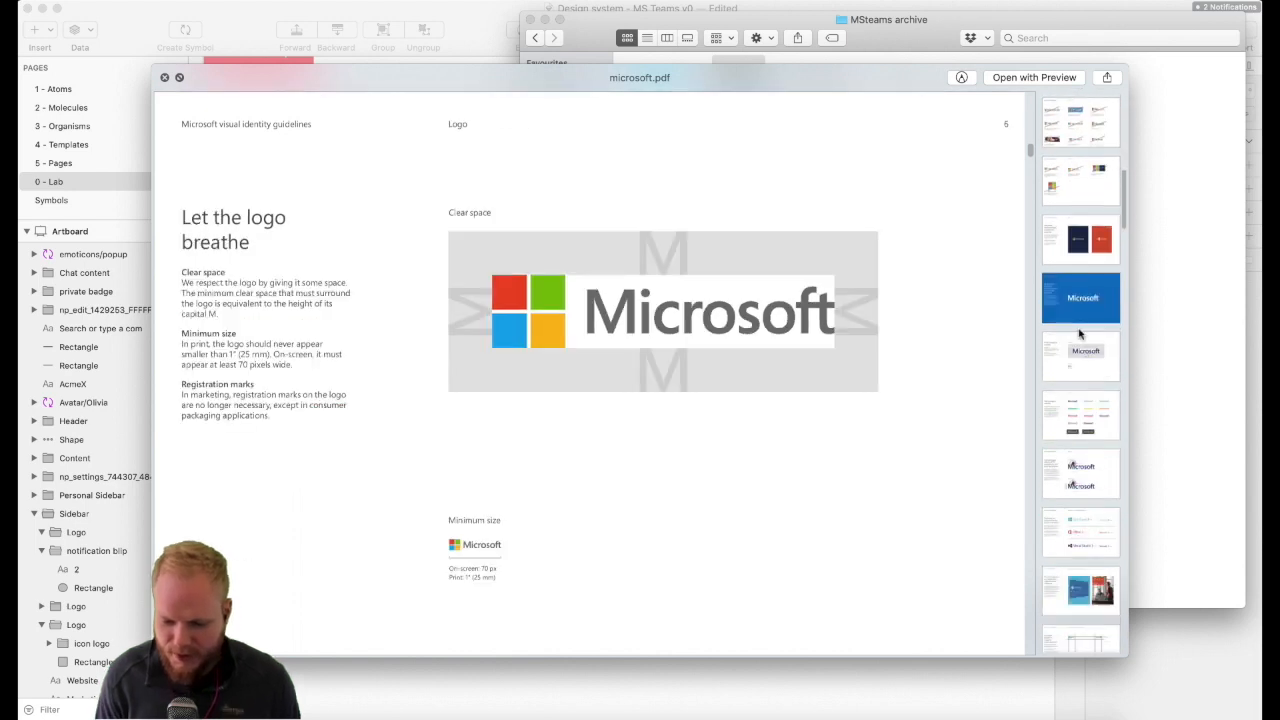
pyautogui.click(1080, 356)
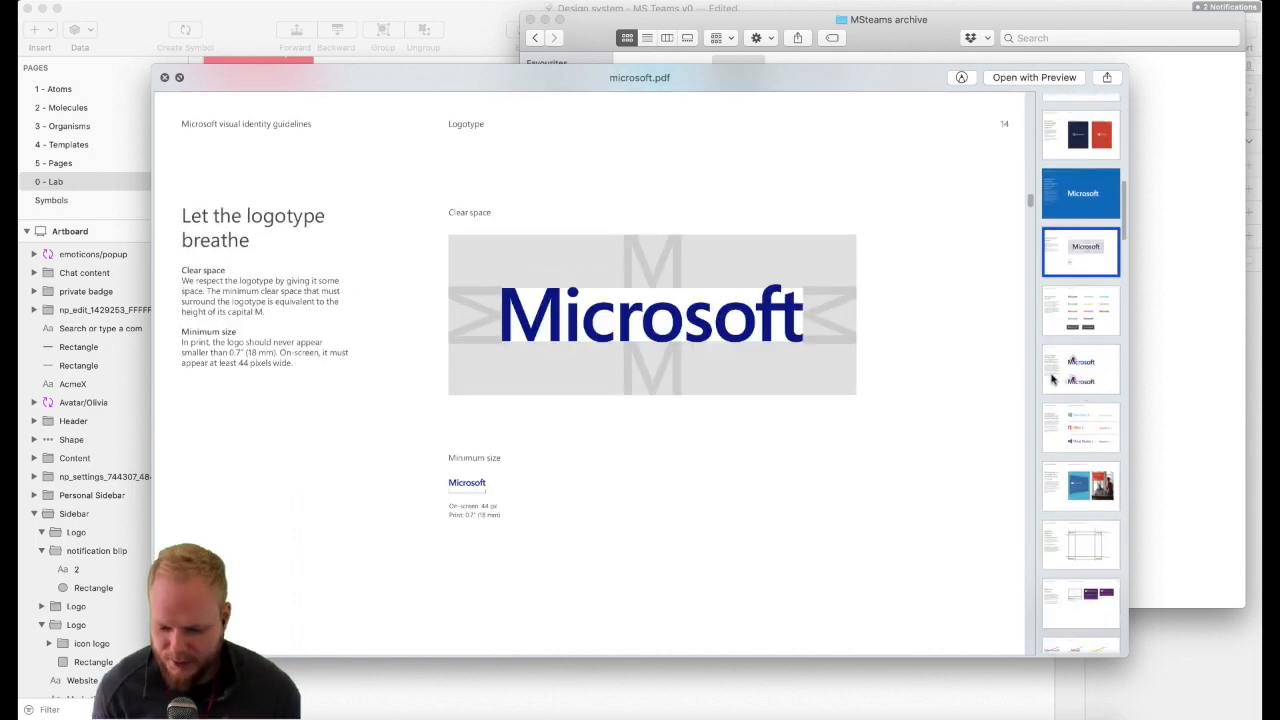
pyautogui.scroll(-3)
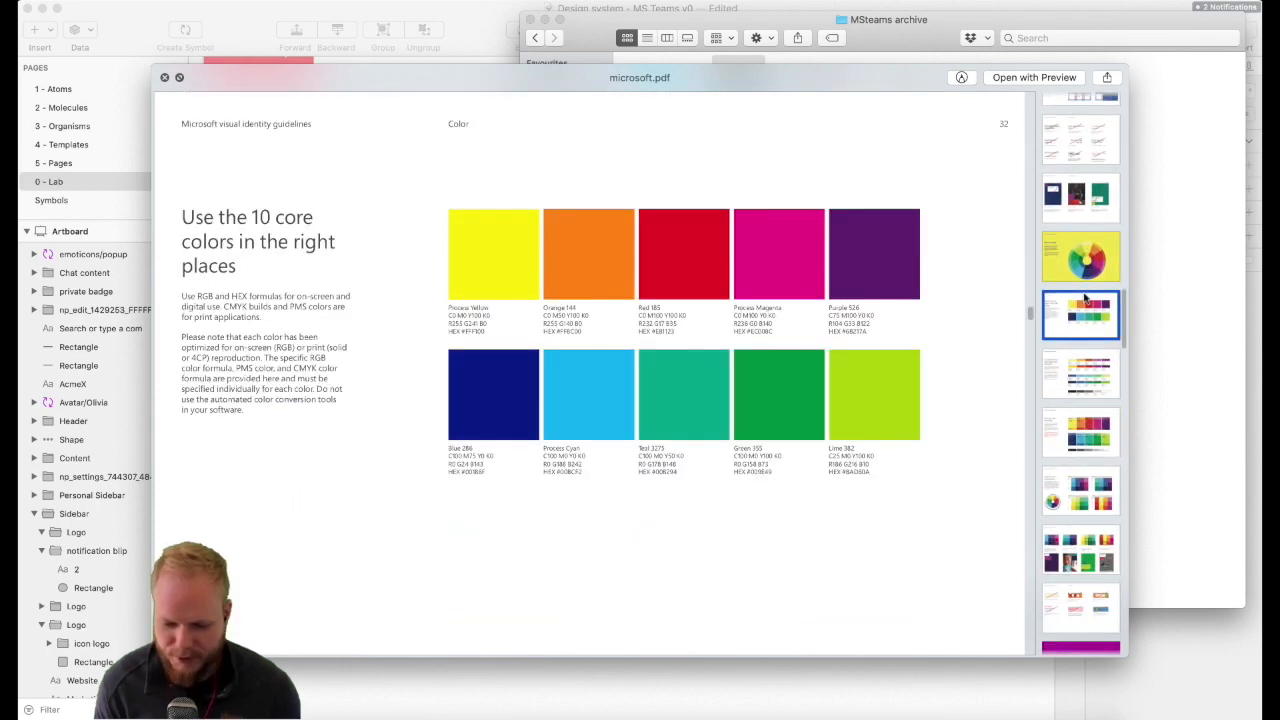
pyautogui.moveTo(930, 250)
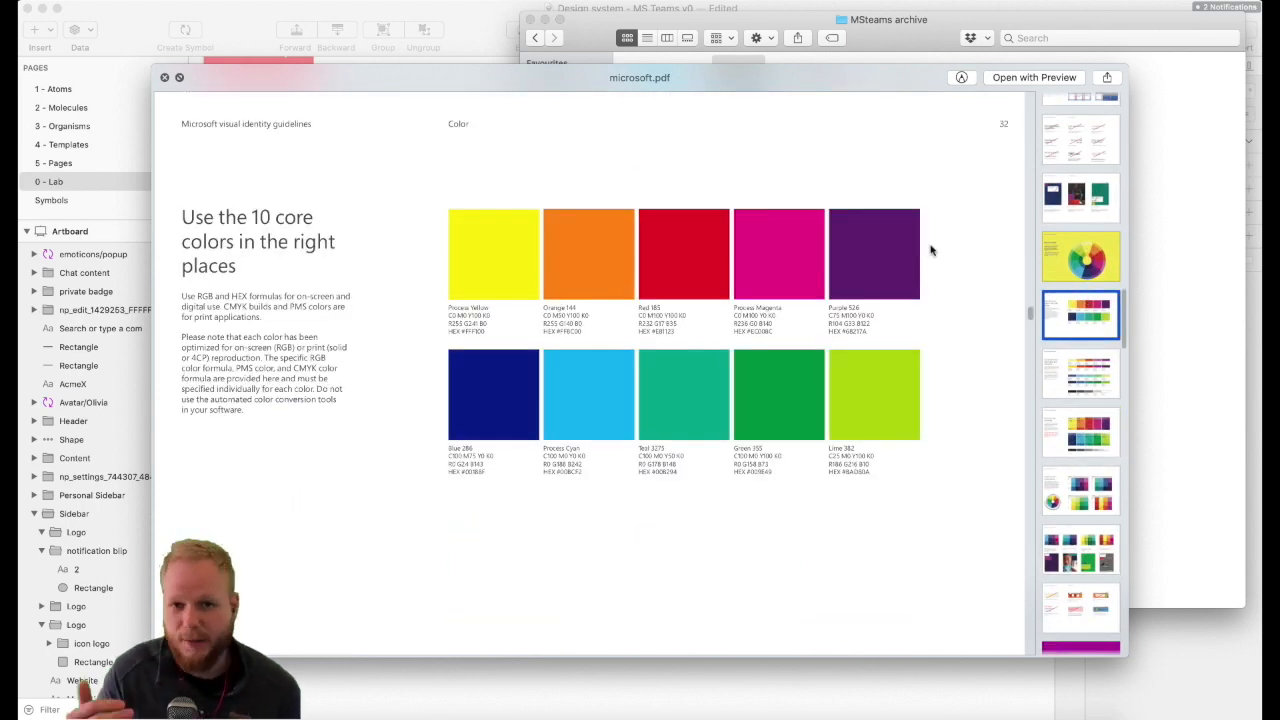
pyautogui.scroll(-3)
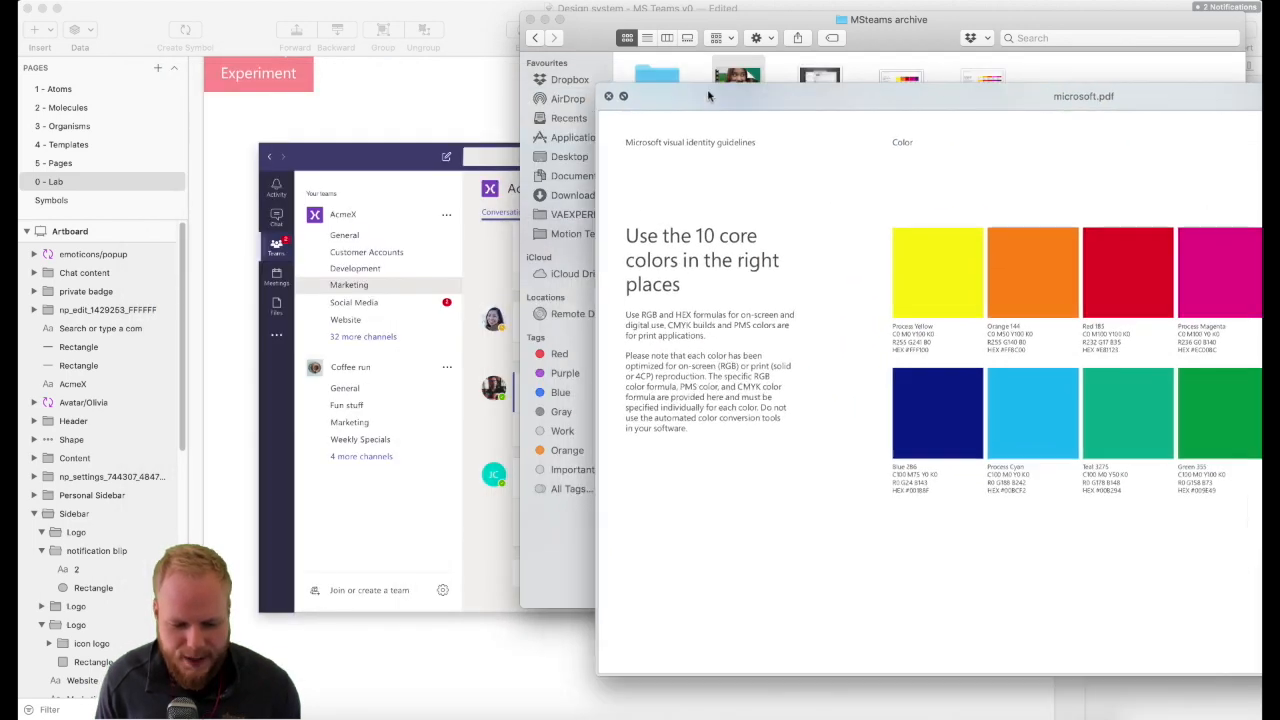
pyautogui.moveTo(972, 110)
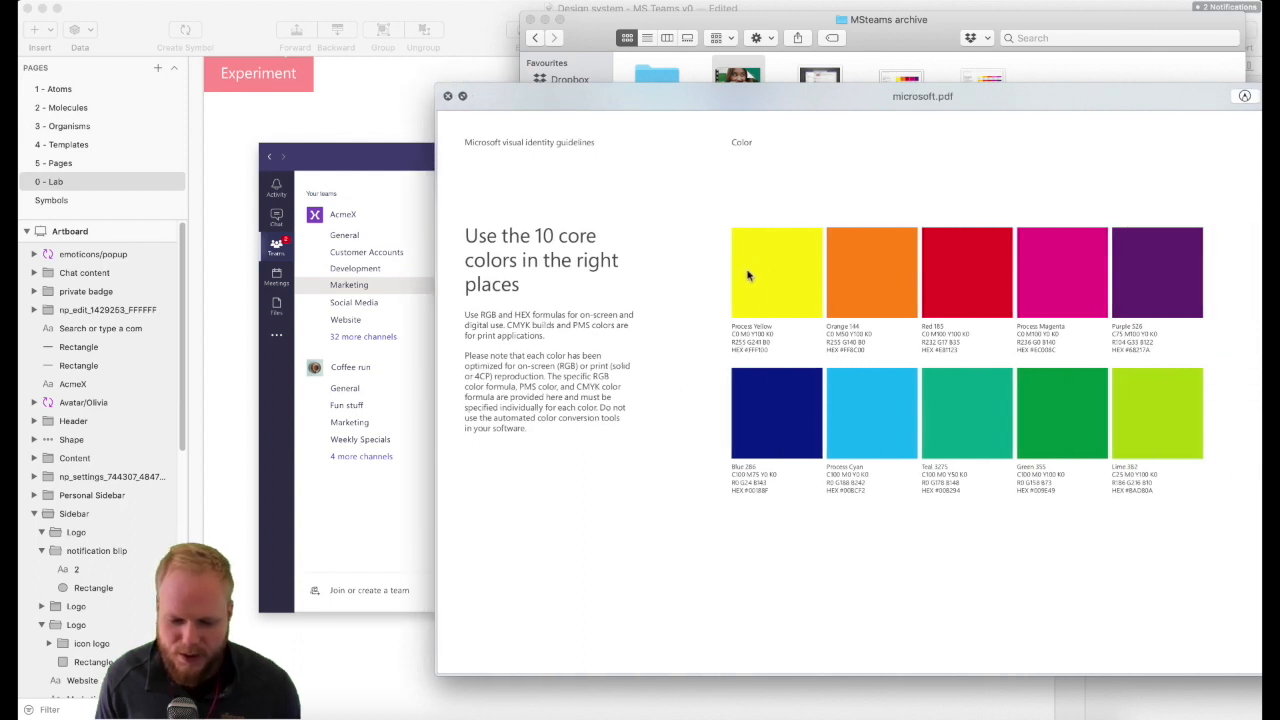
pyautogui.moveTo(822, 252)
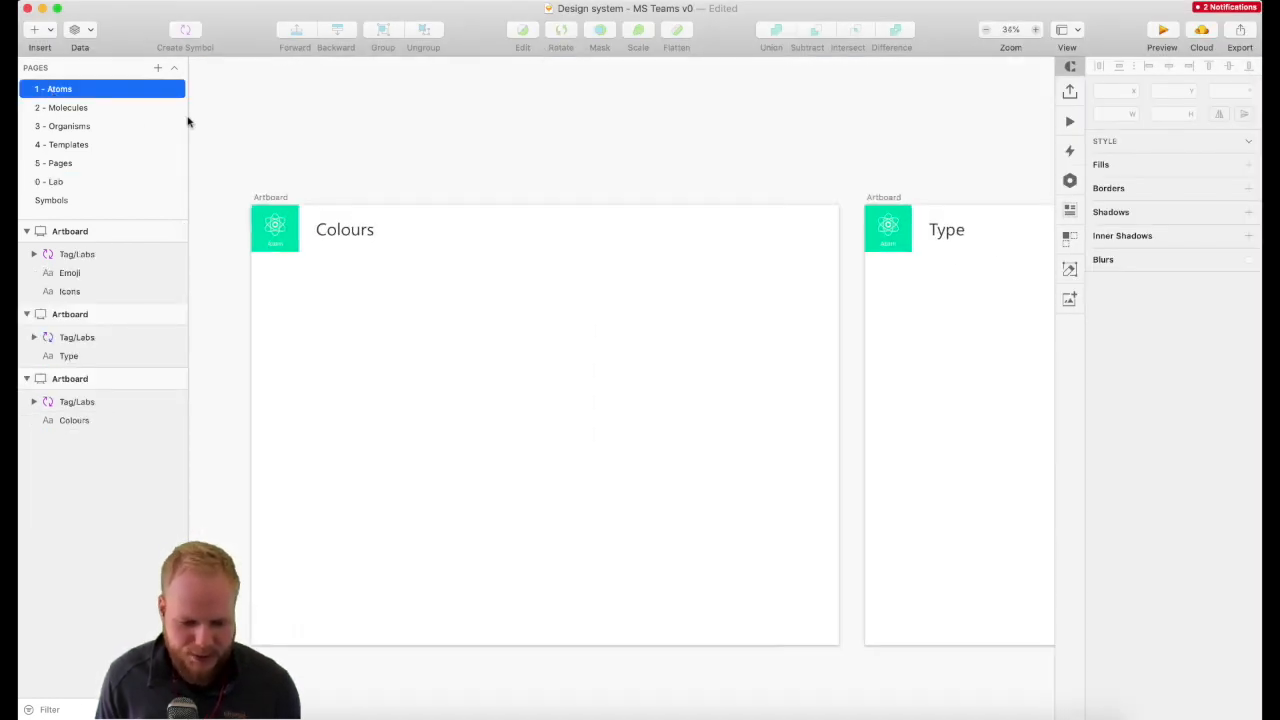
# Step: Draw a borderless Blue slate #464774 swatch under Primary and add a Secondary heading below
pyautogui.click(36, 30)
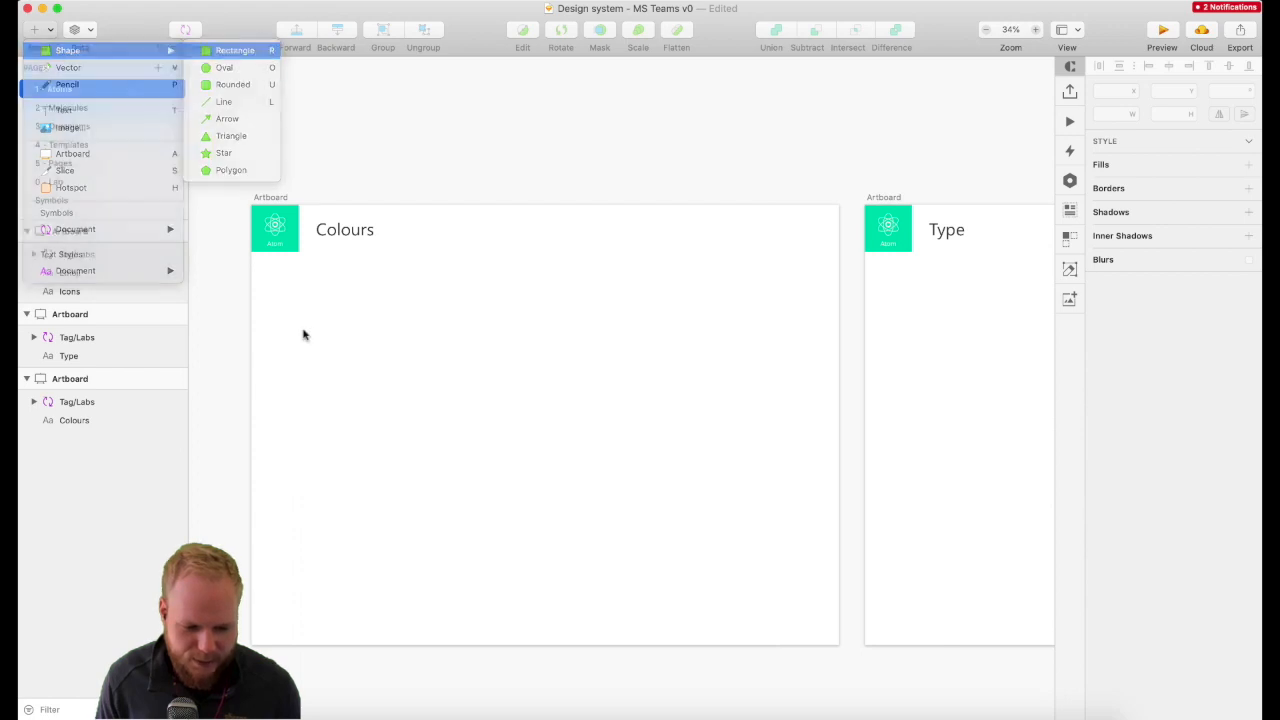
pyautogui.moveTo(276, 272); pyautogui.dragTo(404, 410)
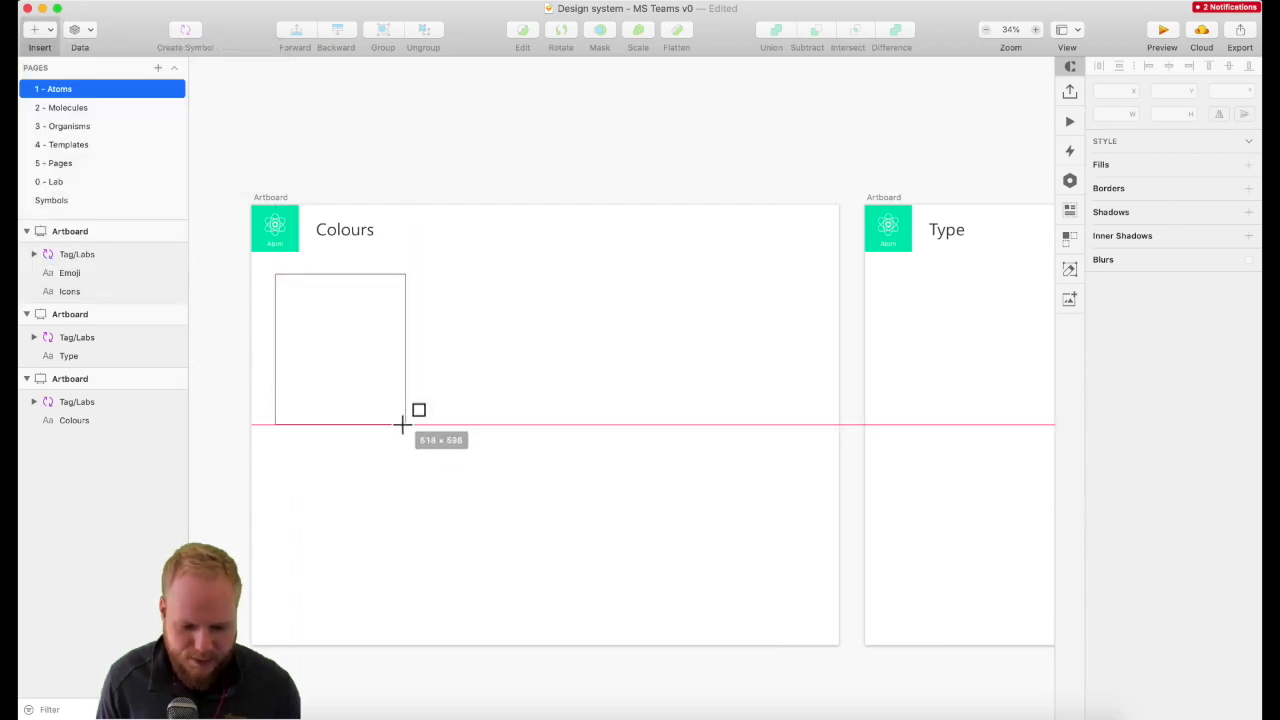
pyautogui.moveTo(276, 272); pyautogui.dragTo(360, 420)
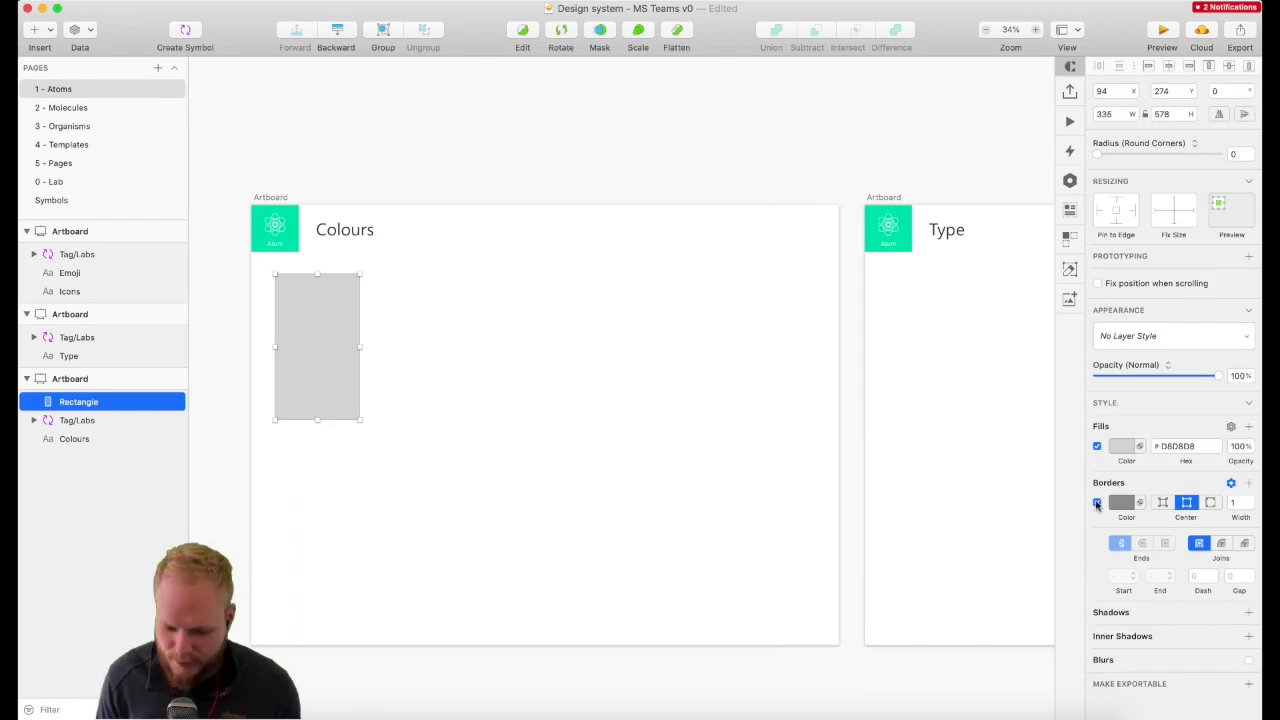
pyautogui.click(36, 30)
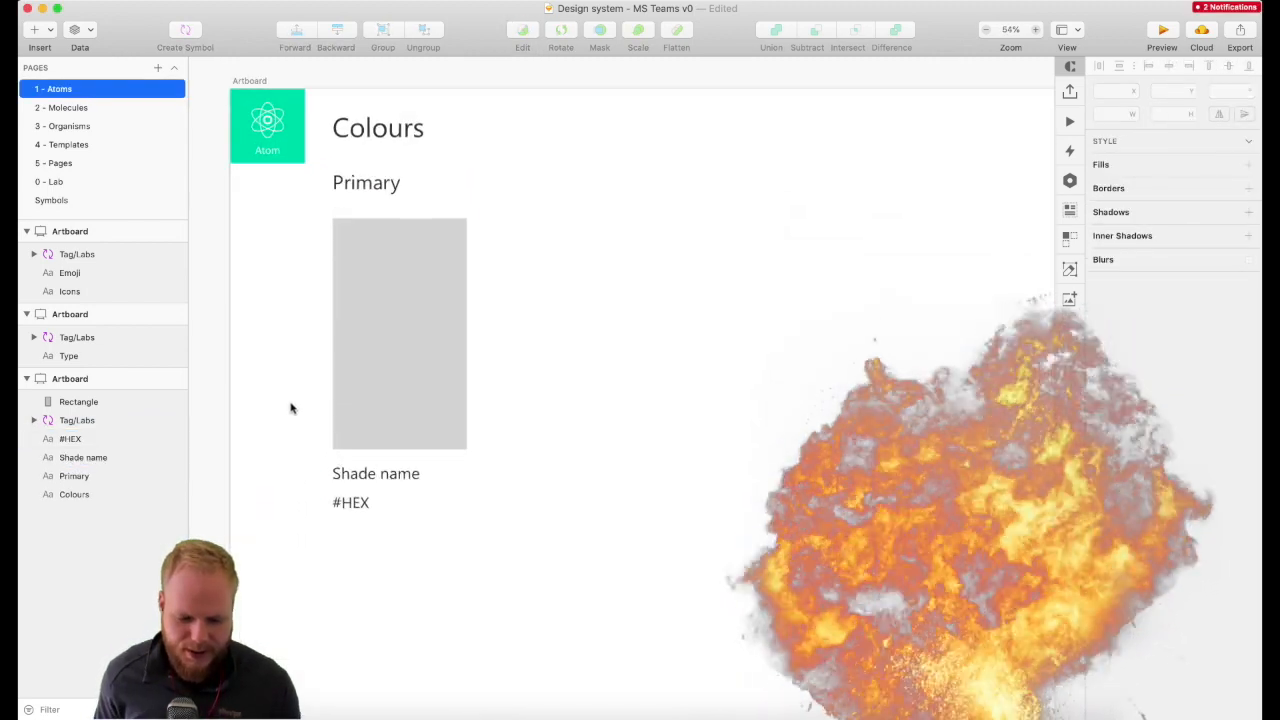
pyautogui.click(364, 182)
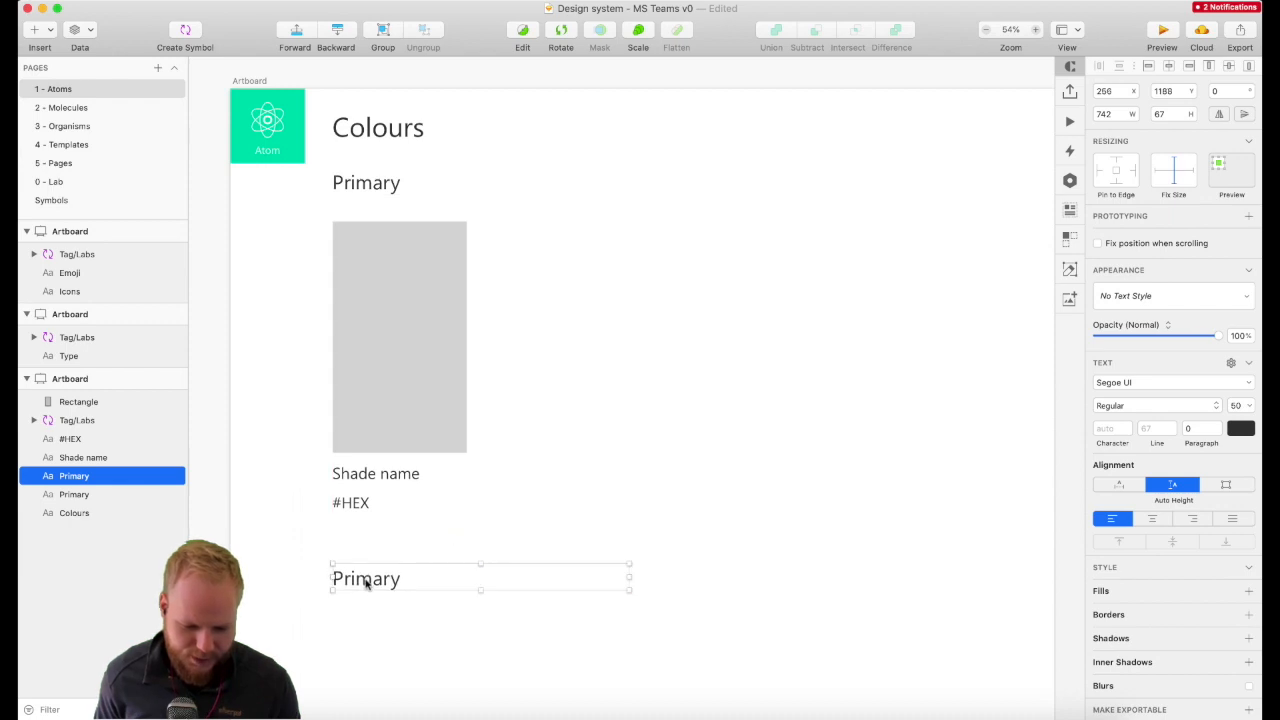
pyautogui.write('Secondary')
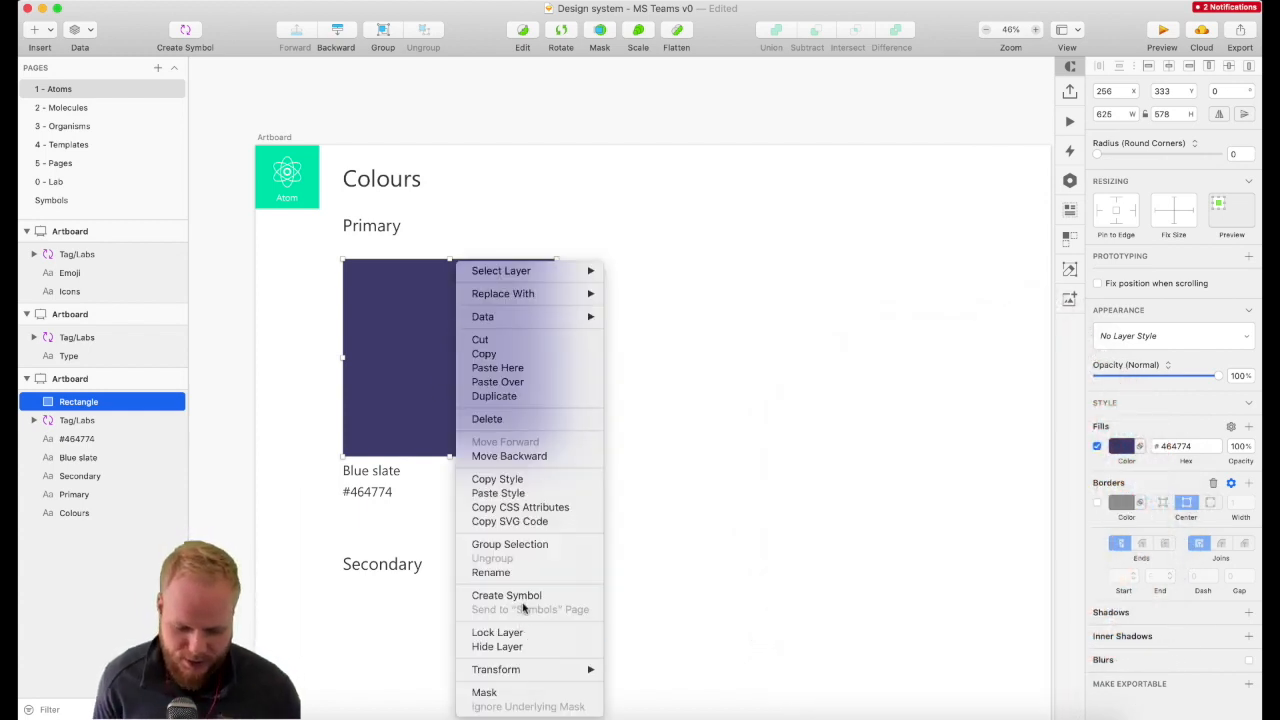
# Step: Turn the swatch rectangle into a symbol named colour/primary/blueslate
pyautogui.click(506, 596)
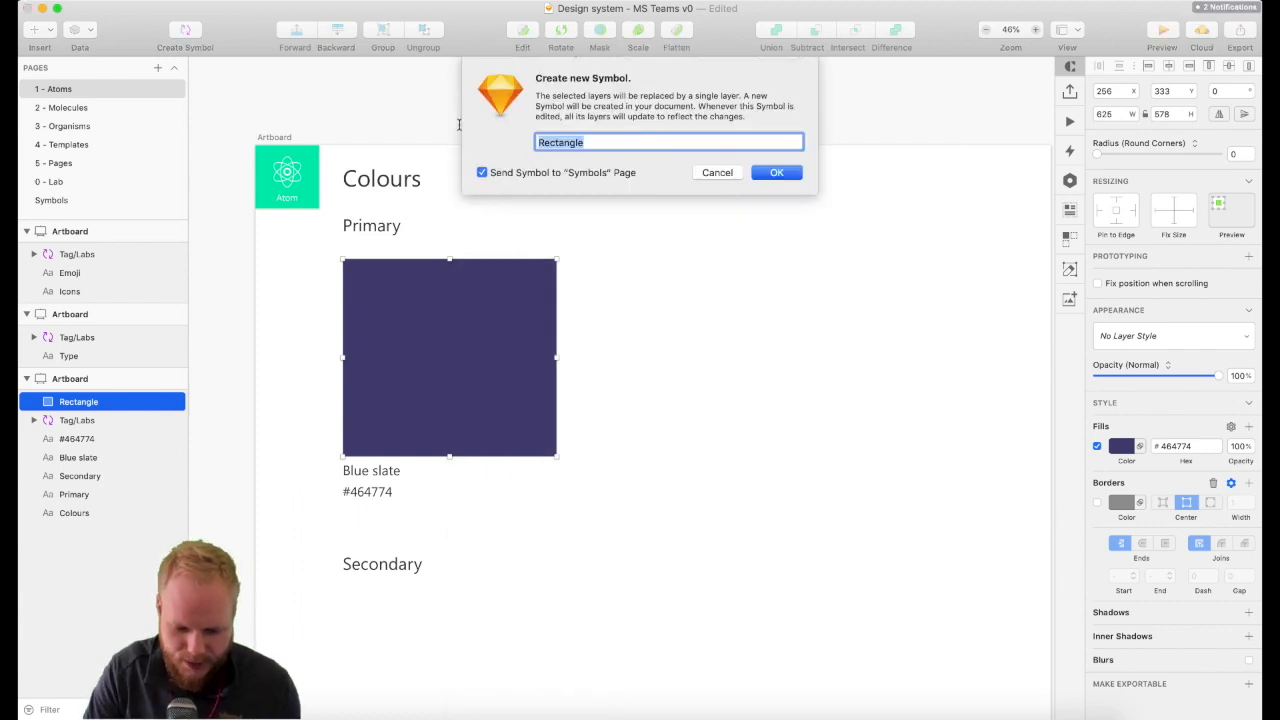
pyautogui.write('colour/primary')
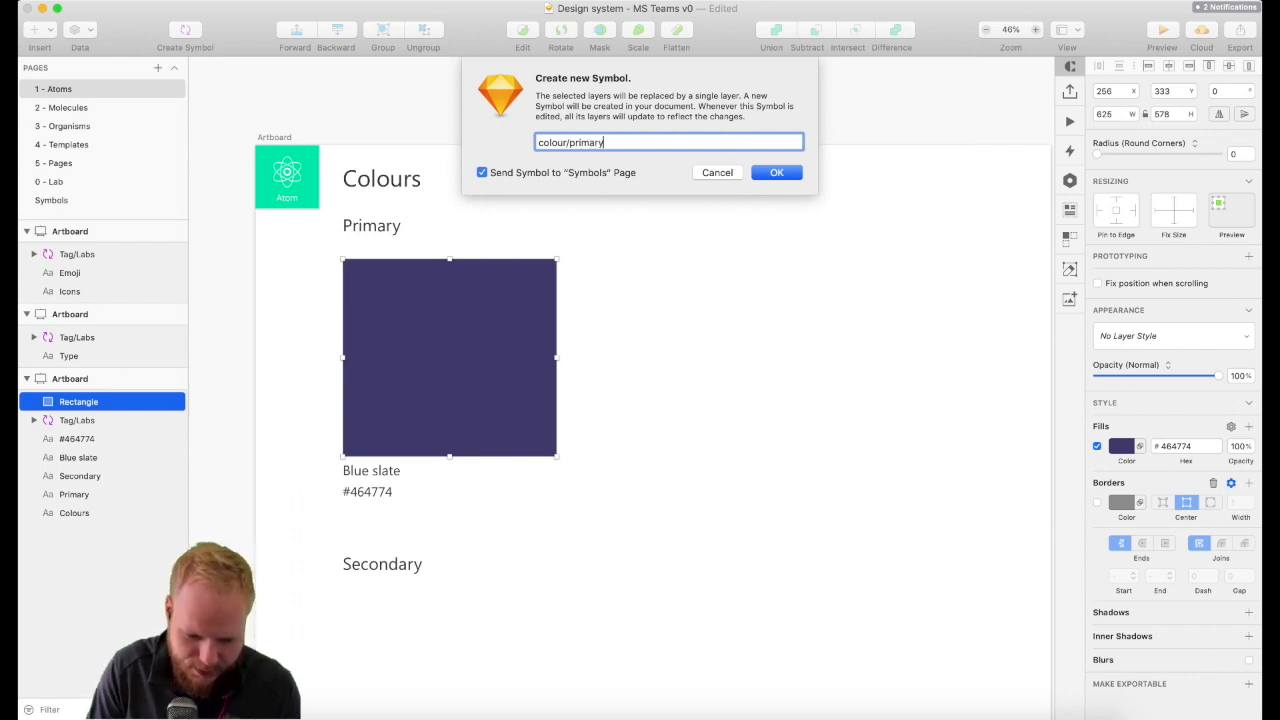
pyautogui.write('/bluesp')
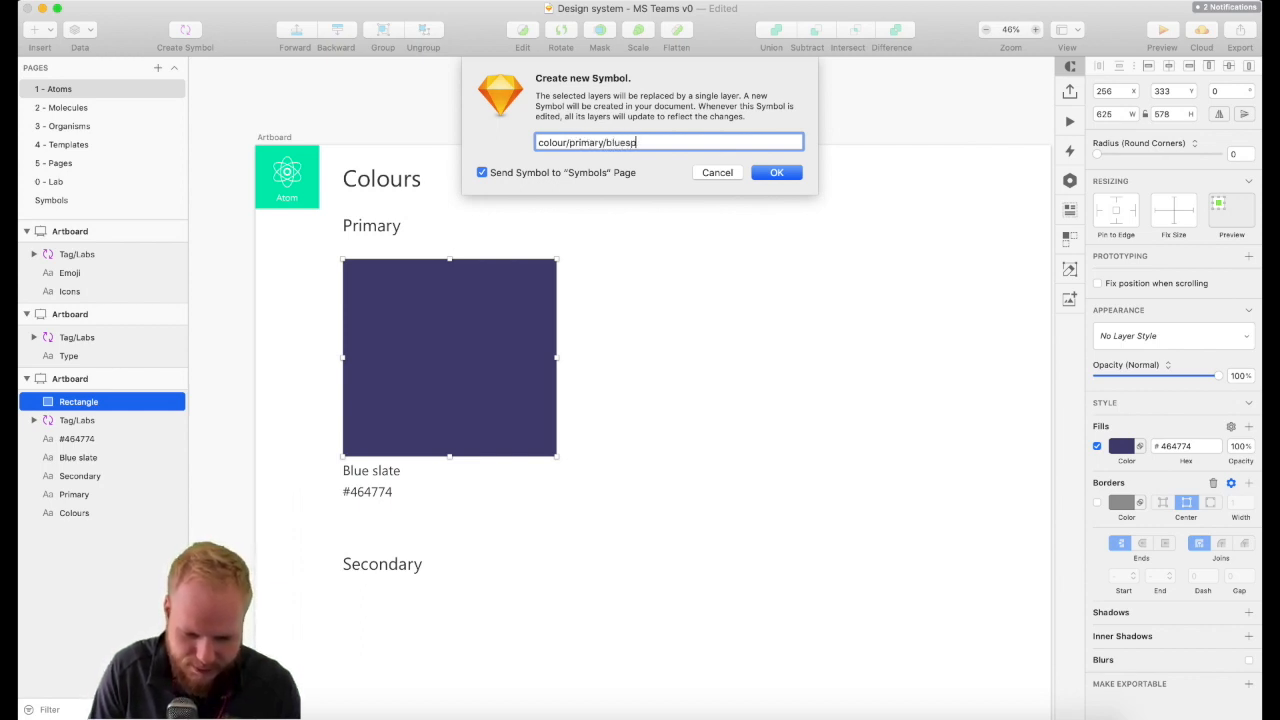
pyautogui.click(776, 172)
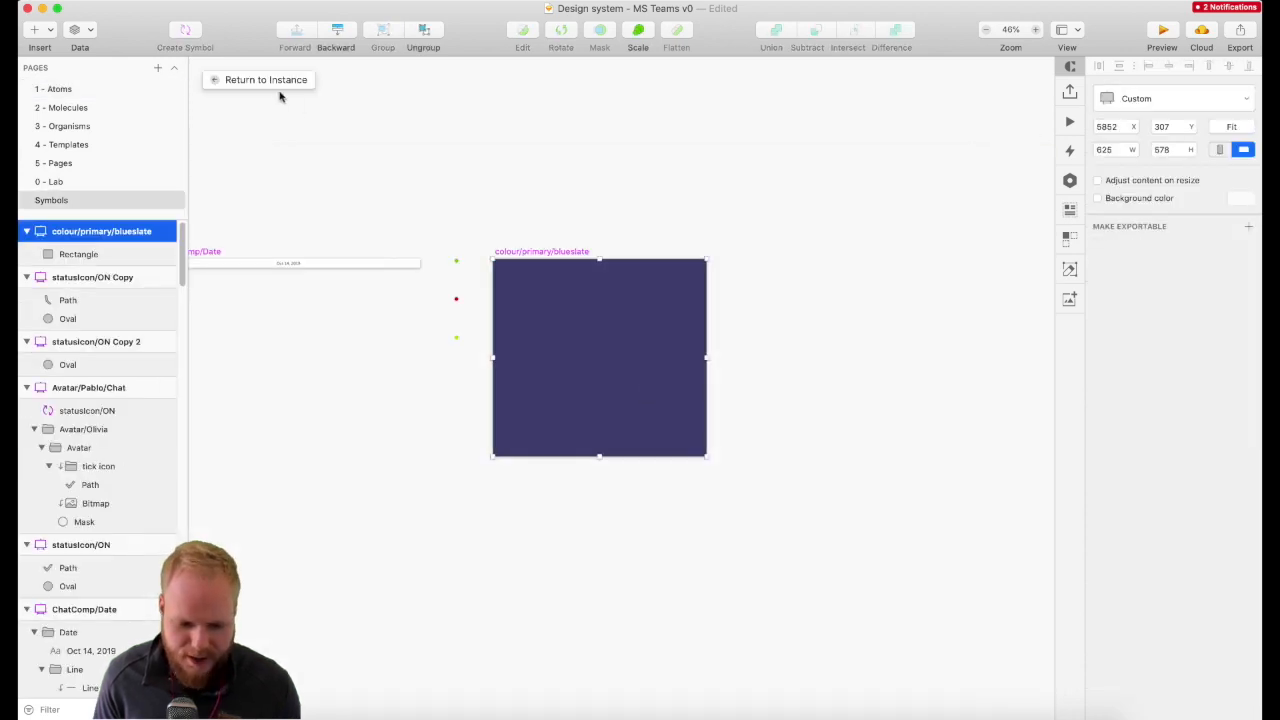
pyautogui.click(260, 80)
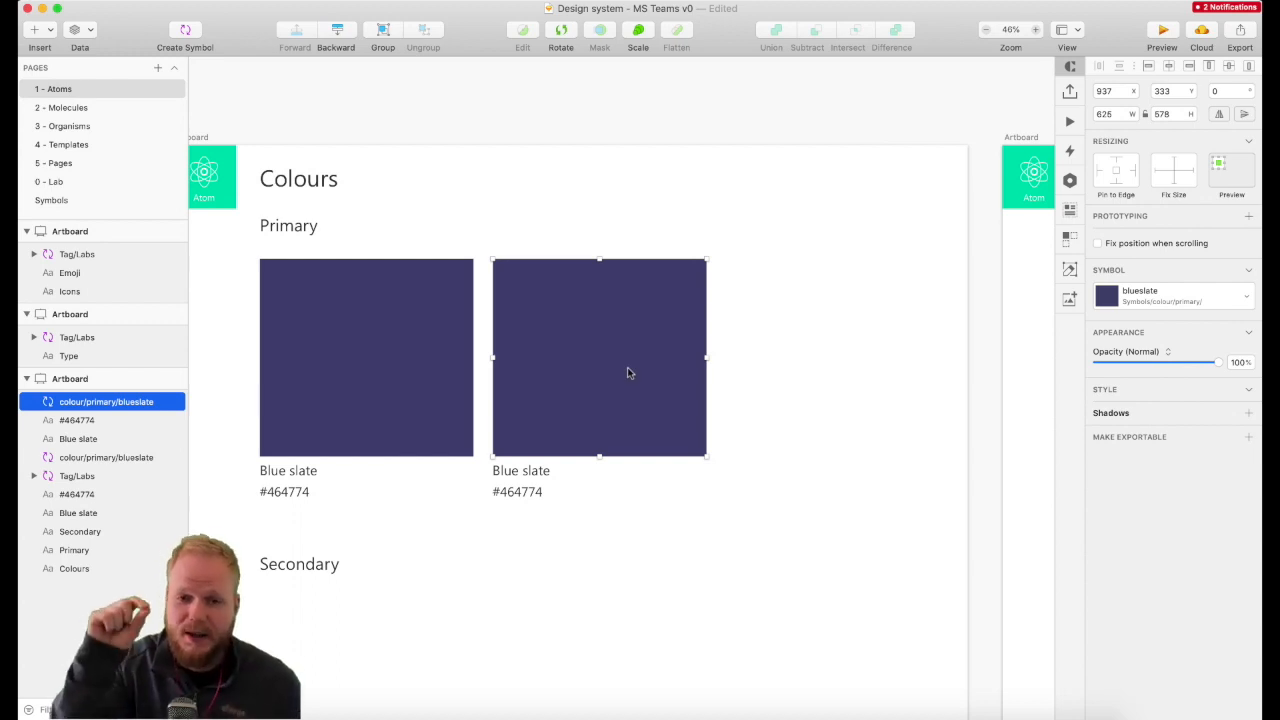
pyautogui.moveTo(582, 344)
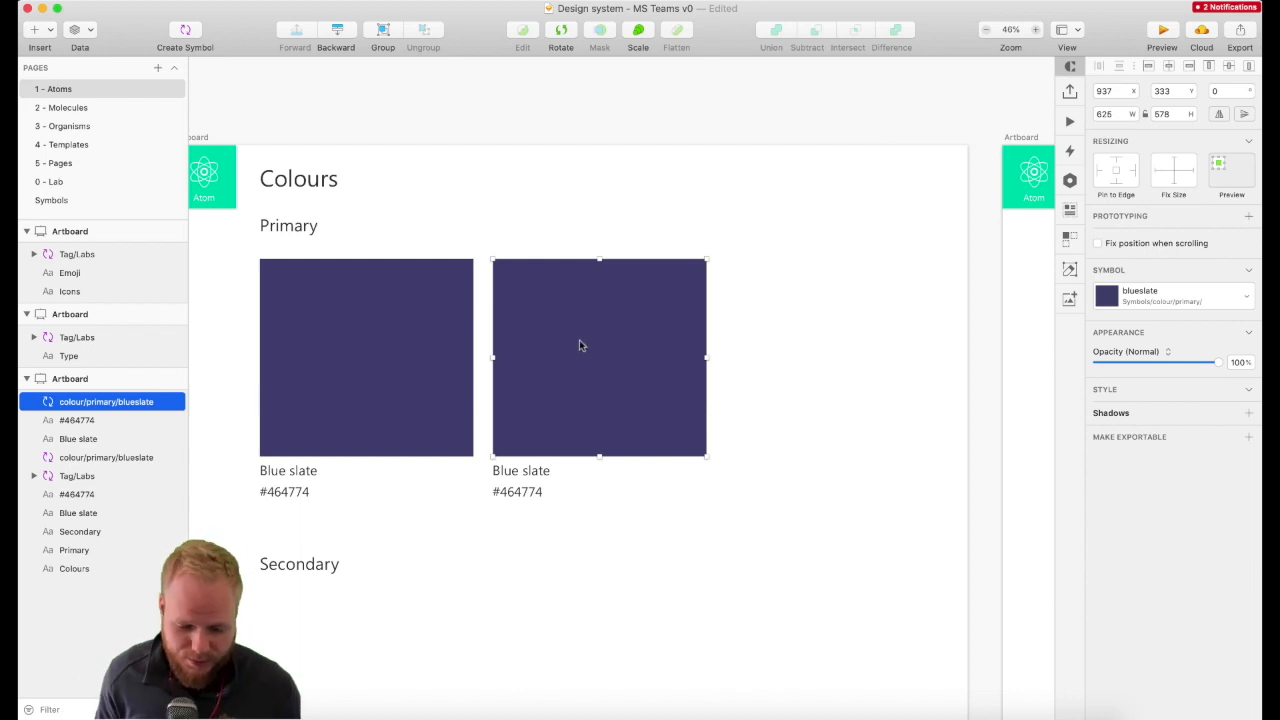
pyautogui.moveTo(530, 332)
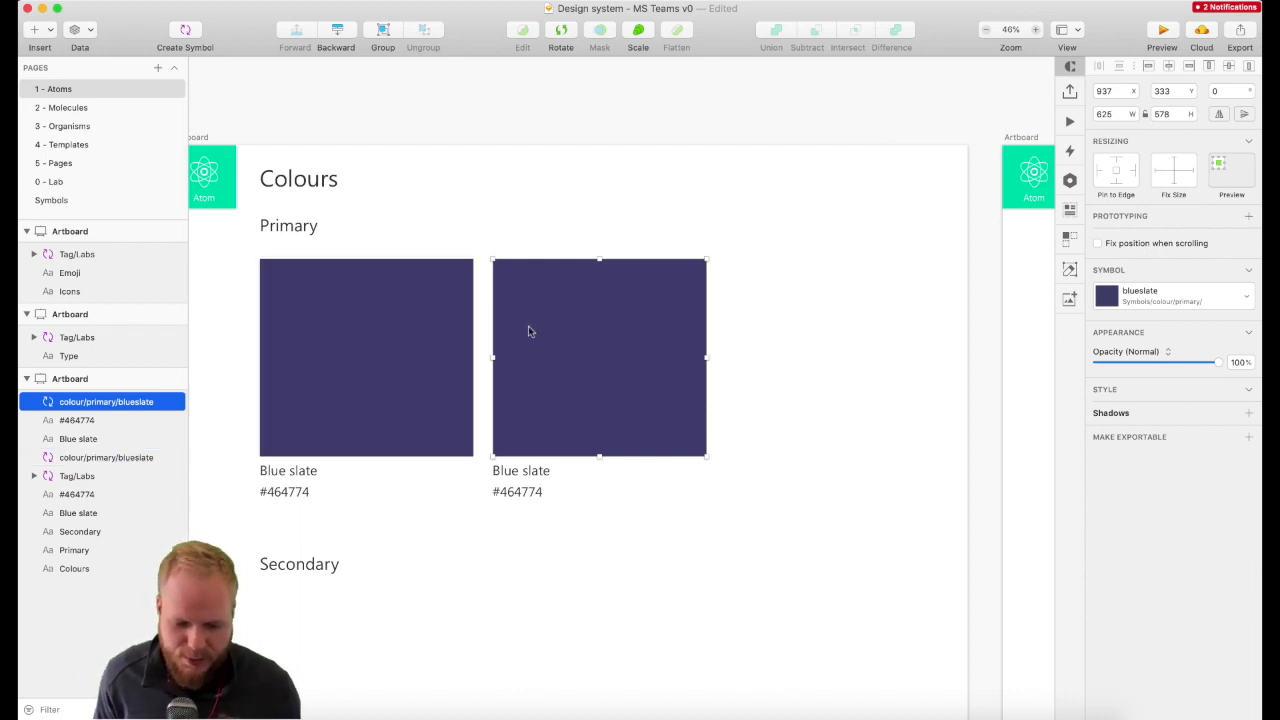
# Step: Duplicate the swatch master on the Symbols page and rename the copy colour/primary/dark
pyautogui.doubleClick(600, 356)
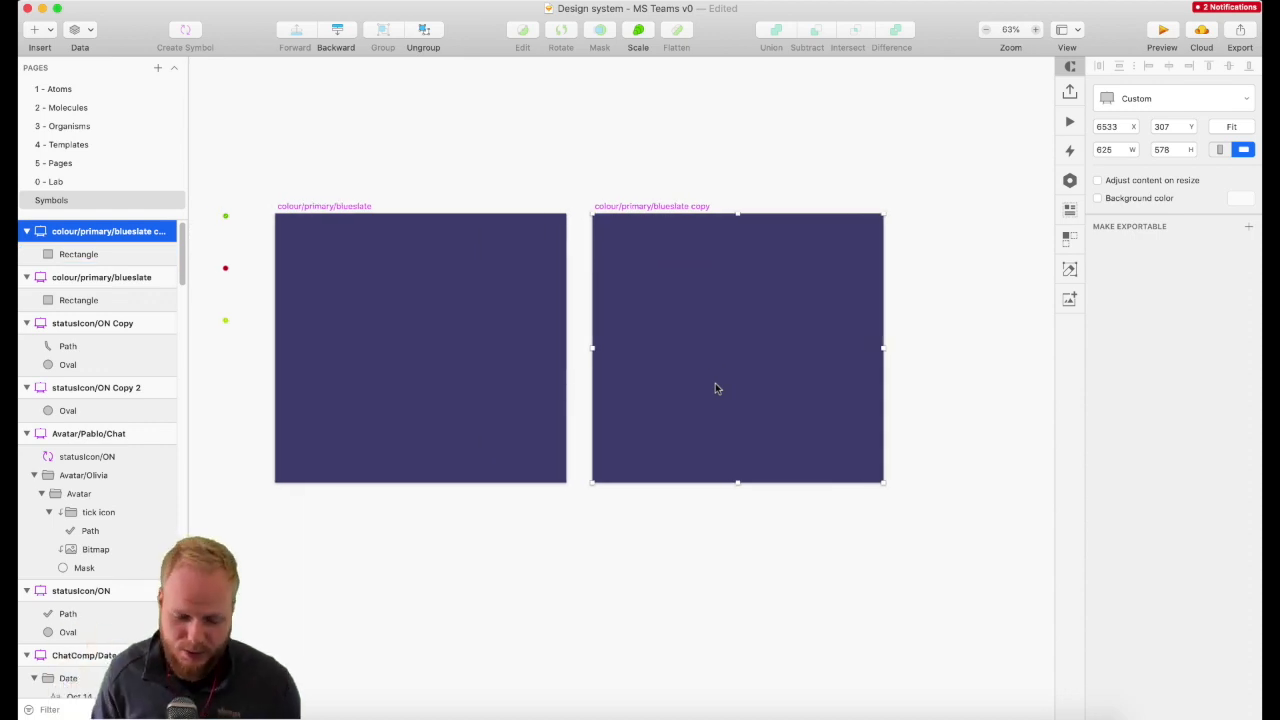
pyautogui.click(78, 254)
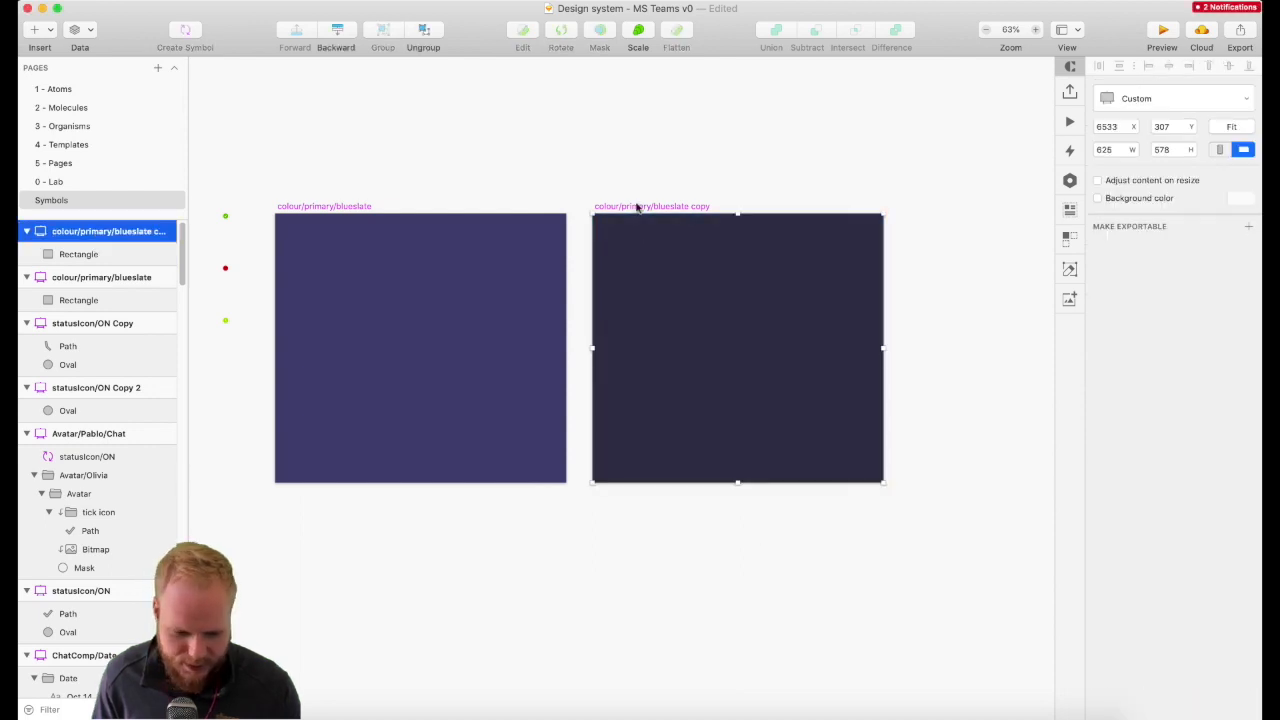
pyautogui.doubleClick(108, 232)
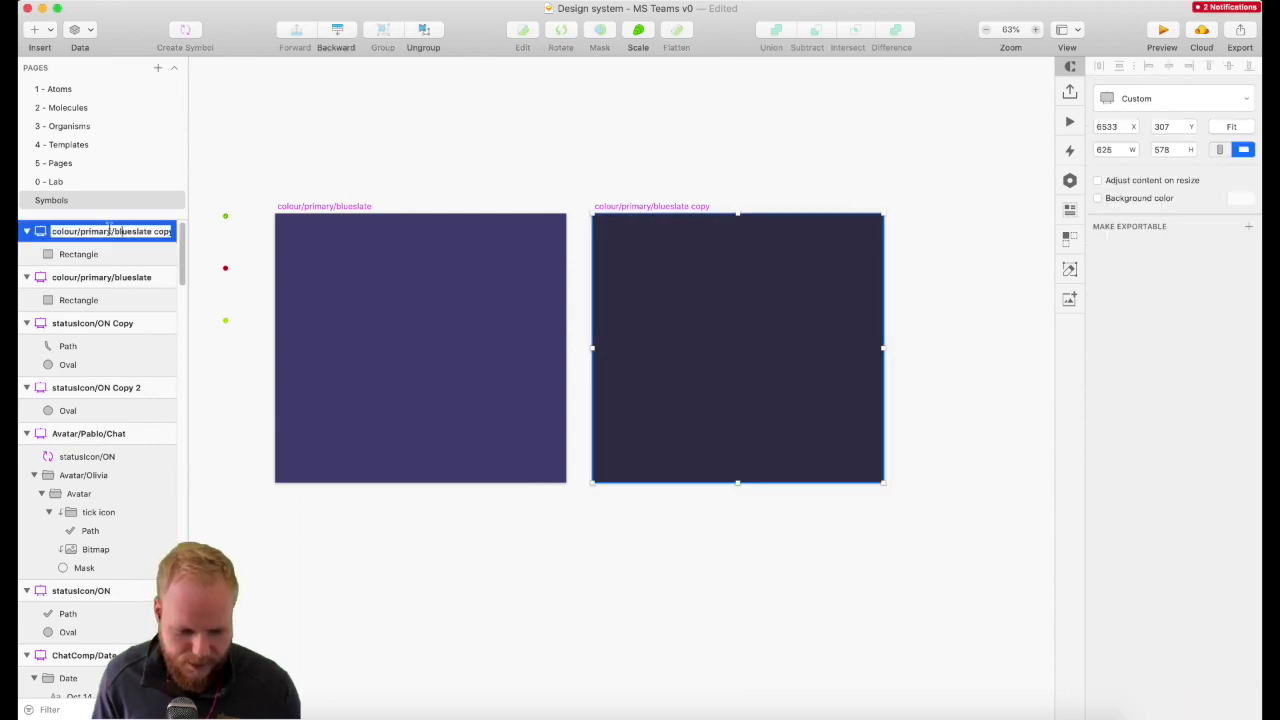
pyautogui.write('colour/primary/dark')
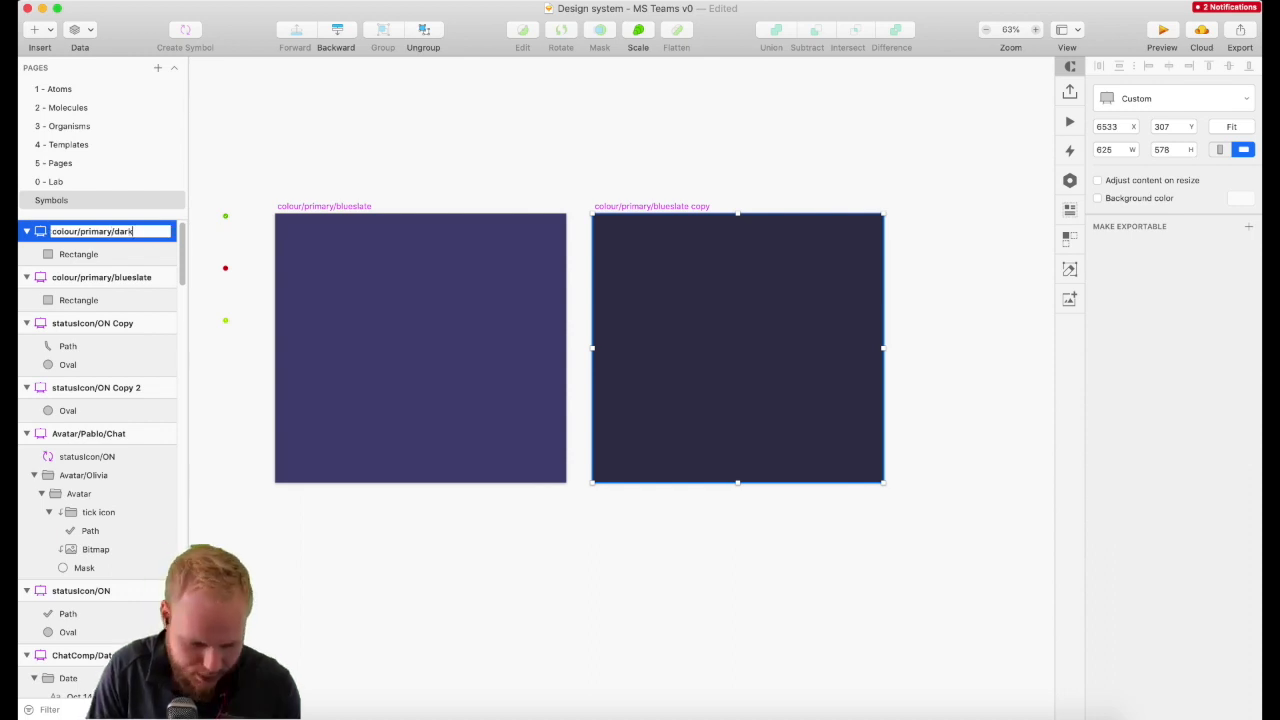
# Step: Swap the second swatch to colour/primary/darkslate, label it Dark slate and check the master's fill
pyautogui.click(56, 88)
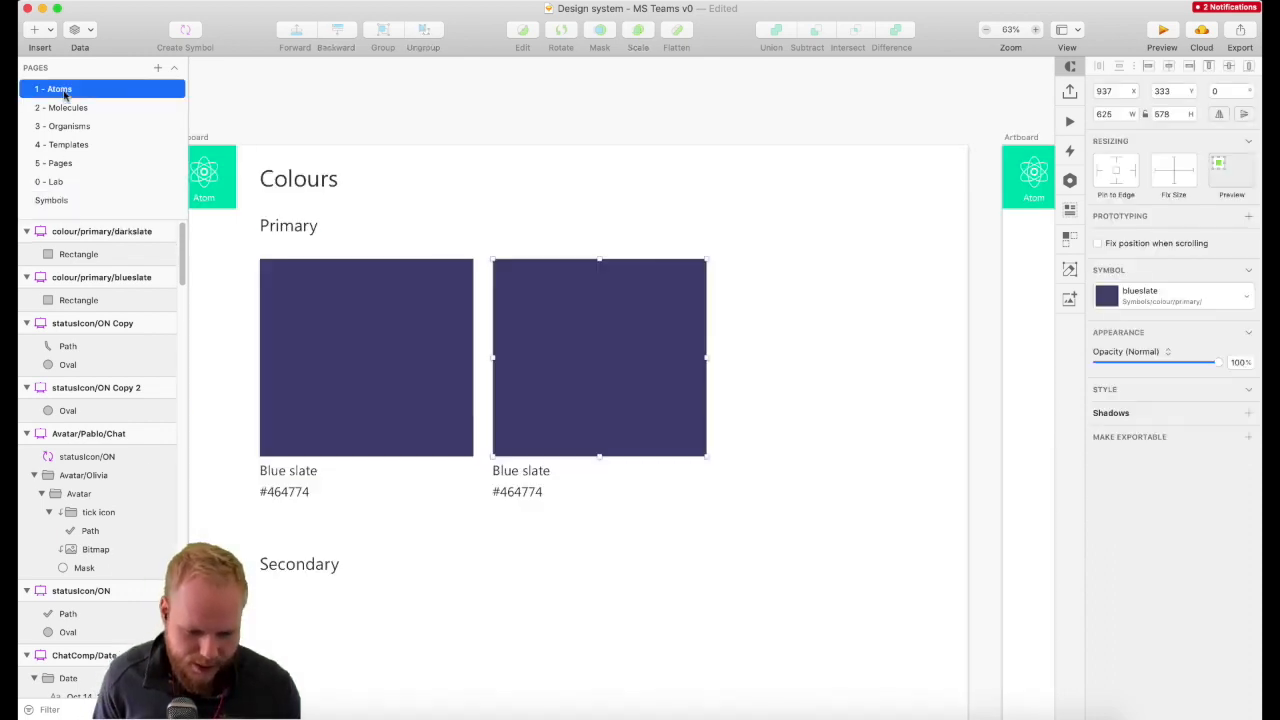
pyautogui.click(1170, 296)
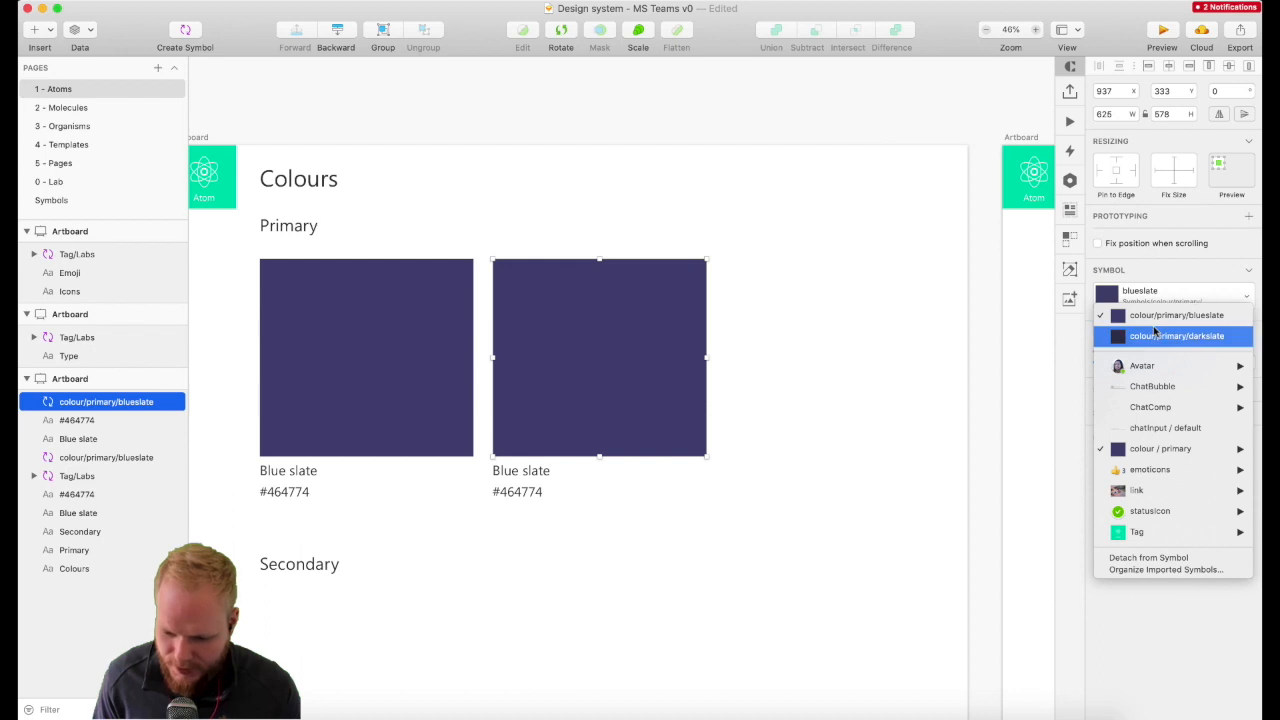
pyautogui.click(1176, 336)
pyautogui.write('Dark sl')
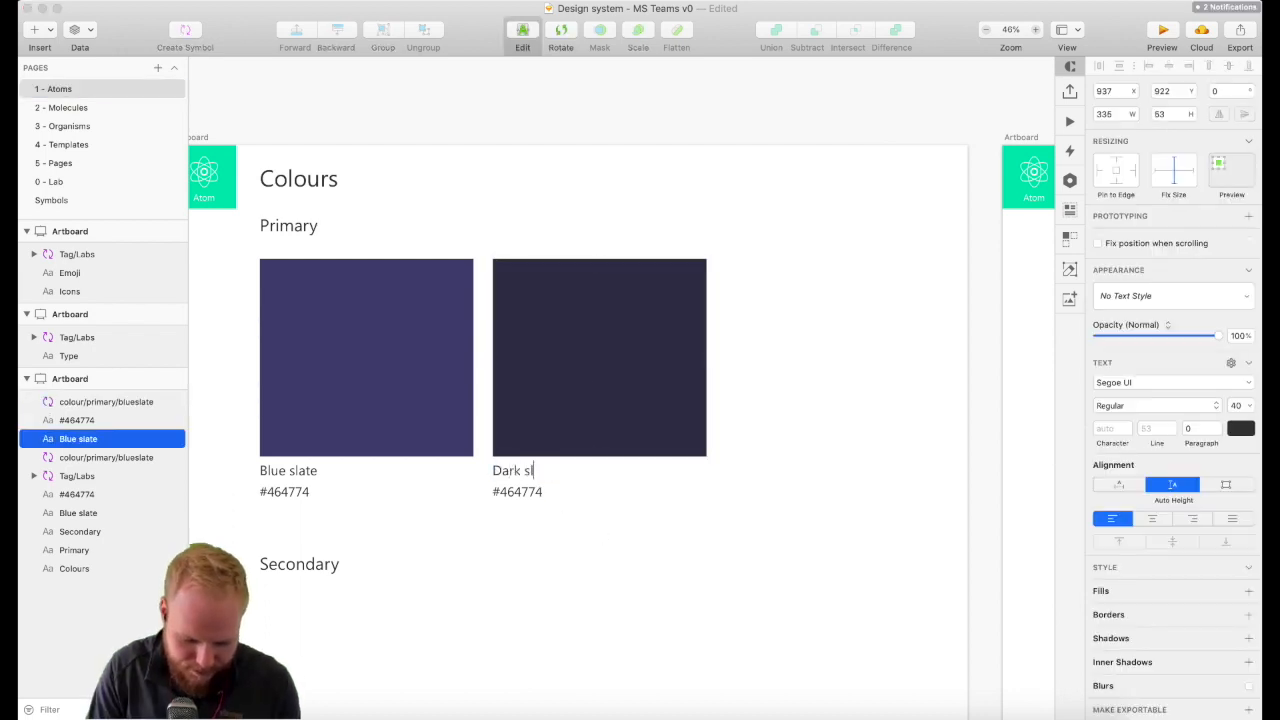
pyautogui.click(1172, 292)
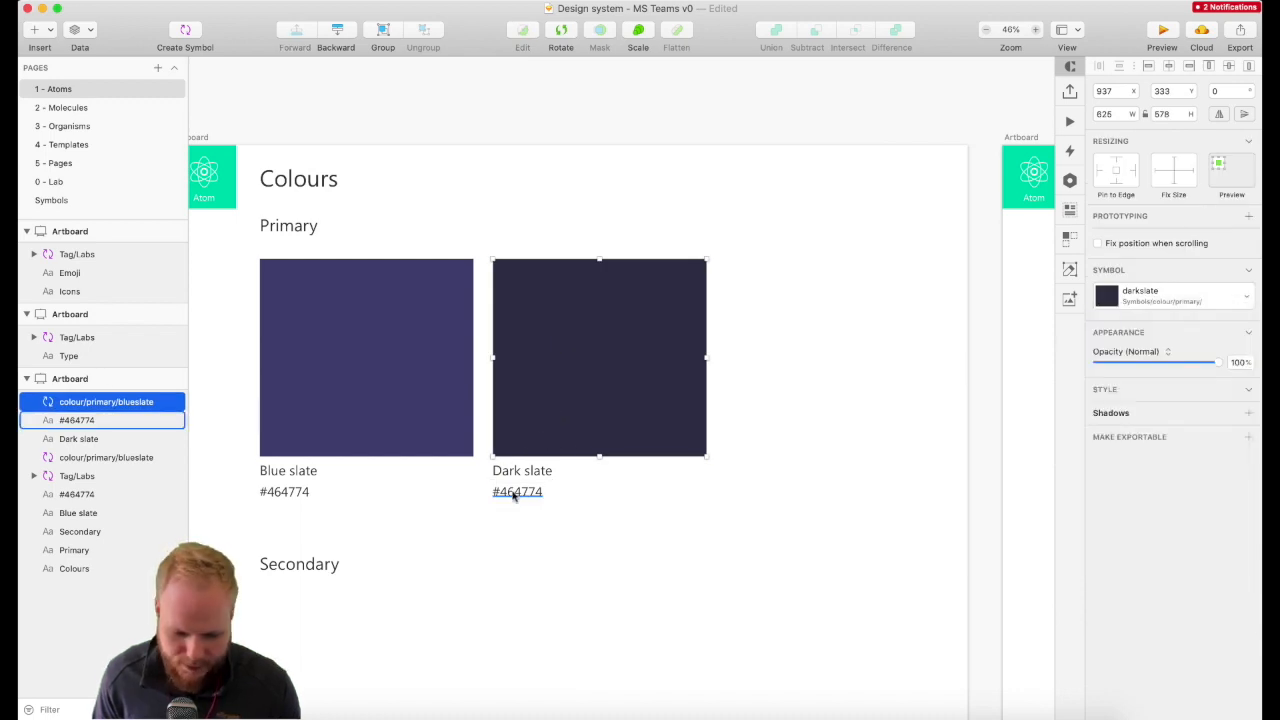
pyautogui.doubleClick(600, 356)
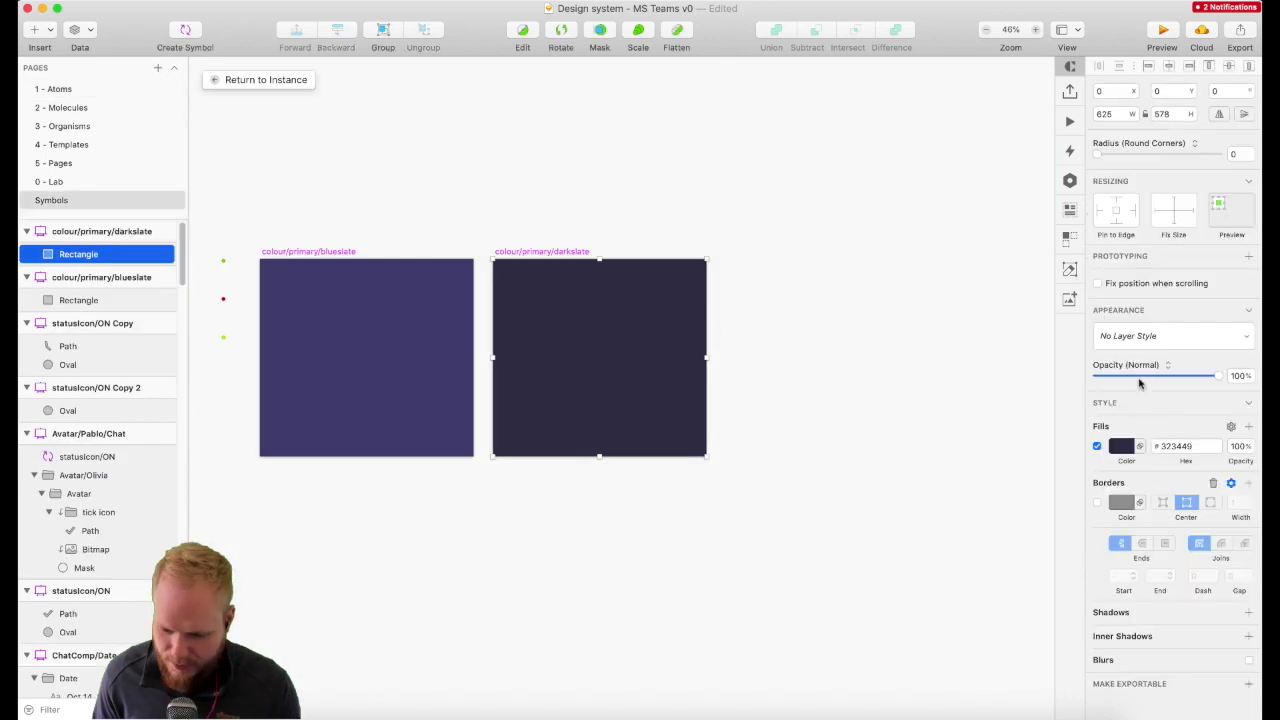
pyautogui.click(56, 88)
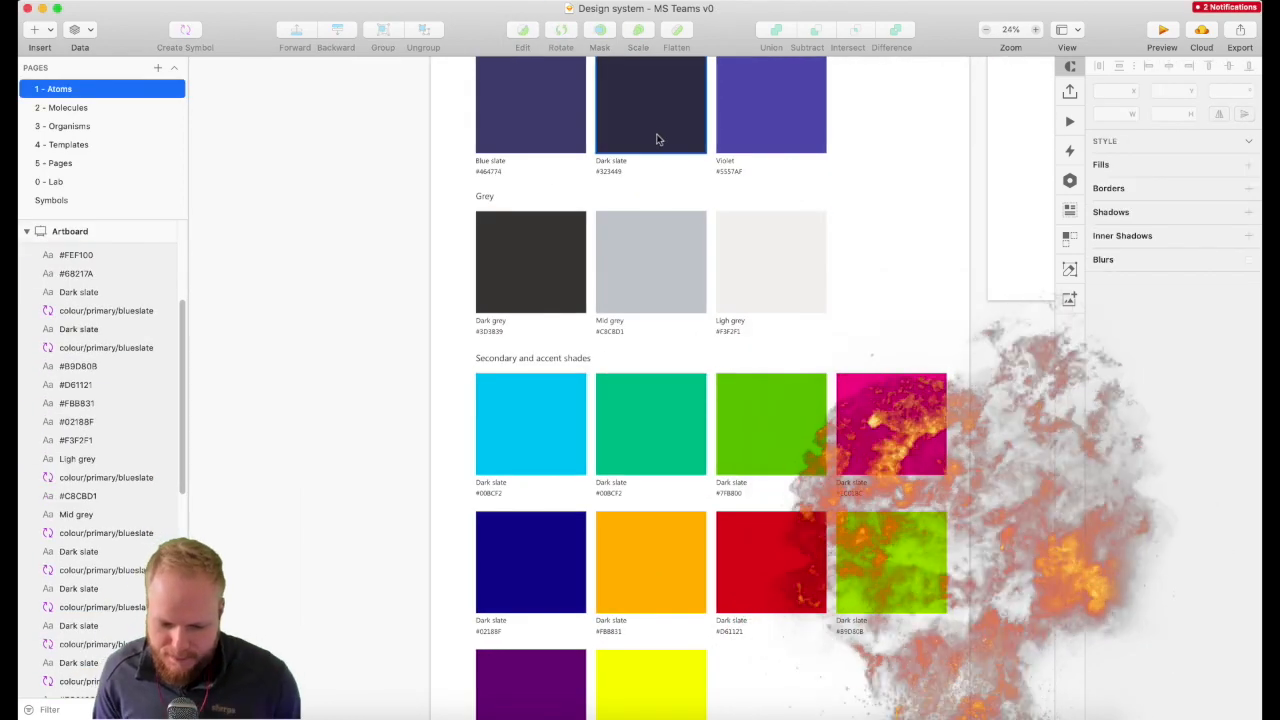
pyautogui.click(650, 262)
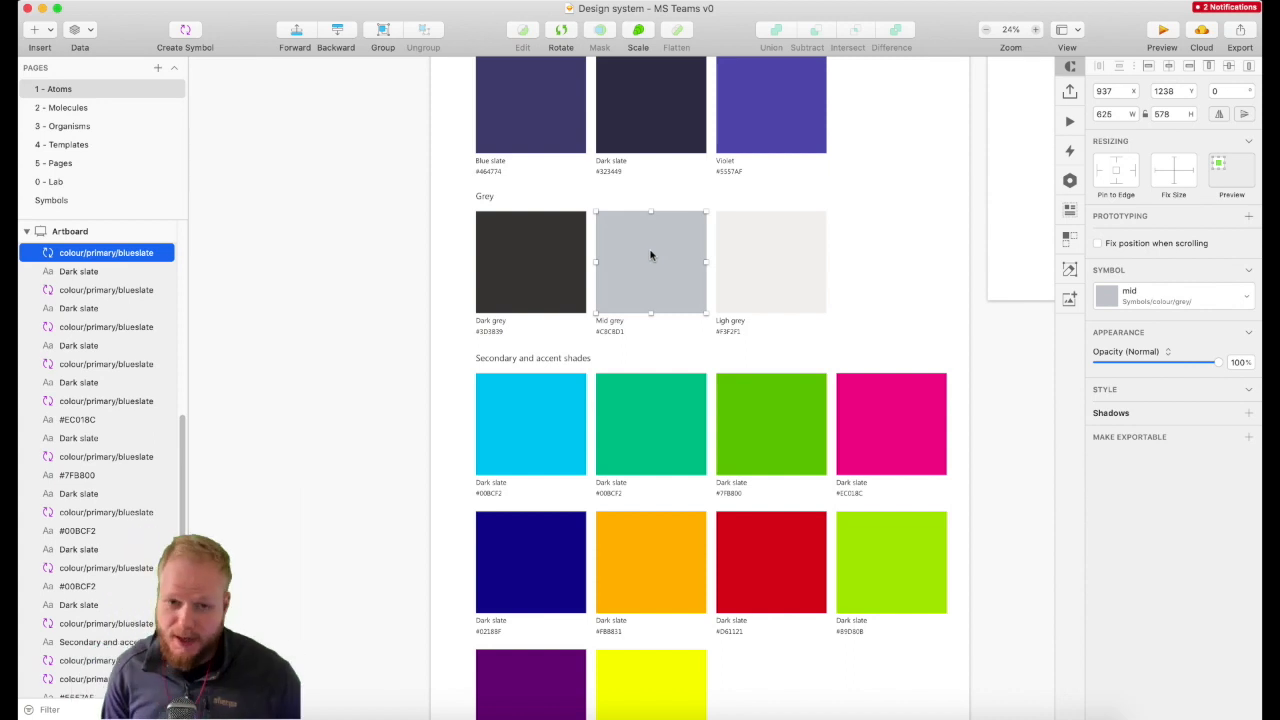
pyautogui.moveTo(660, 264)
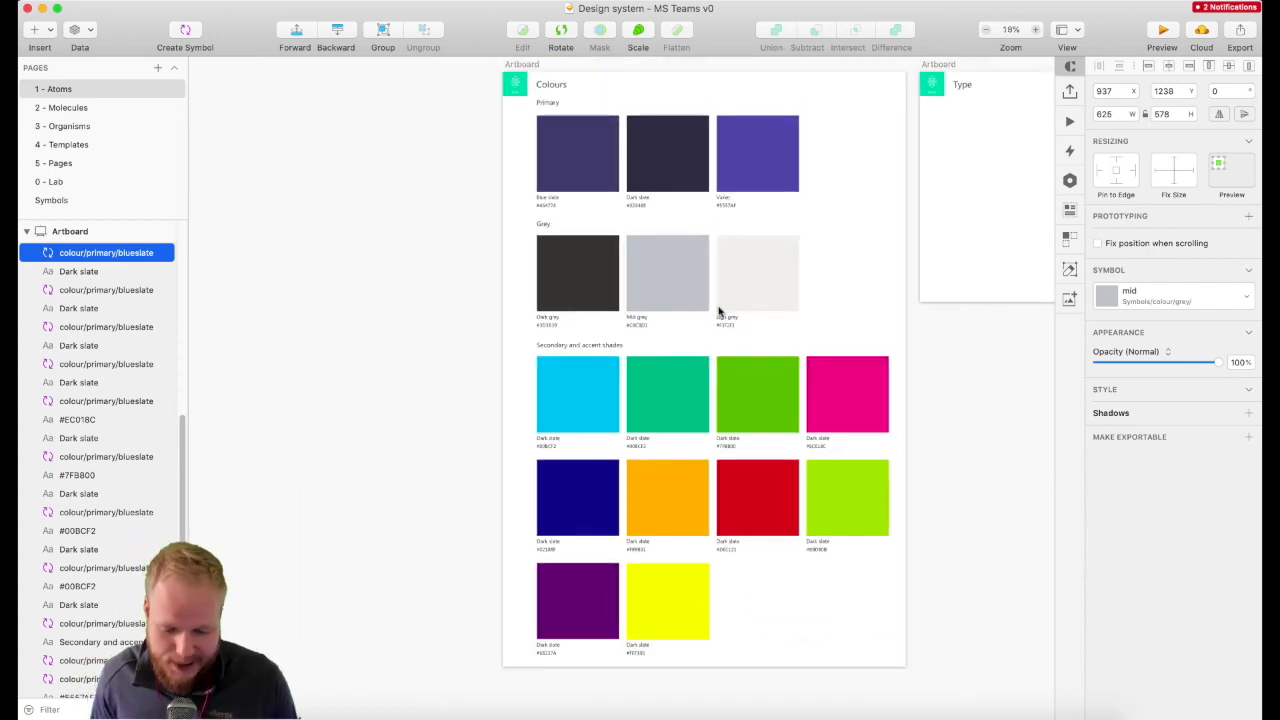
pyautogui.click(756, 272)
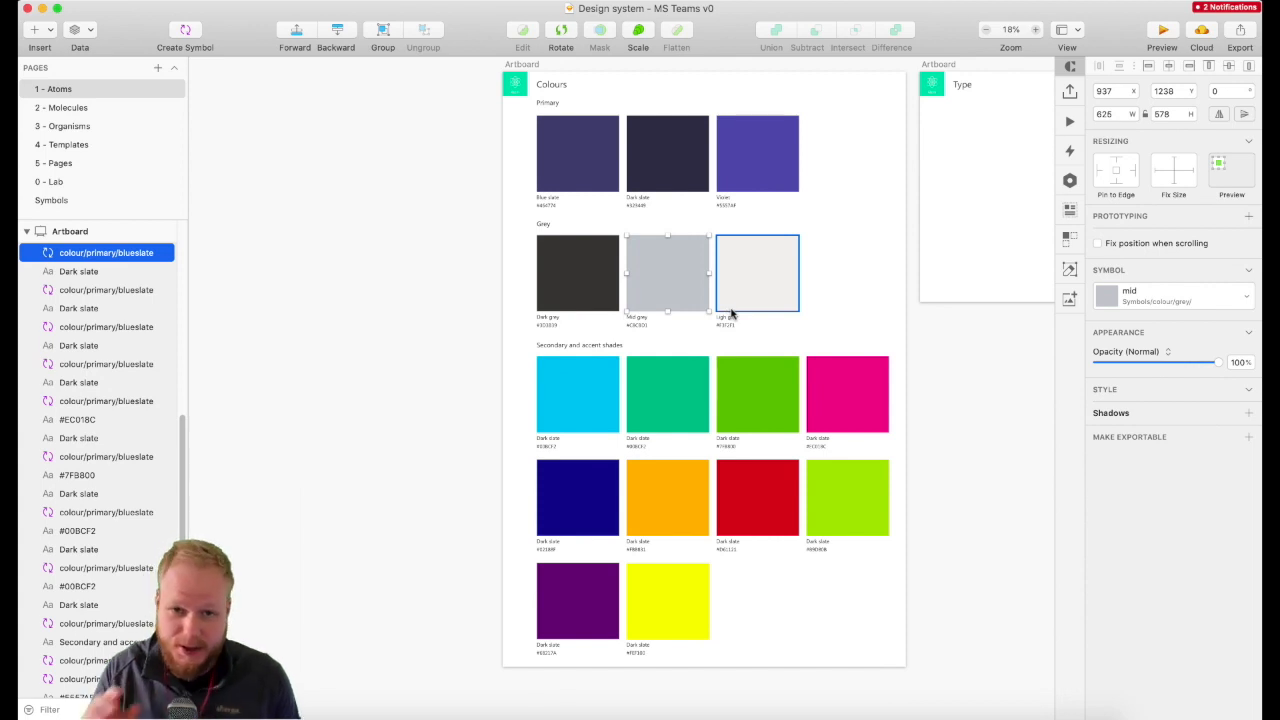
pyautogui.click(848, 394)
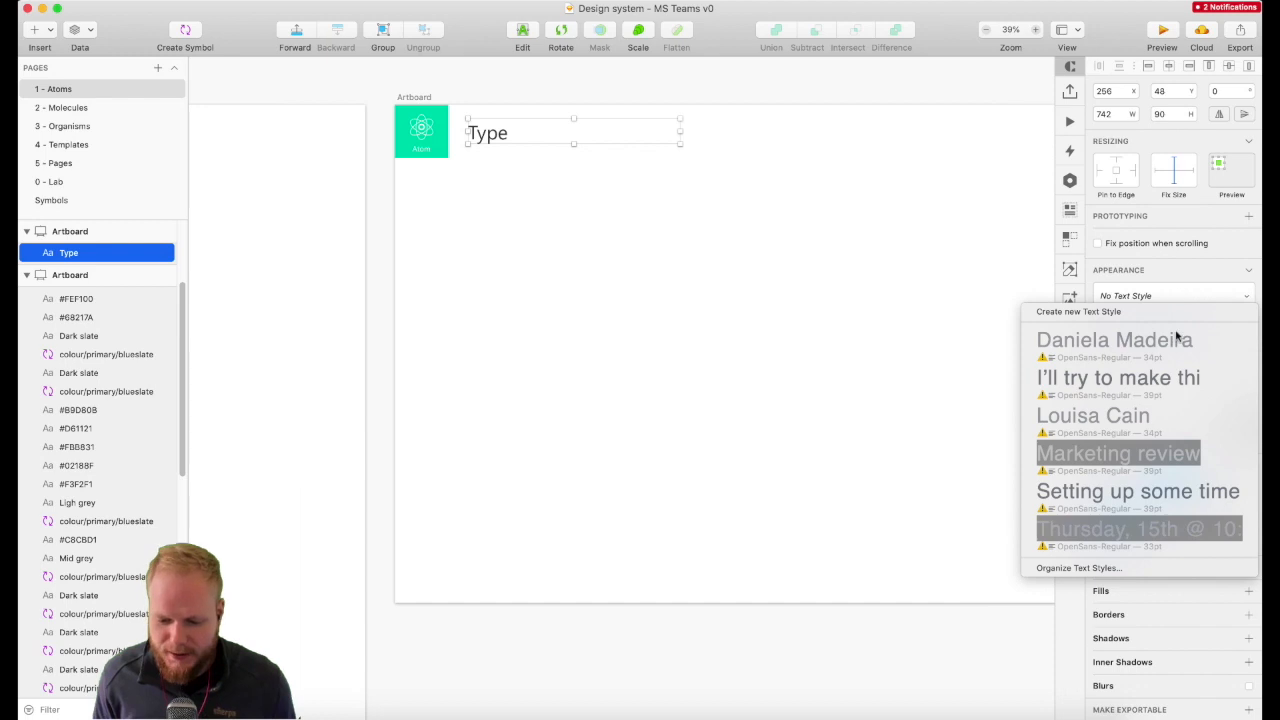
pyautogui.moveTo(1124, 418)
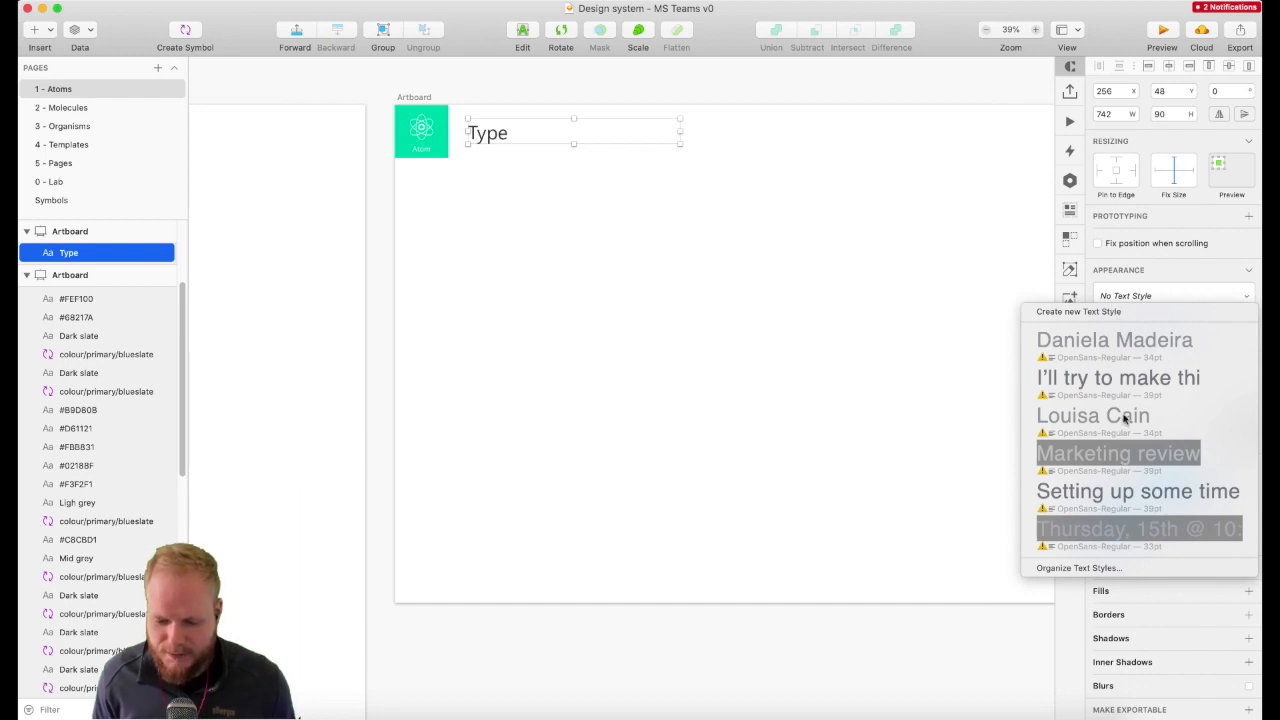
pyautogui.moveTo(1070, 364)
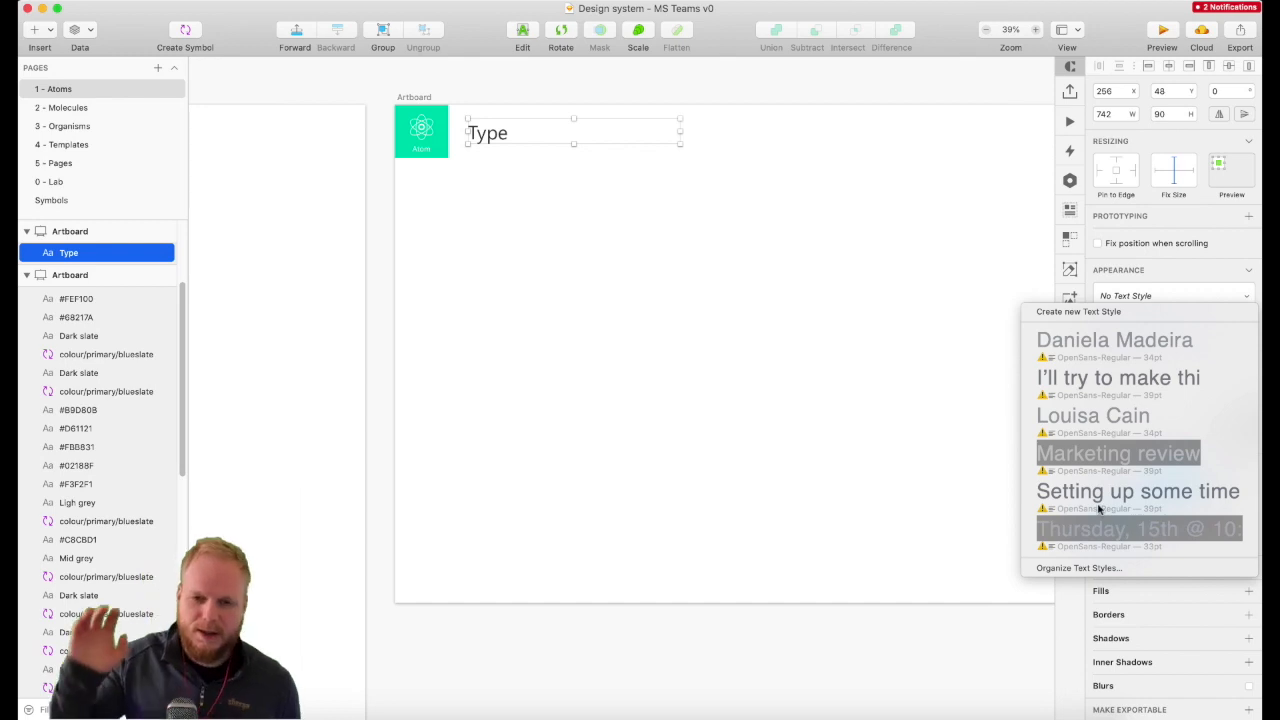
pyautogui.moveTo(1100, 438)
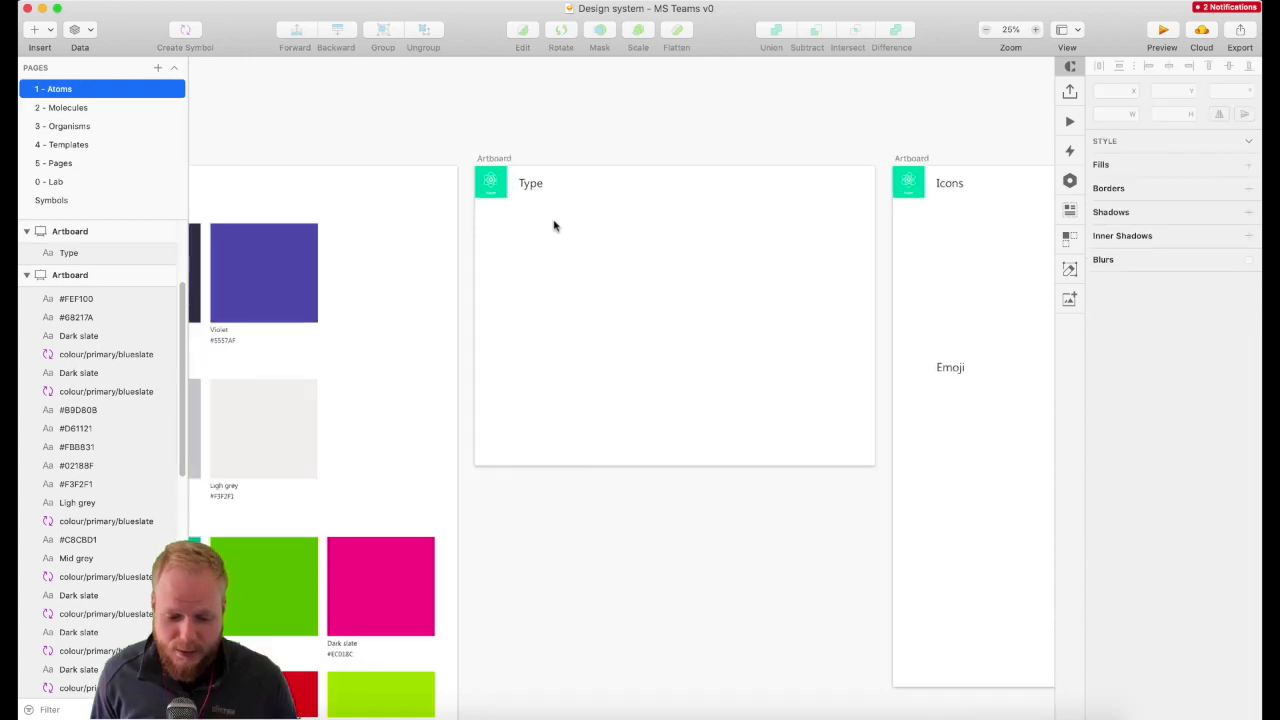
pyautogui.scroll(-3)
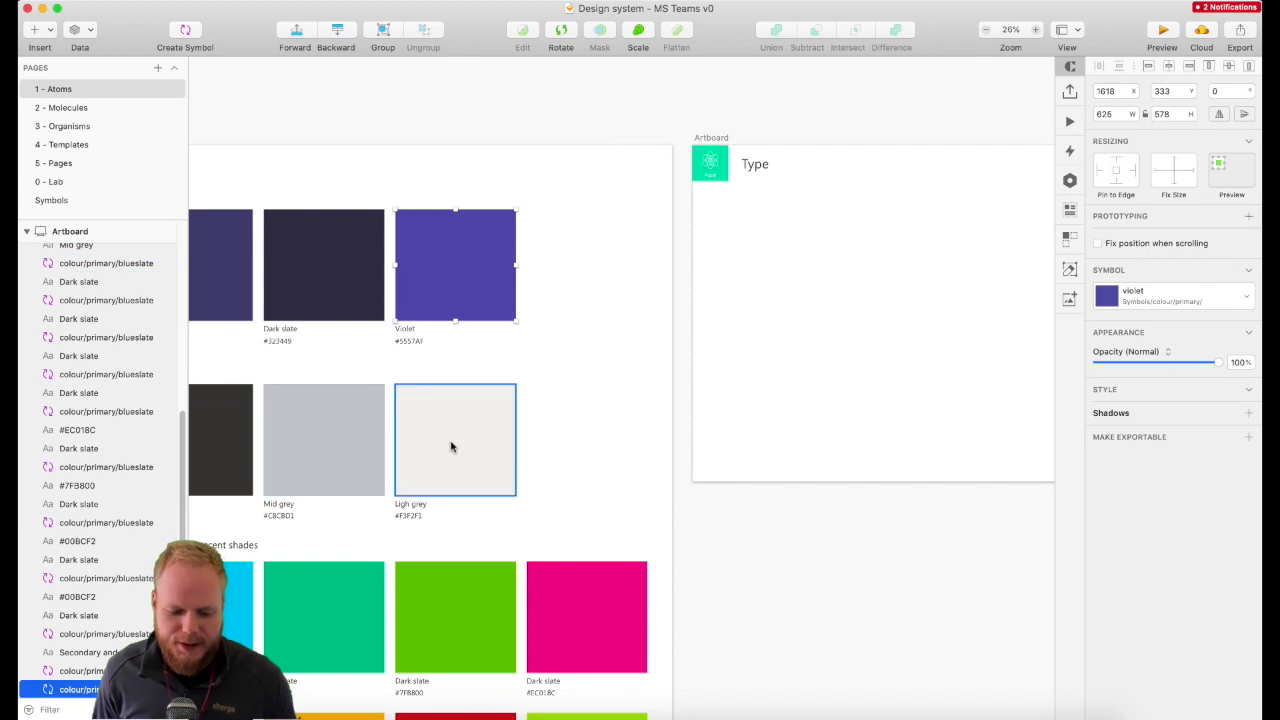
# Step: Inspect the Lab mockup's search bar text, then open the chat message symbol for editing
pyautogui.click(956, 644)
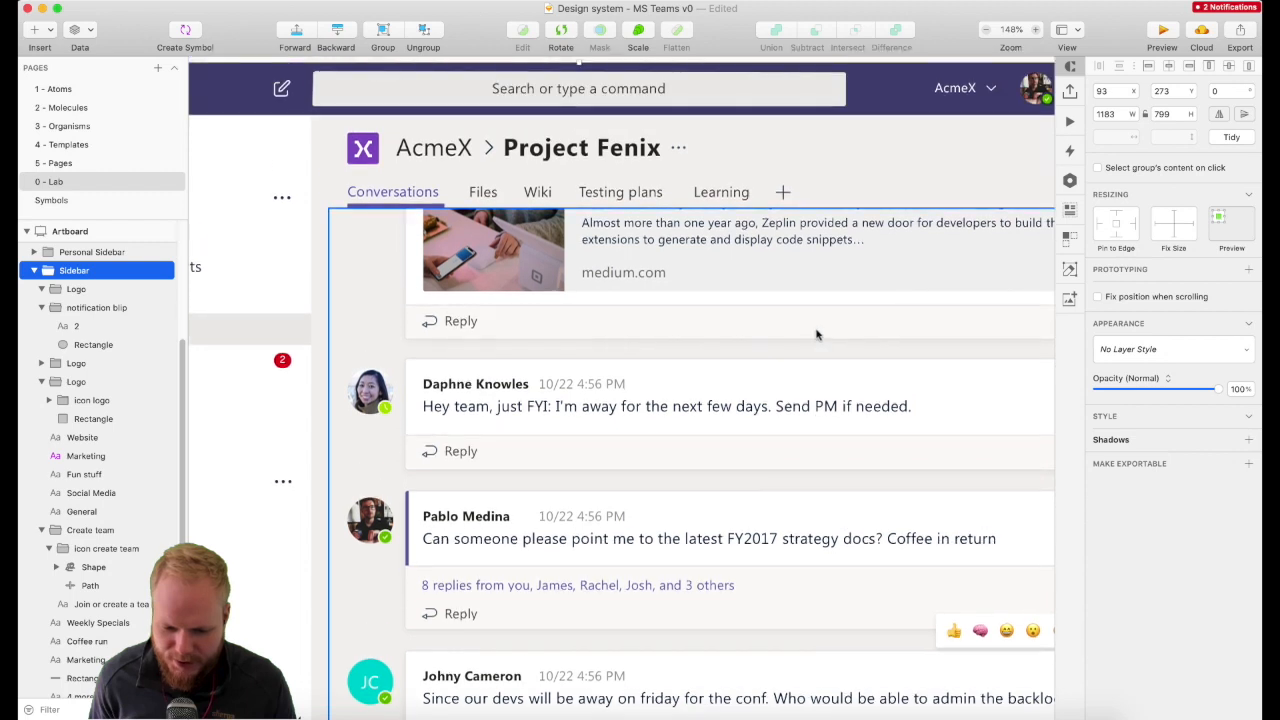
pyautogui.click(578, 88)
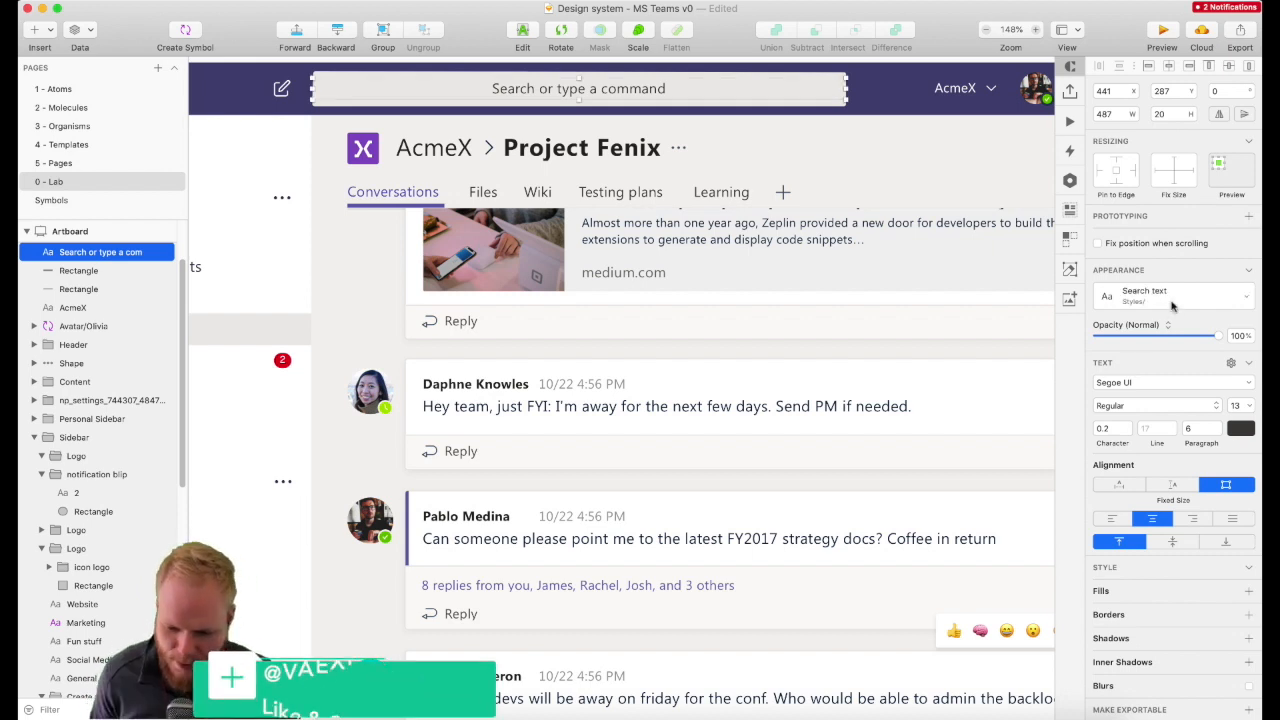
pyautogui.scroll(-3)
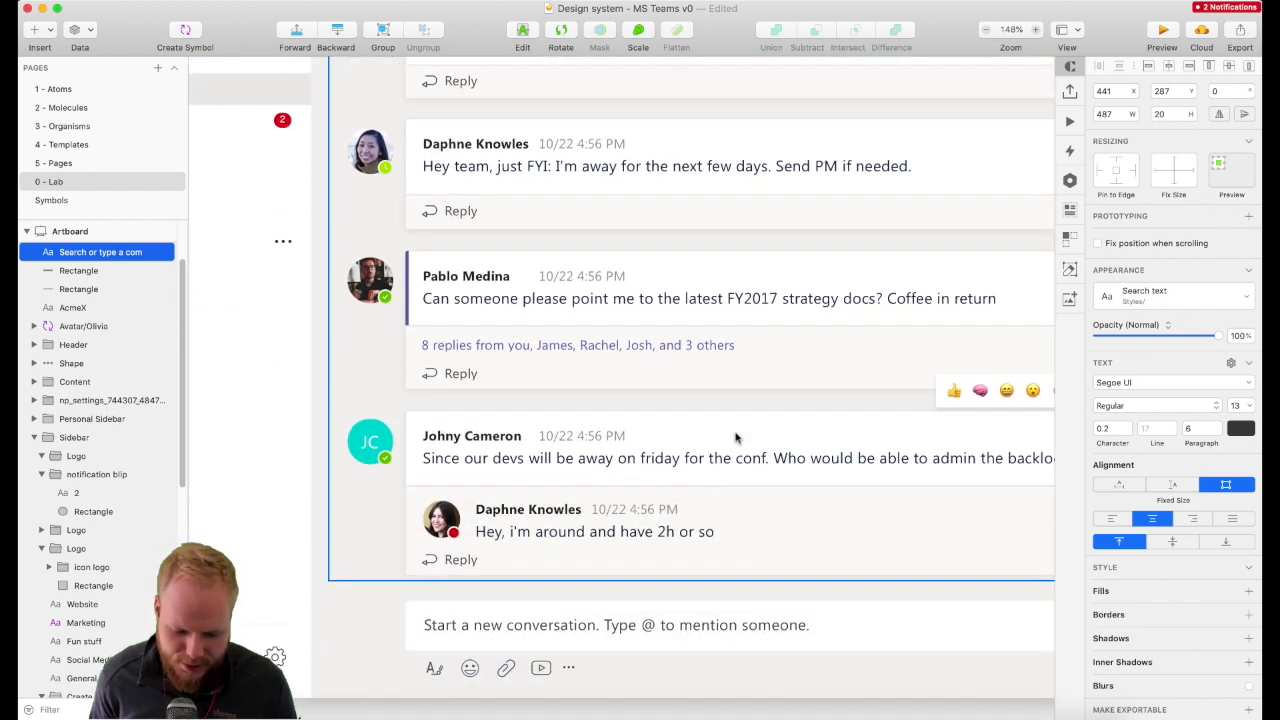
pyautogui.moveTo(544, 570)
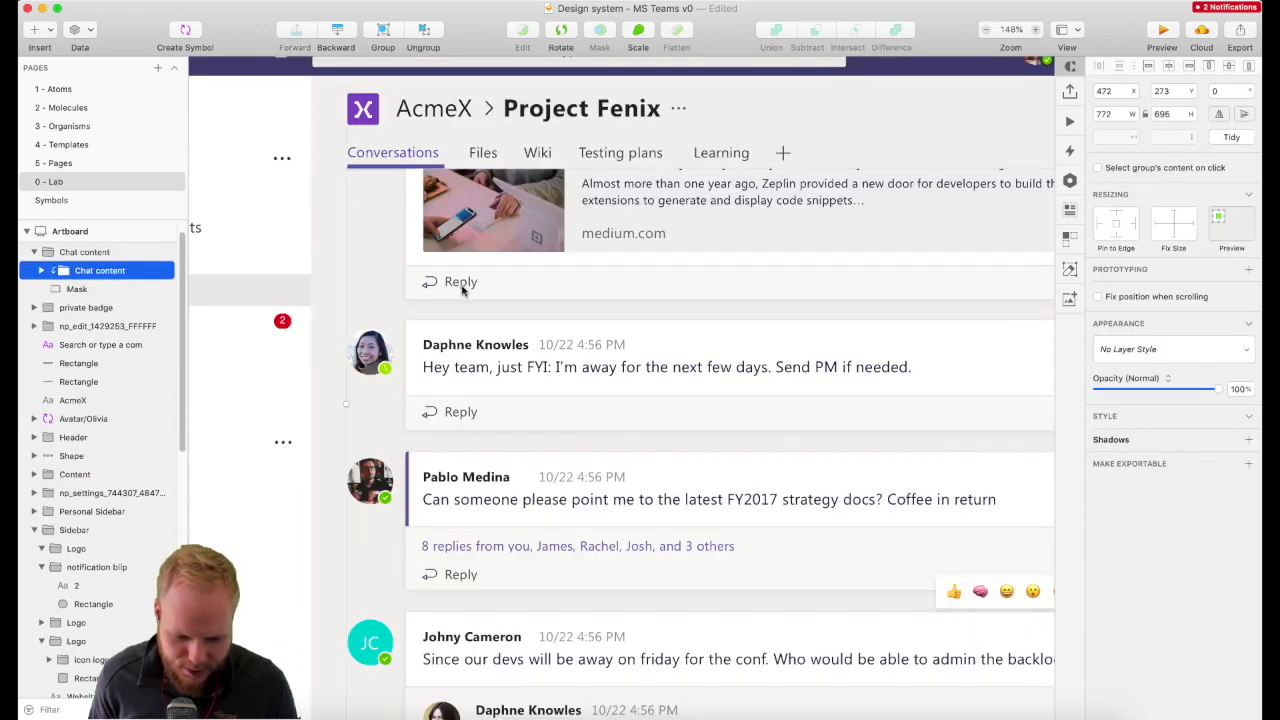
pyautogui.click(74, 392)
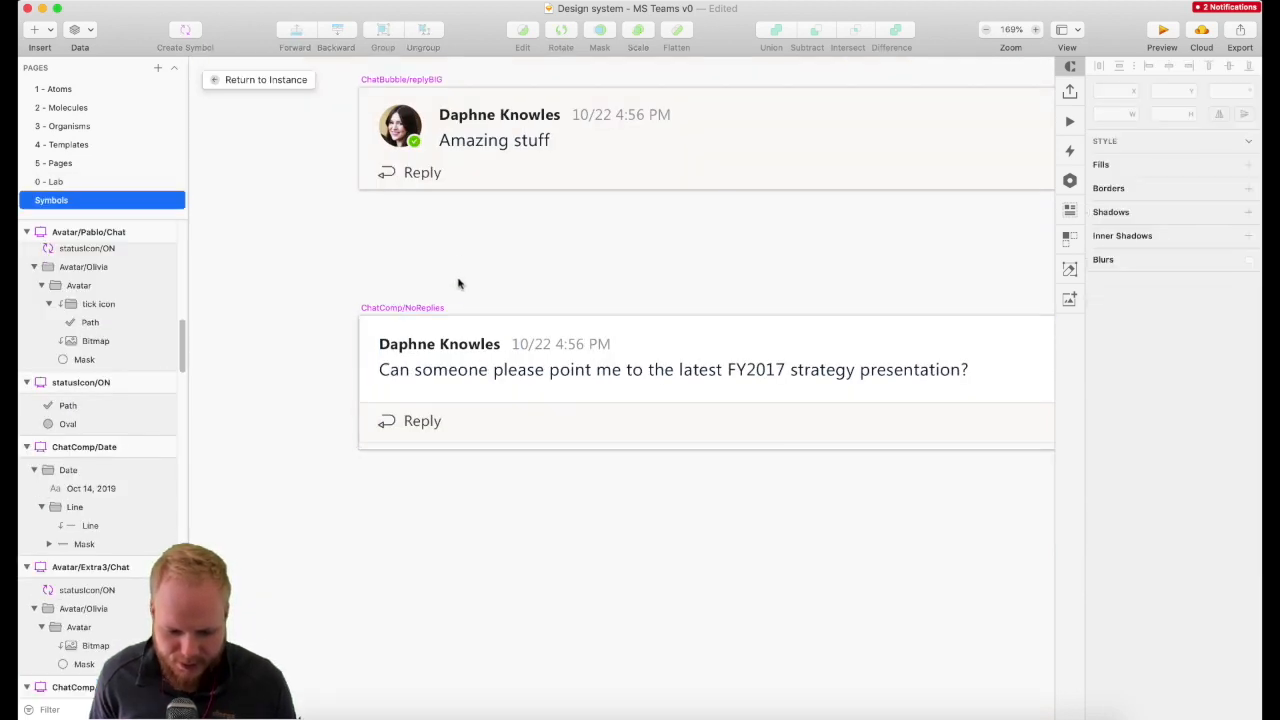
# Step: Save Daphne Knowles as Name text style and the message as Chat text, then select the reply count
pyautogui.click(440, 344)
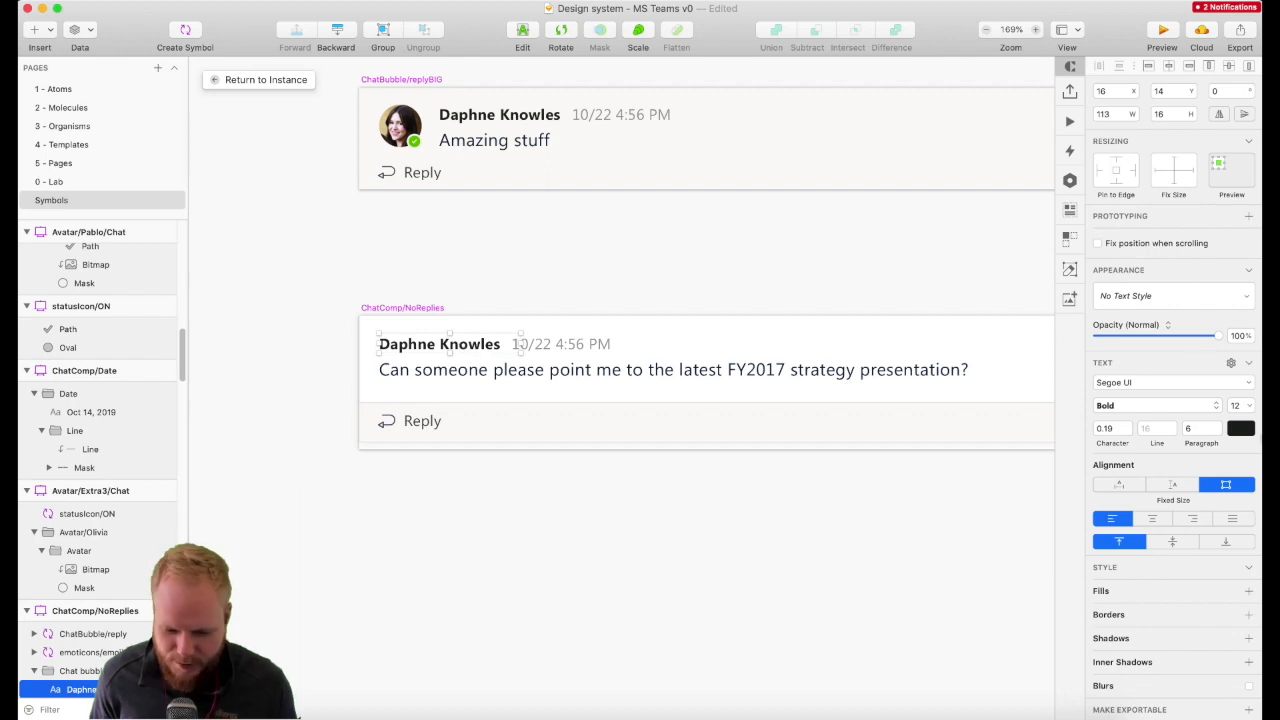
pyautogui.click(1170, 296)
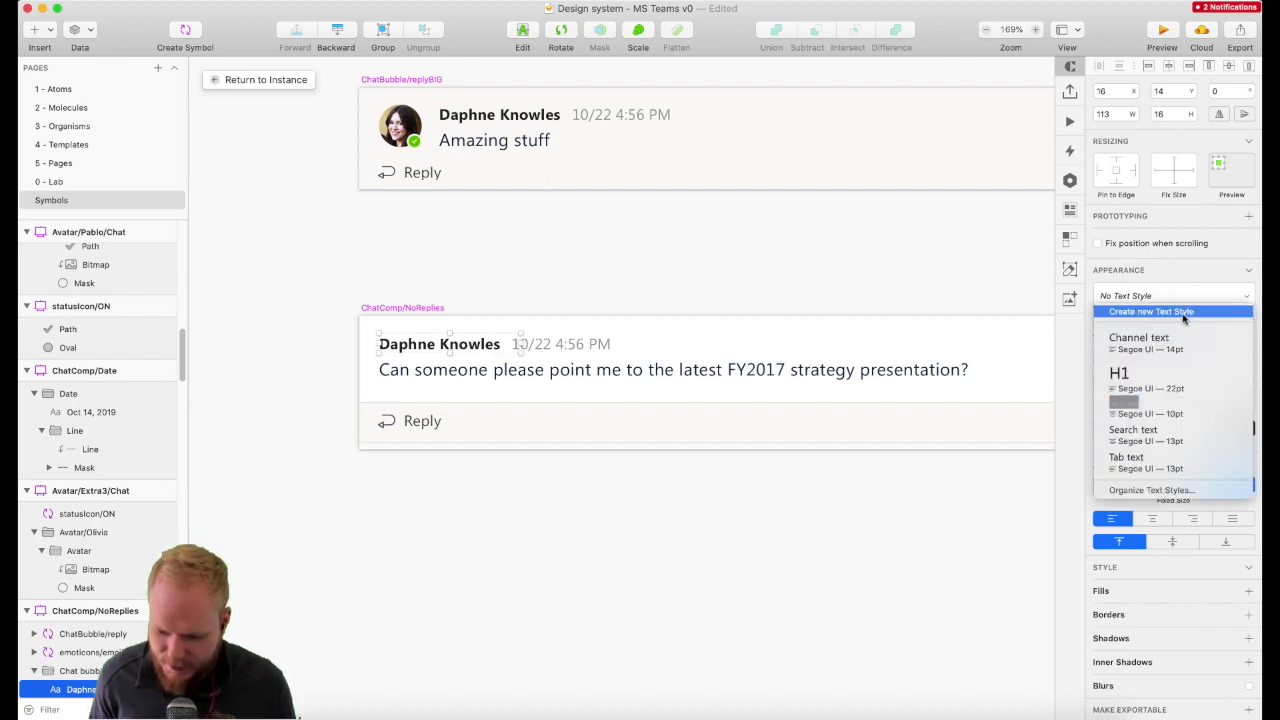
pyautogui.click(1152, 312)
pyautogui.write('Name text')
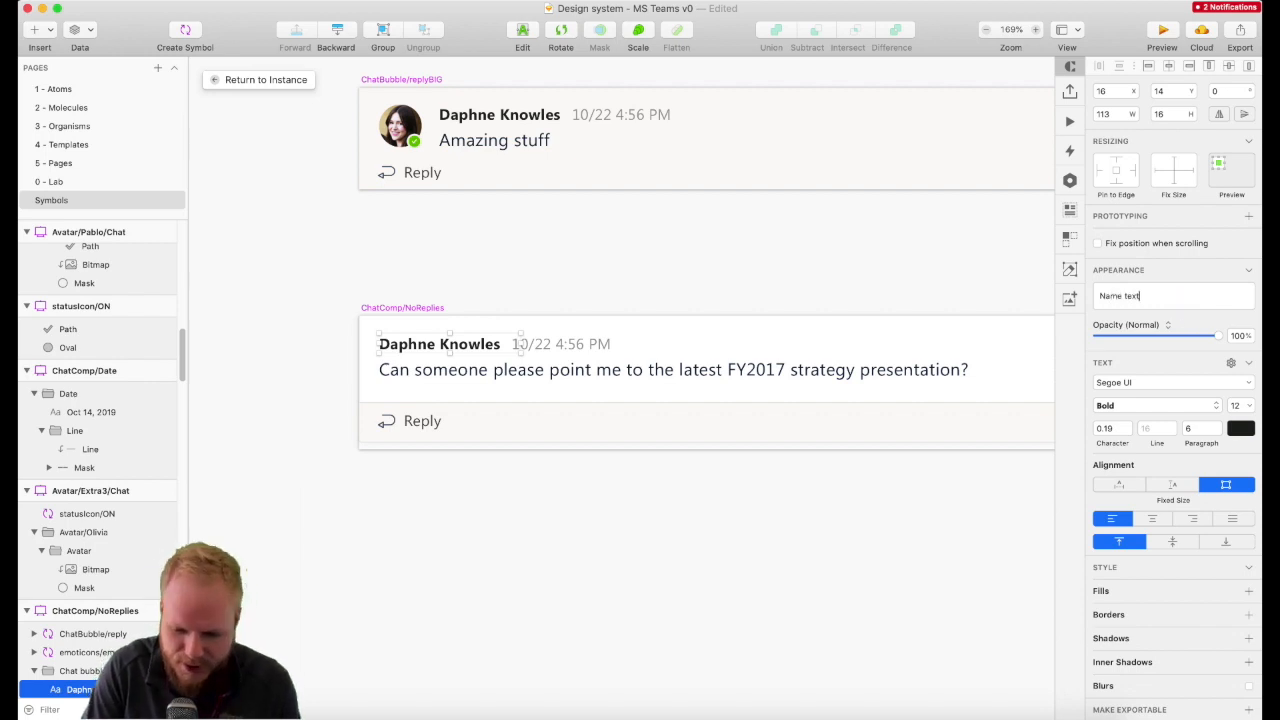
pyautogui.click(1170, 296)
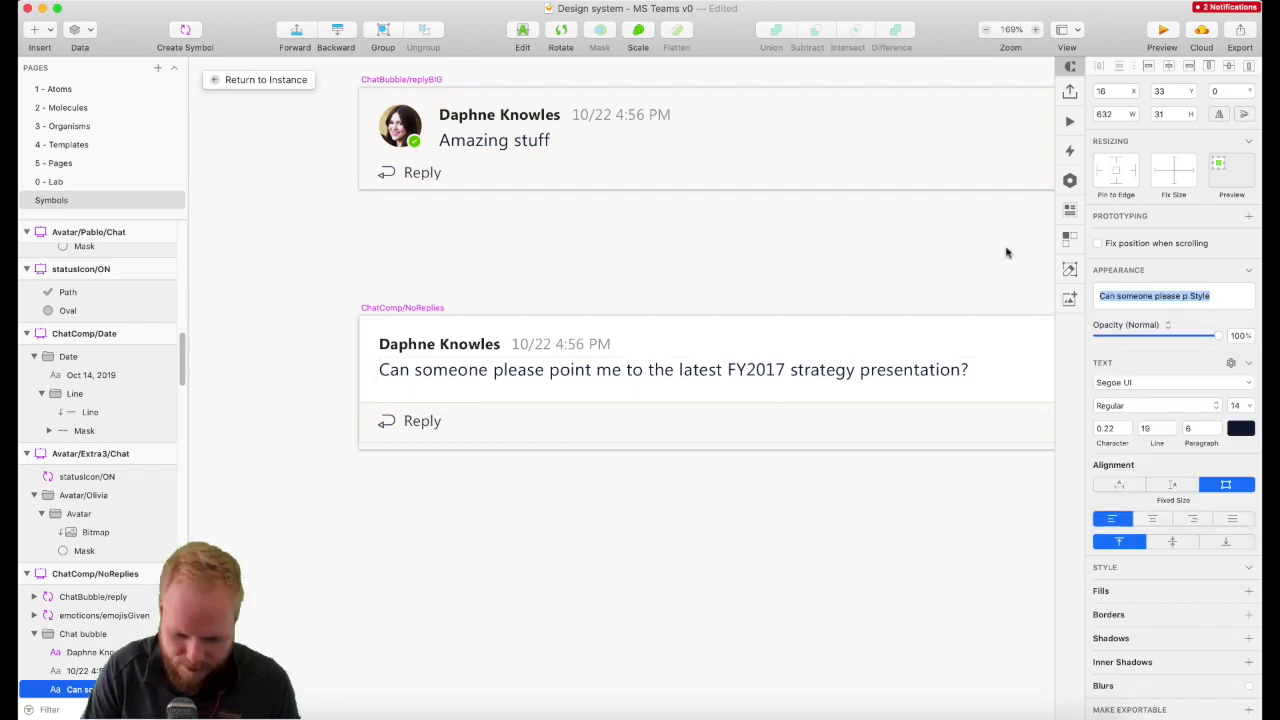
pyautogui.click(672, 368)
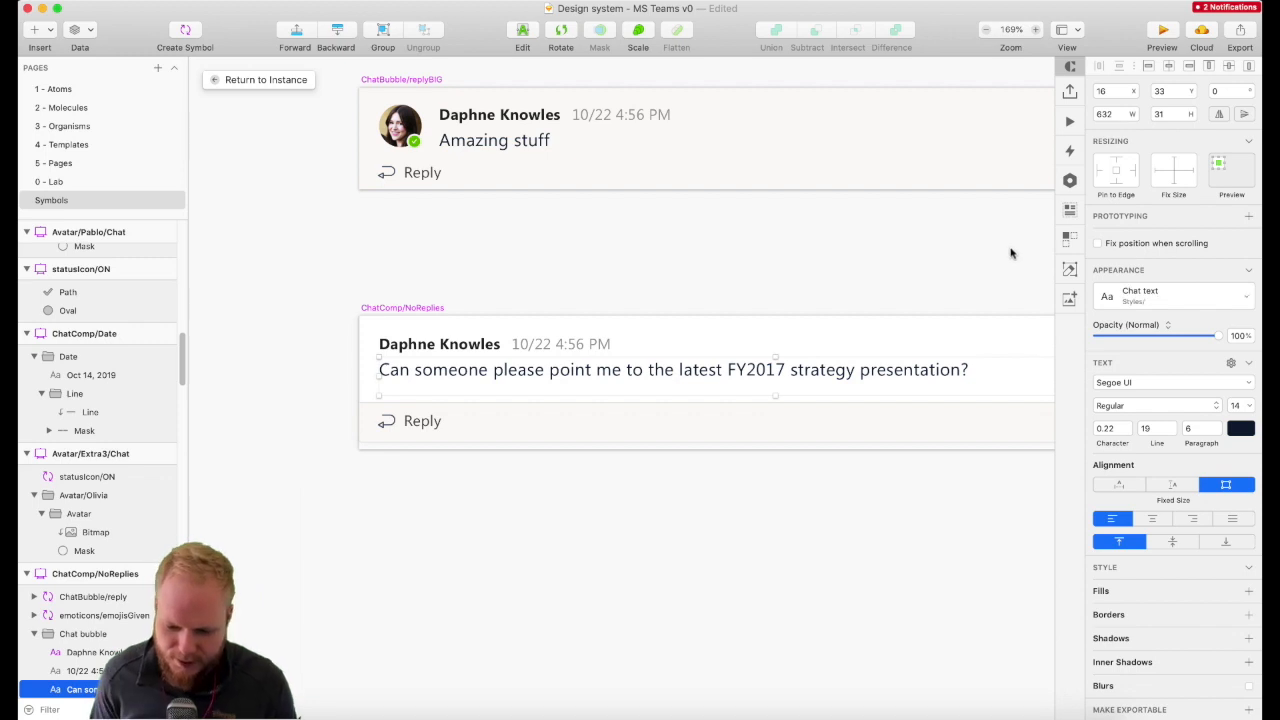
pyautogui.click(560, 344)
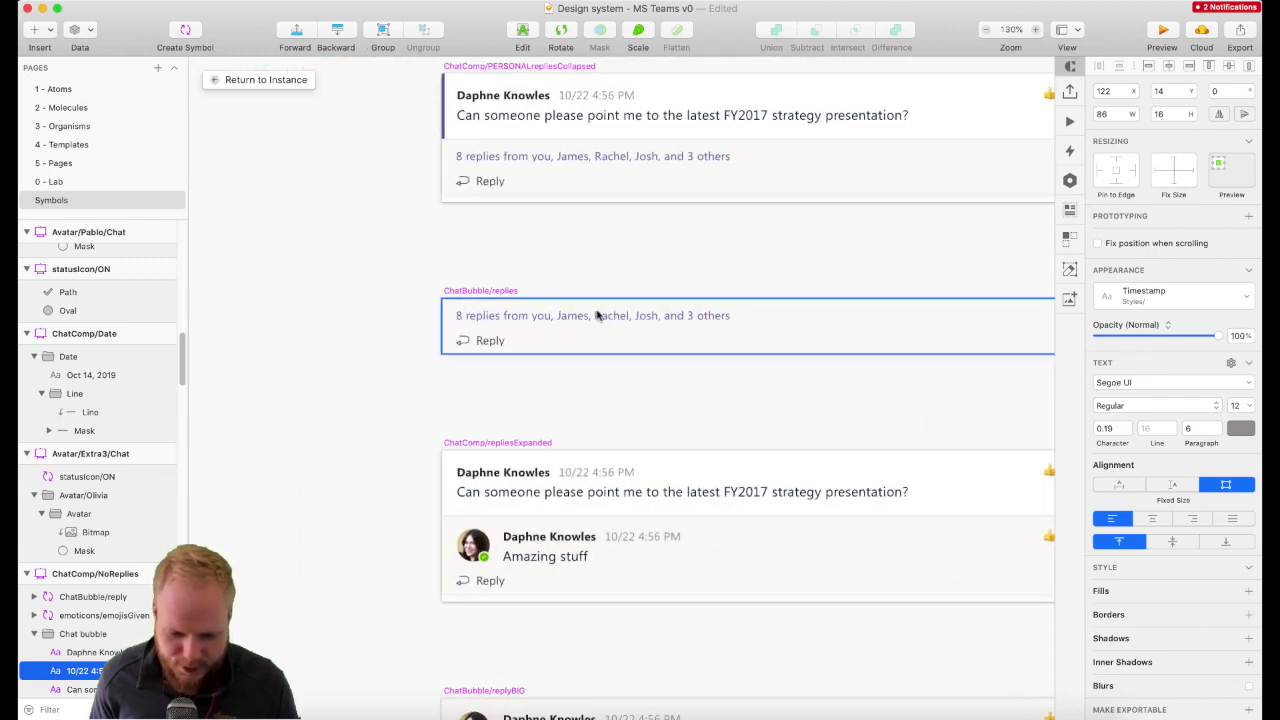
pyautogui.click(592, 316)
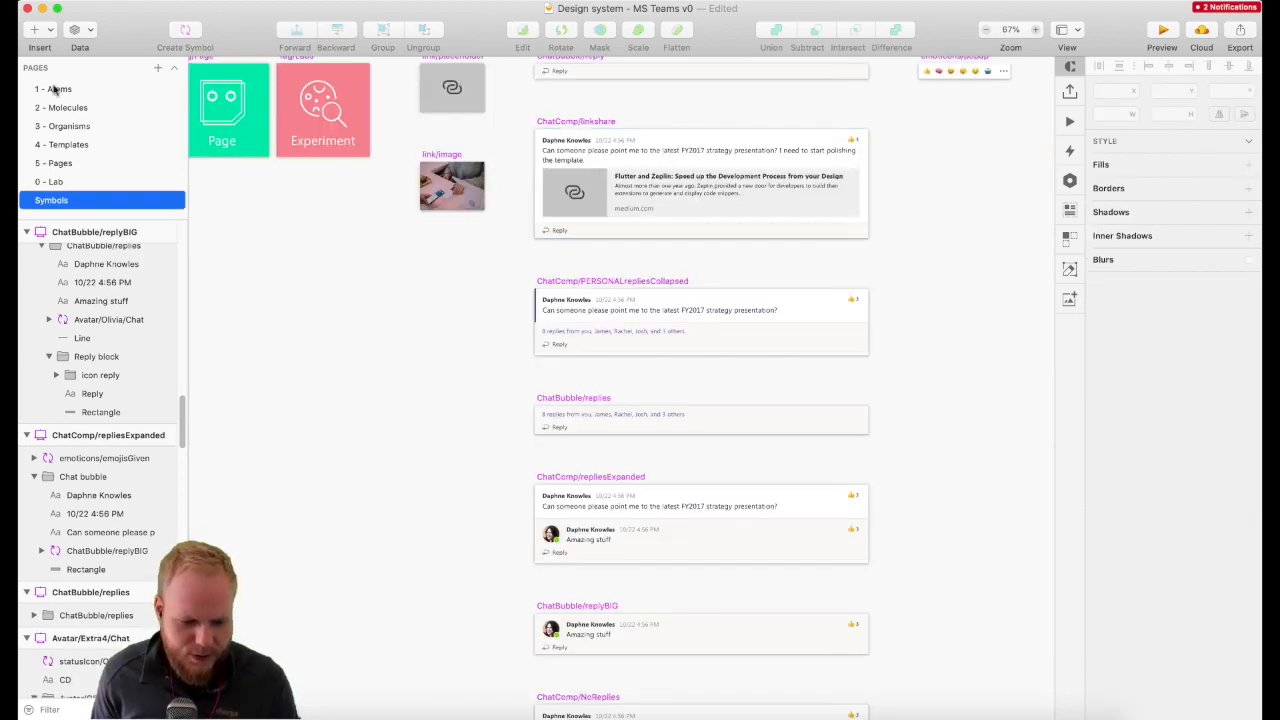
# Step: Apply the H1 style to a duplicated label and retype it as H1 - Segoe UI, Regular, 22pt
pyautogui.click(56, 88)
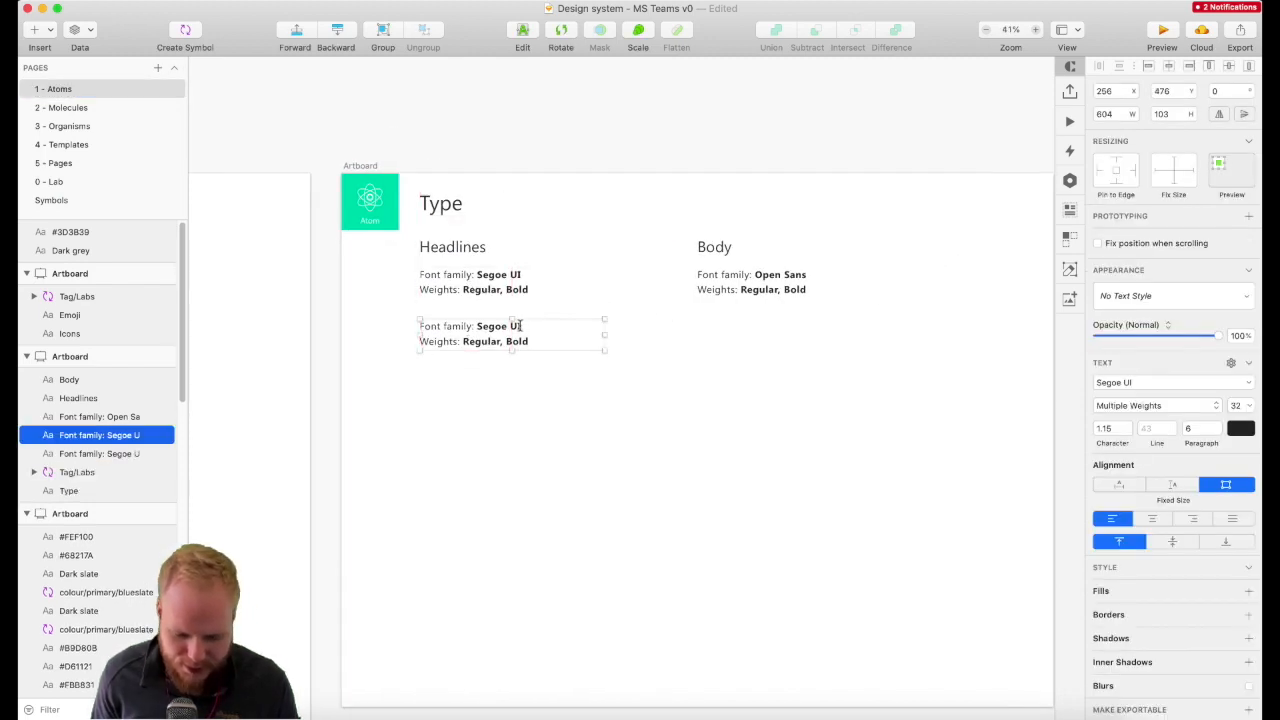
pyautogui.click(1170, 296)
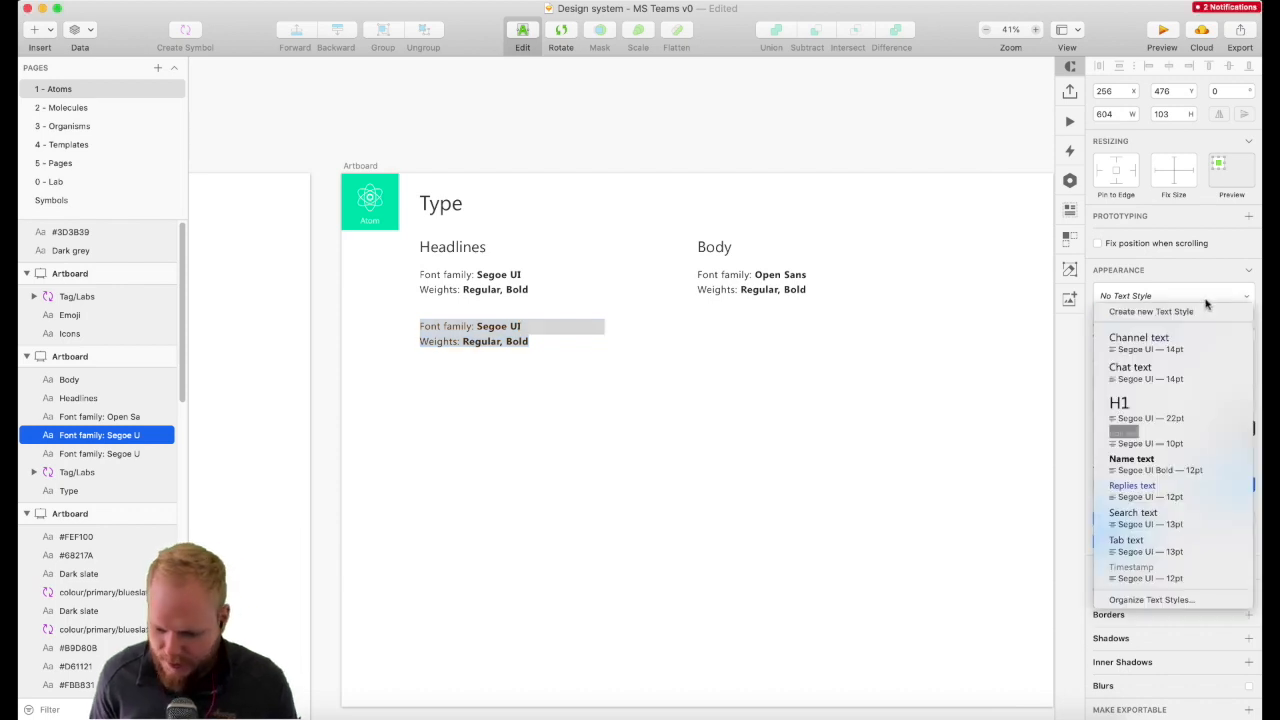
pyautogui.click(1118, 404)
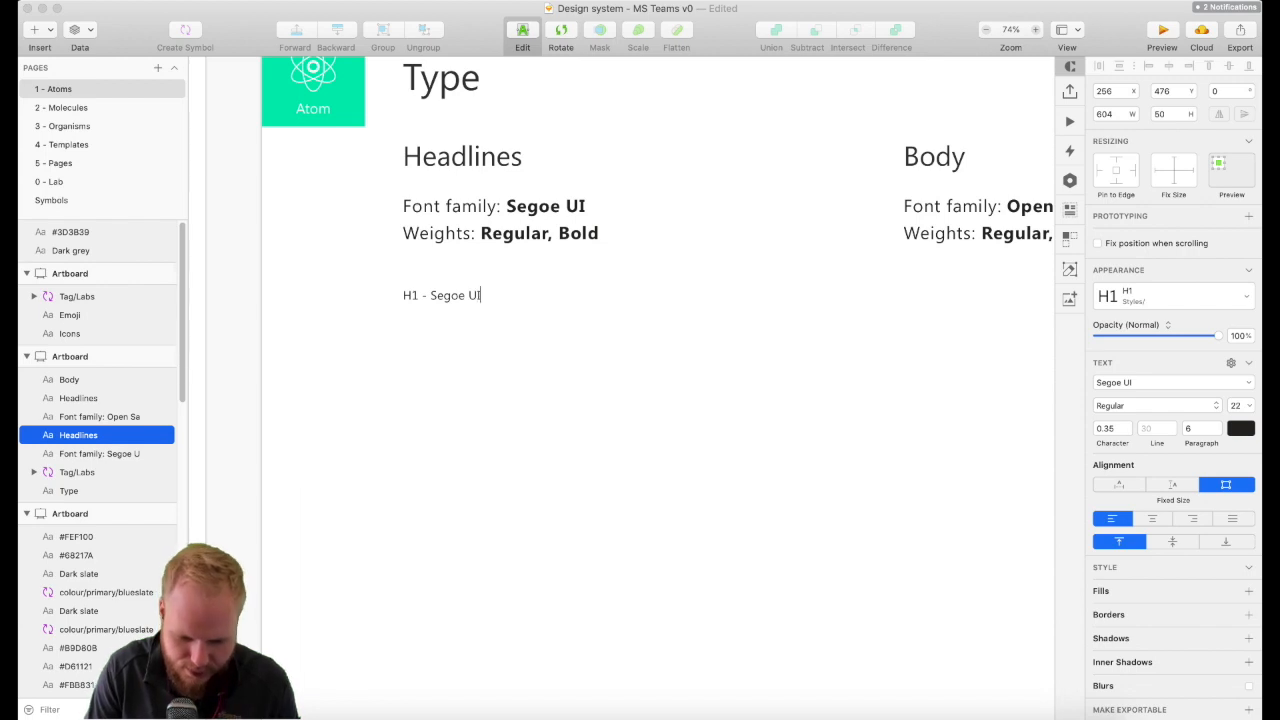
pyautogui.write(', Regular,')
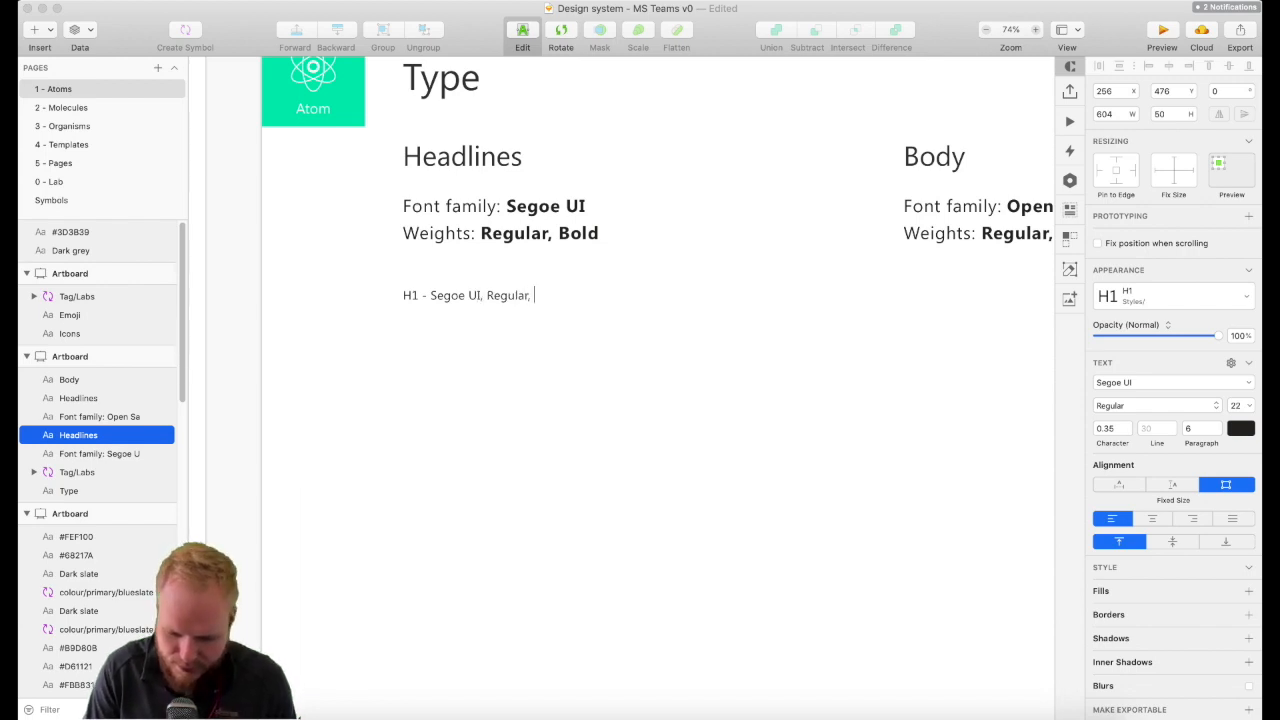
pyautogui.write('22pt')
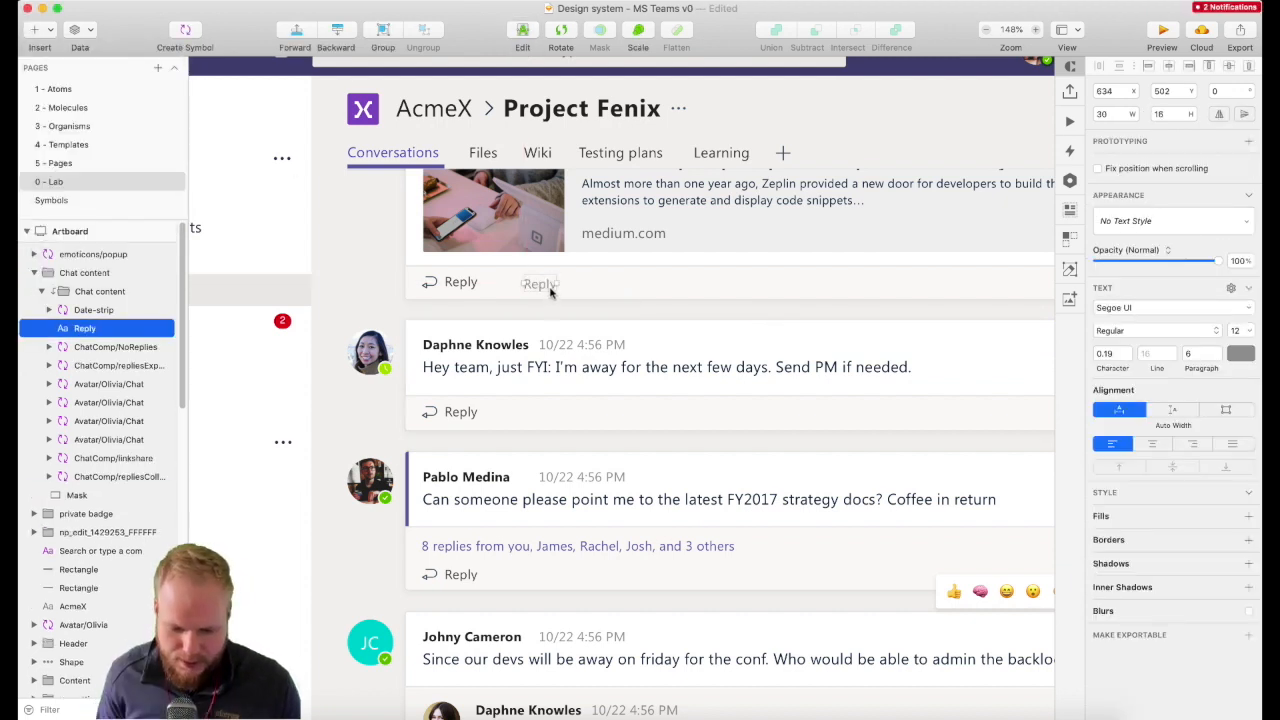
# Step: Apply the Replies text style to the Reply label, checking the Type artboard on Atoms
pyautogui.click(1170, 220)
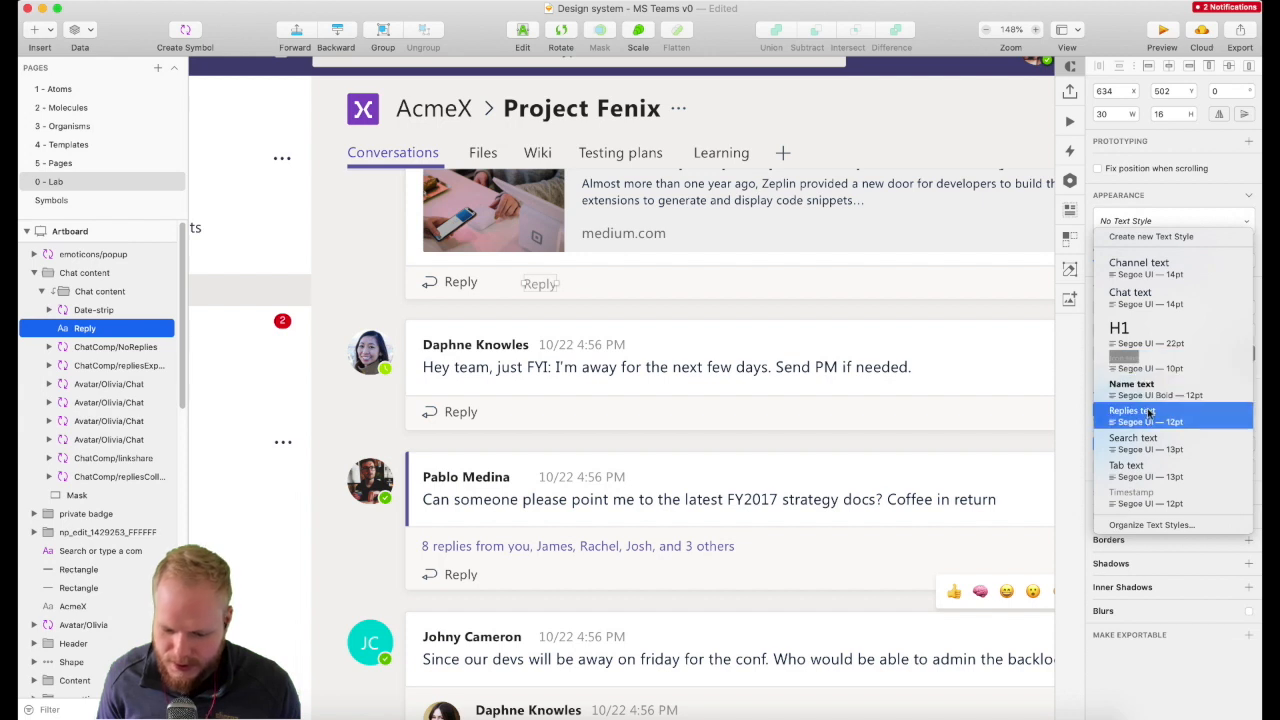
pyautogui.click(1172, 464)
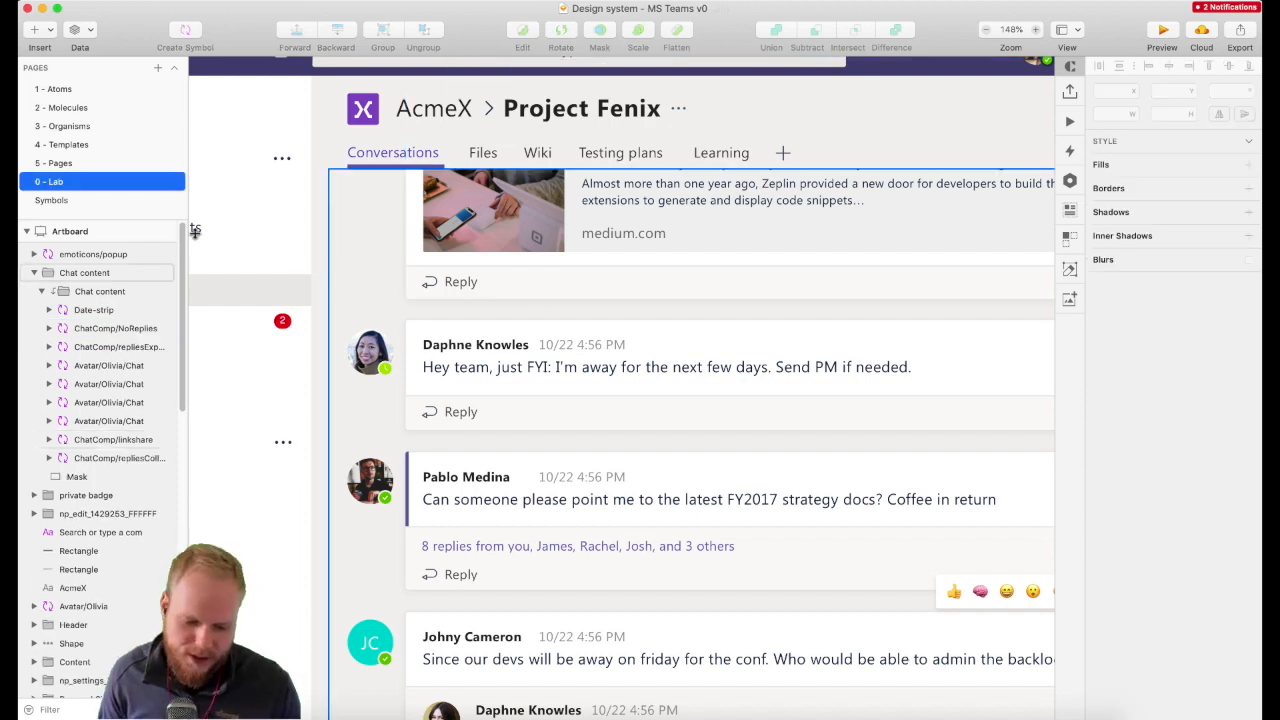
pyautogui.click(60, 88)
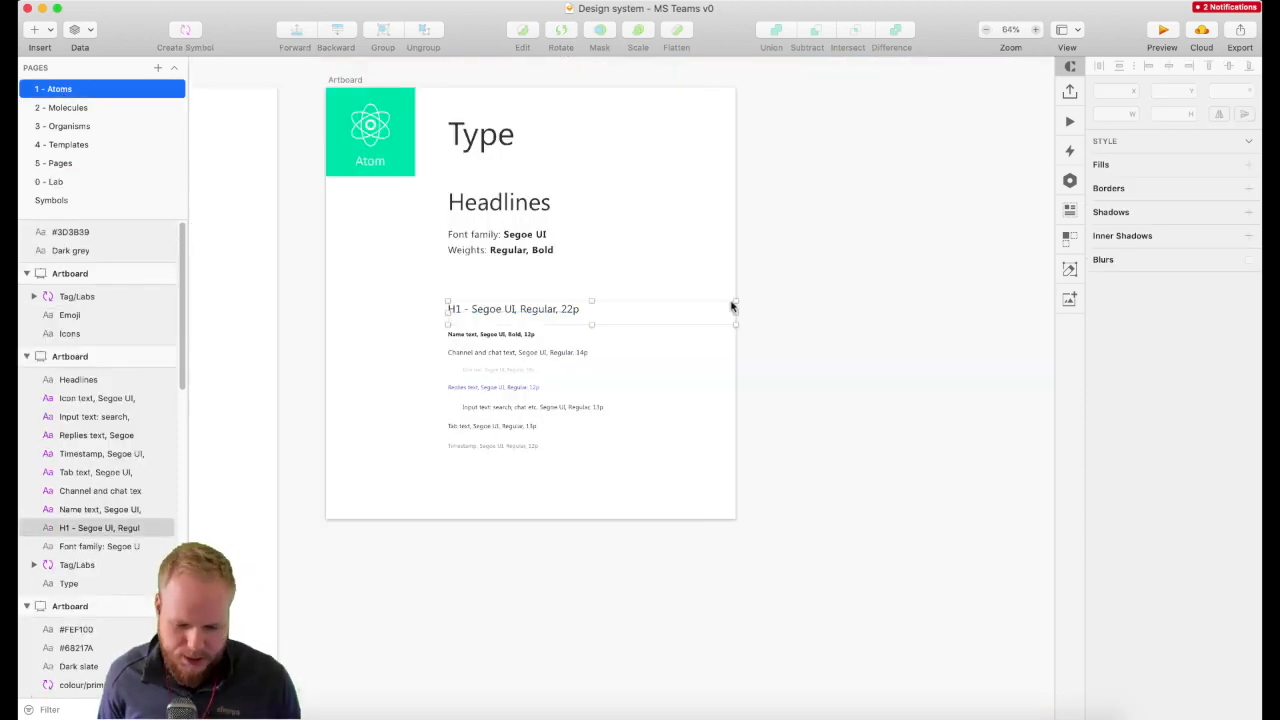
pyautogui.click(70, 356)
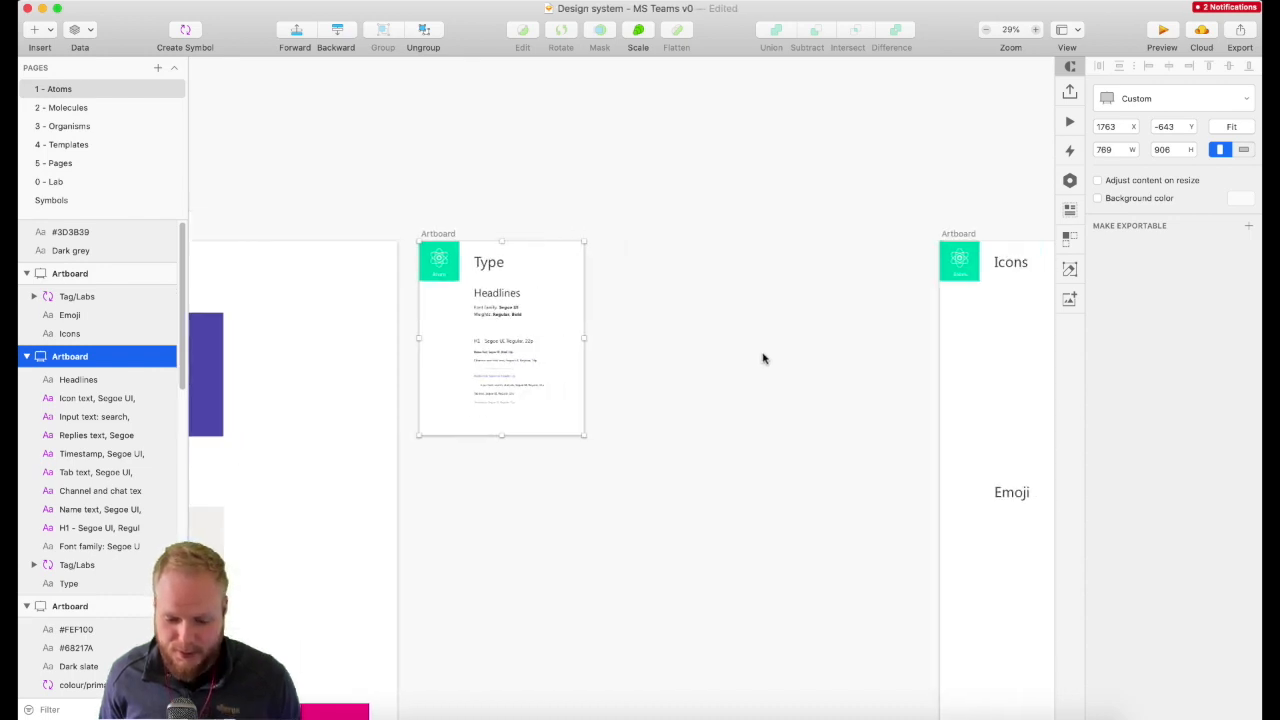
pyautogui.click(48, 180)
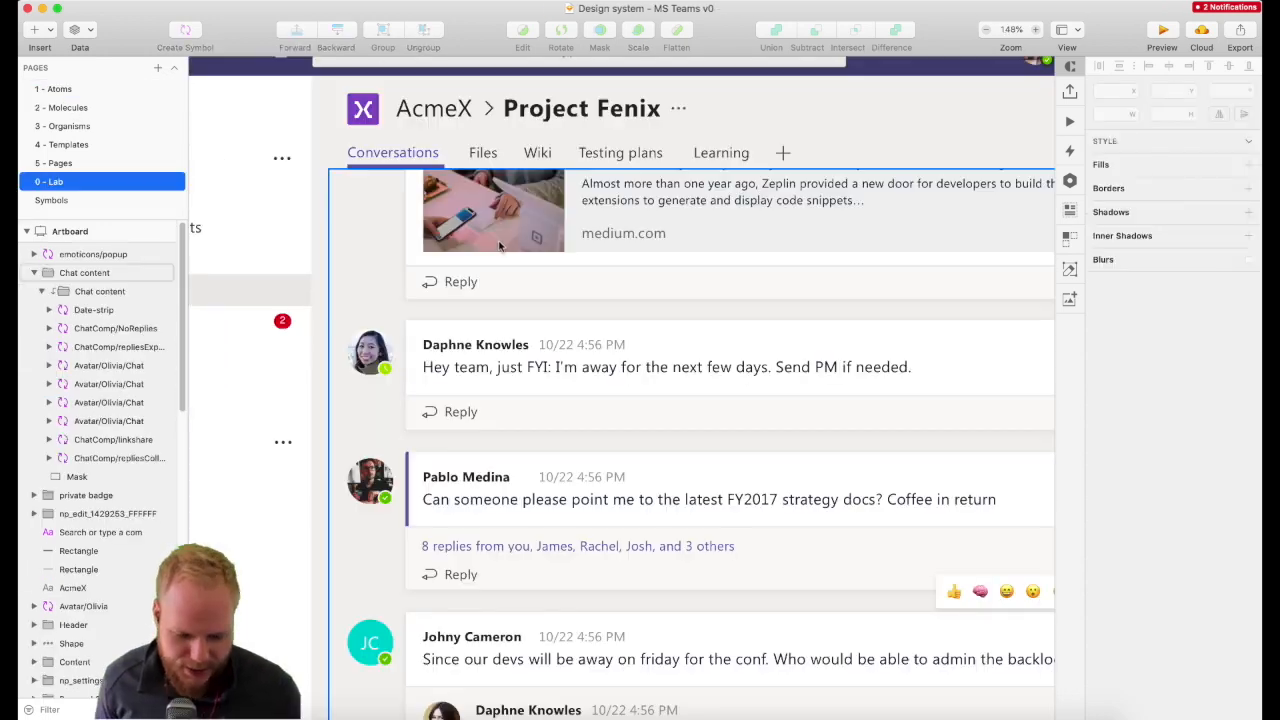
# Step: Make the sidebar bell icon a symbol named icon/sidebar/activity
pyautogui.click(244, 218)
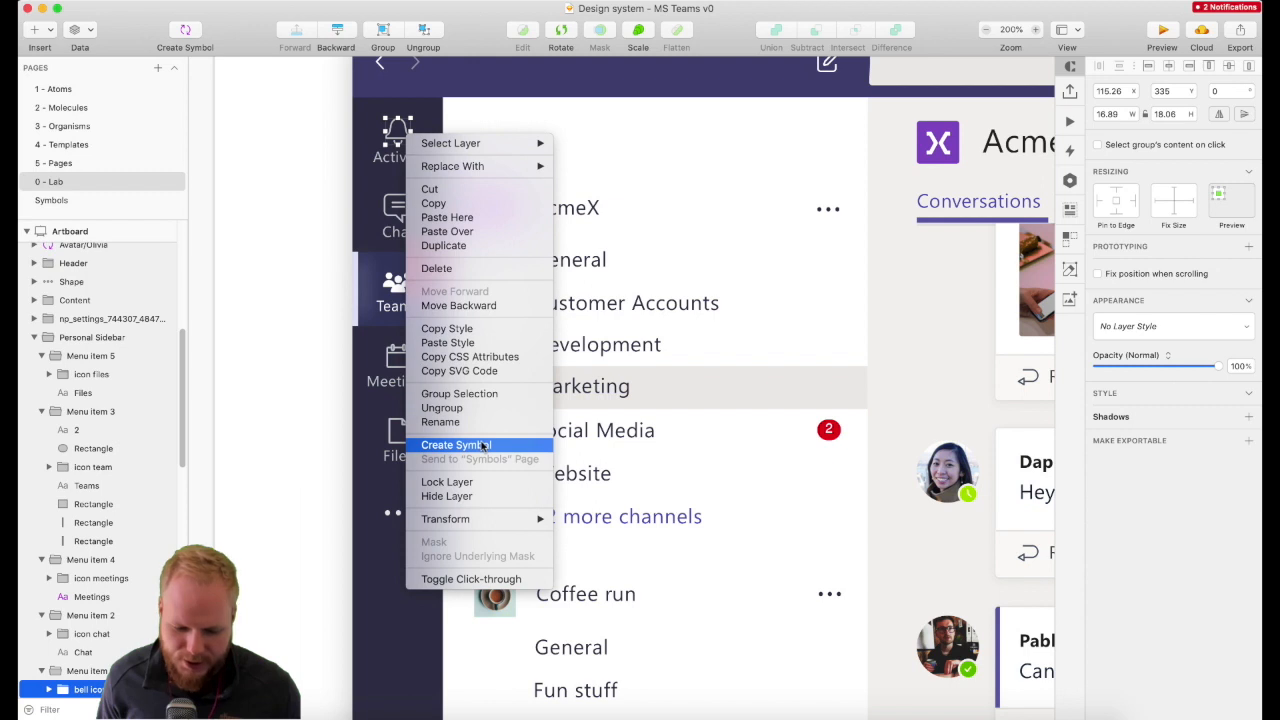
pyautogui.moveTo(484, 480)
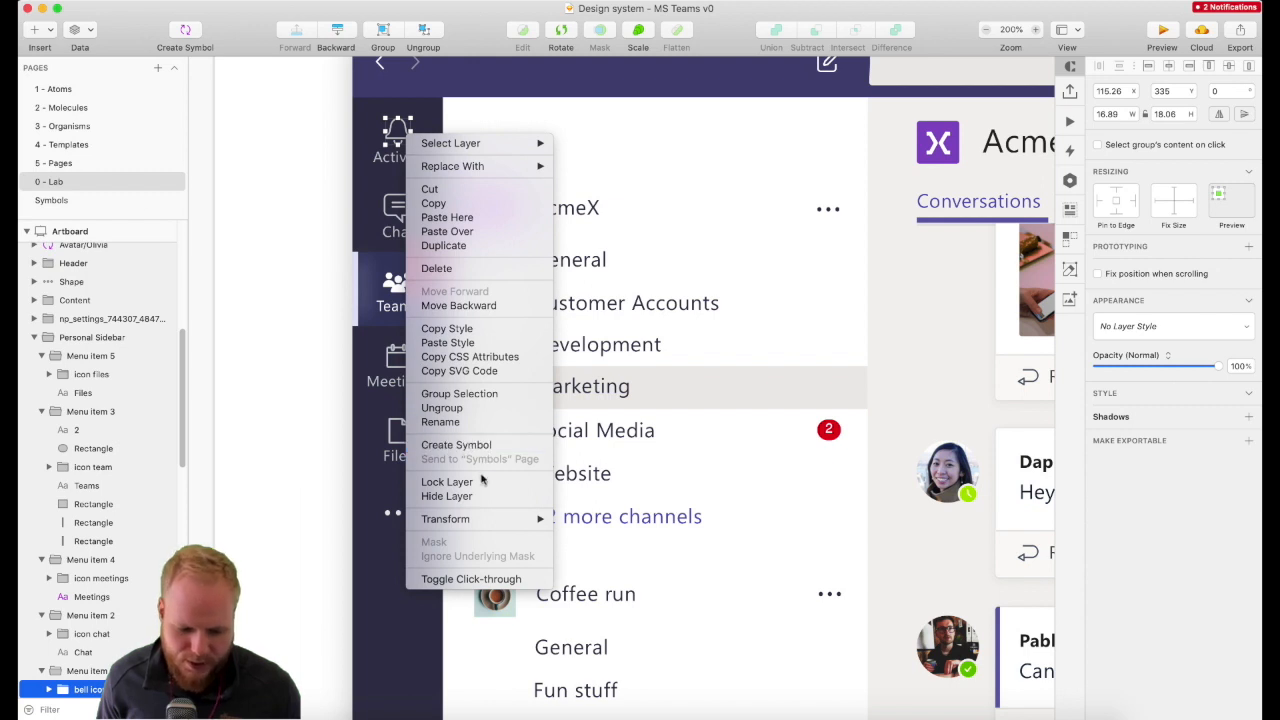
pyautogui.click(456, 444)
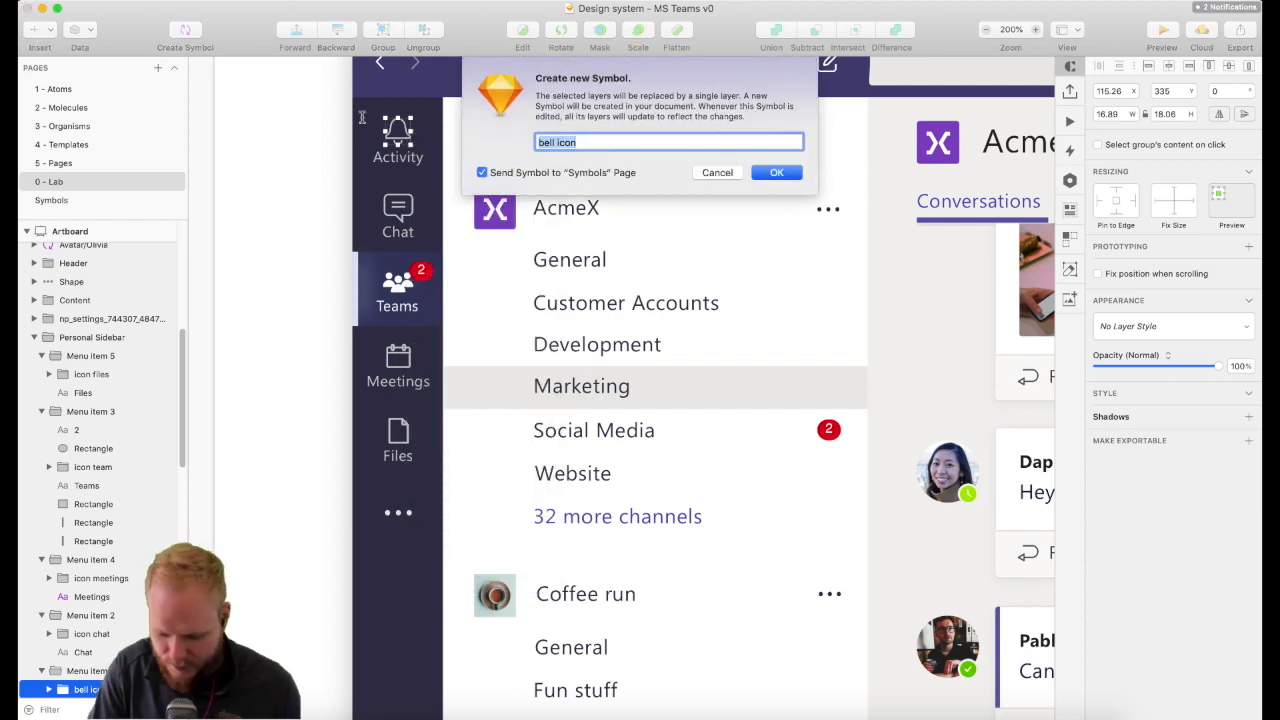
pyautogui.write('icon/s')
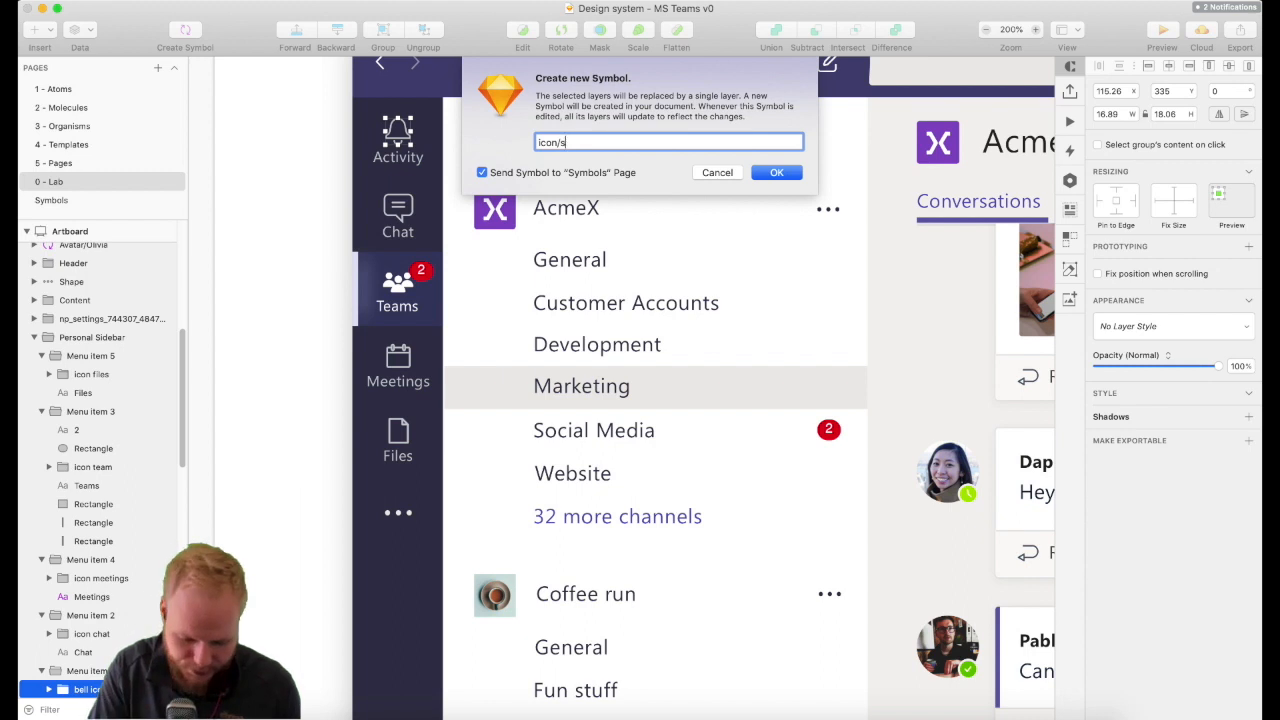
pyautogui.write('idebar/')
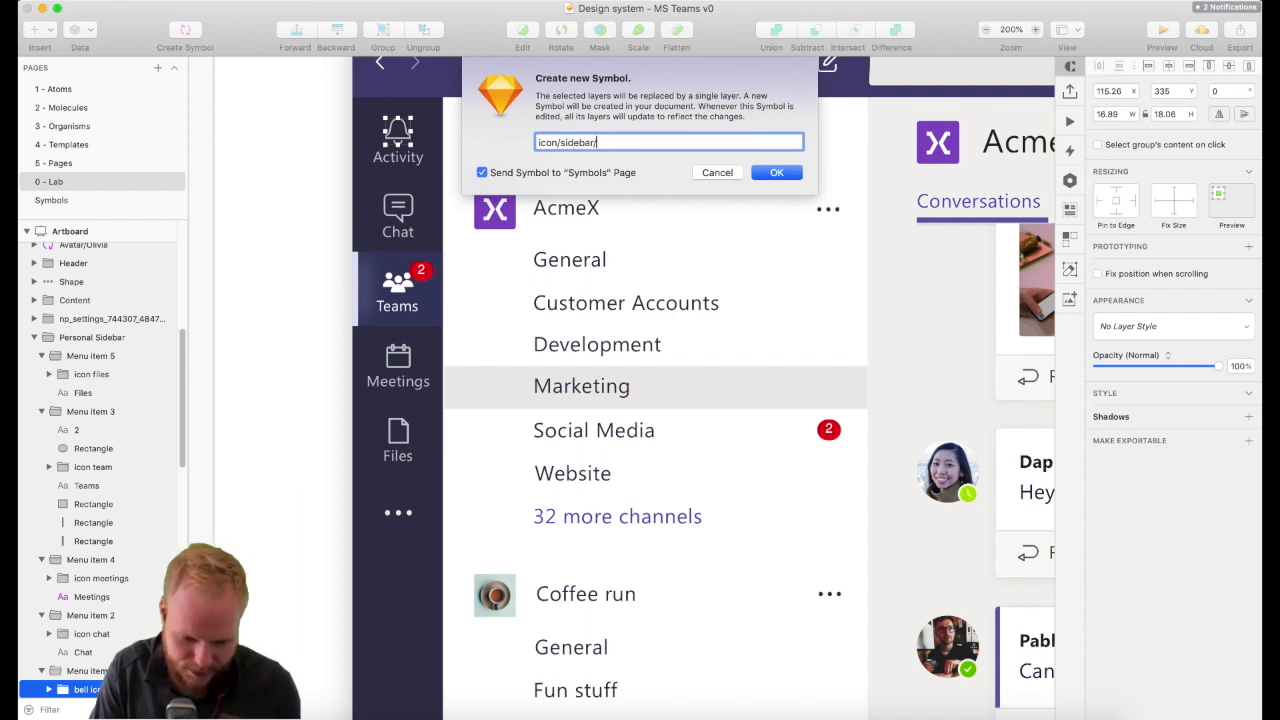
pyautogui.write('acvitry')
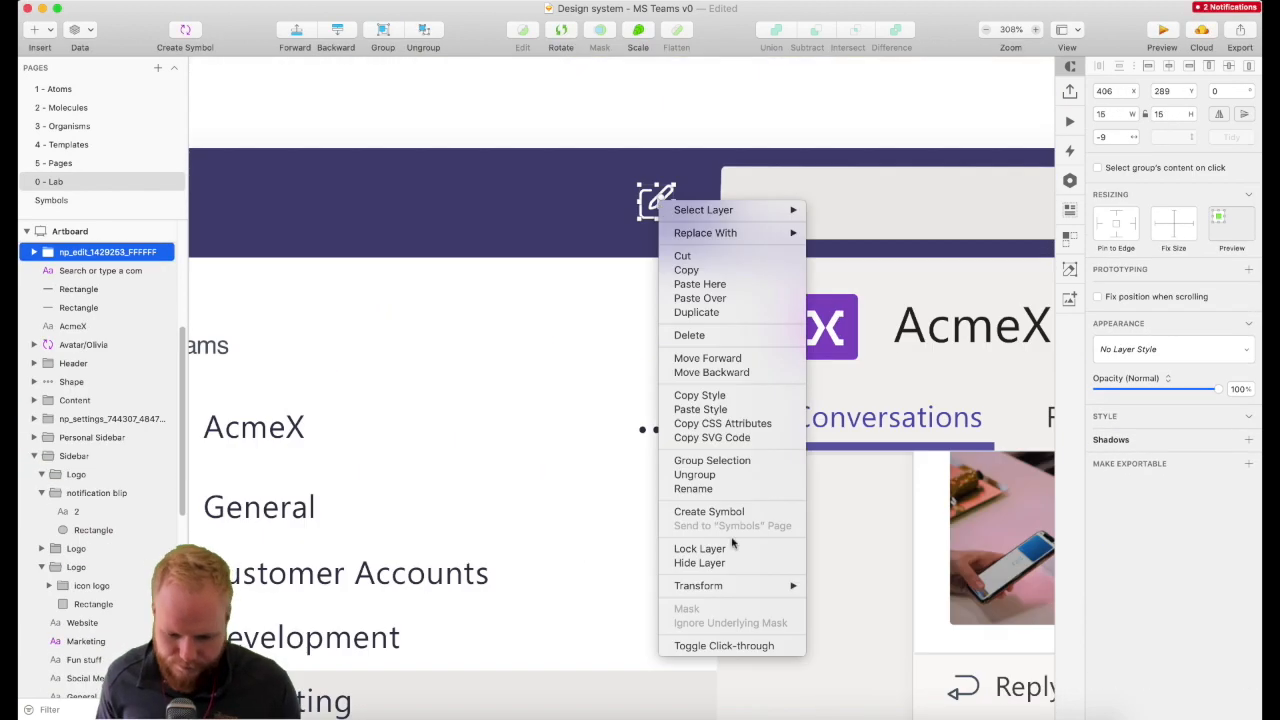
pyautogui.click(708, 512)
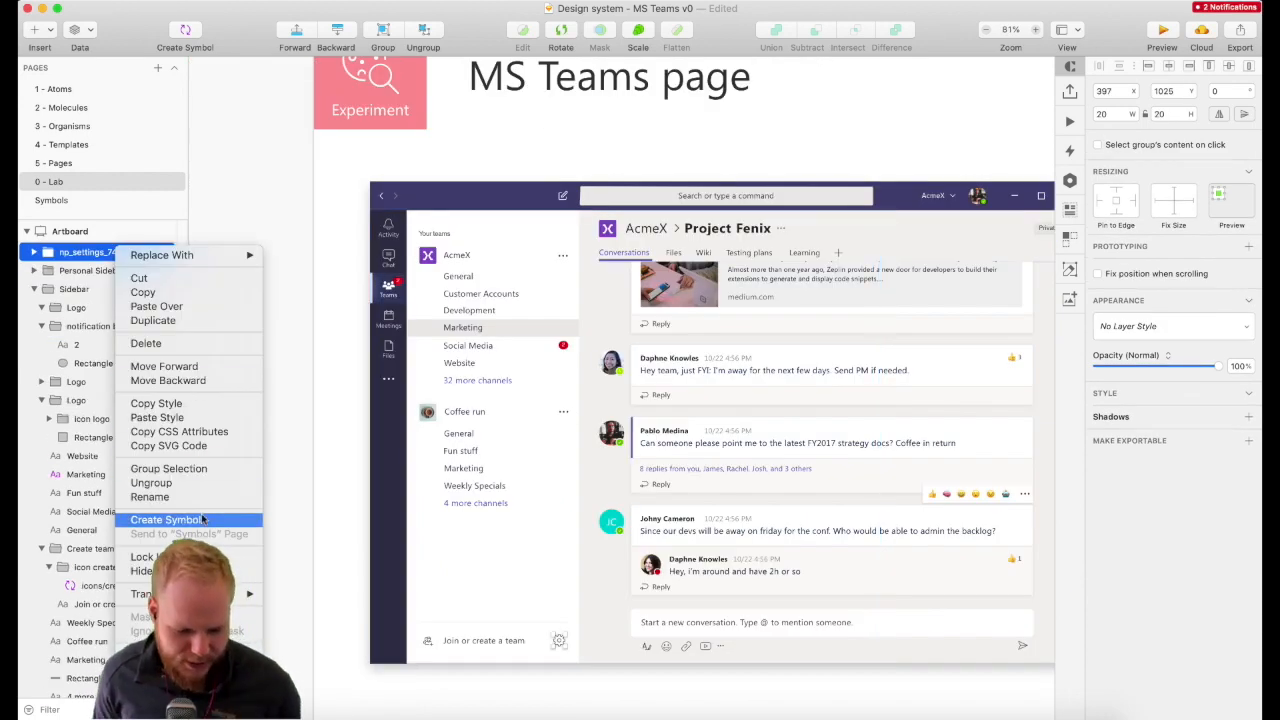
# Step: Turn the settings icon into a symbol named icons/settings
pyautogui.click(166, 520)
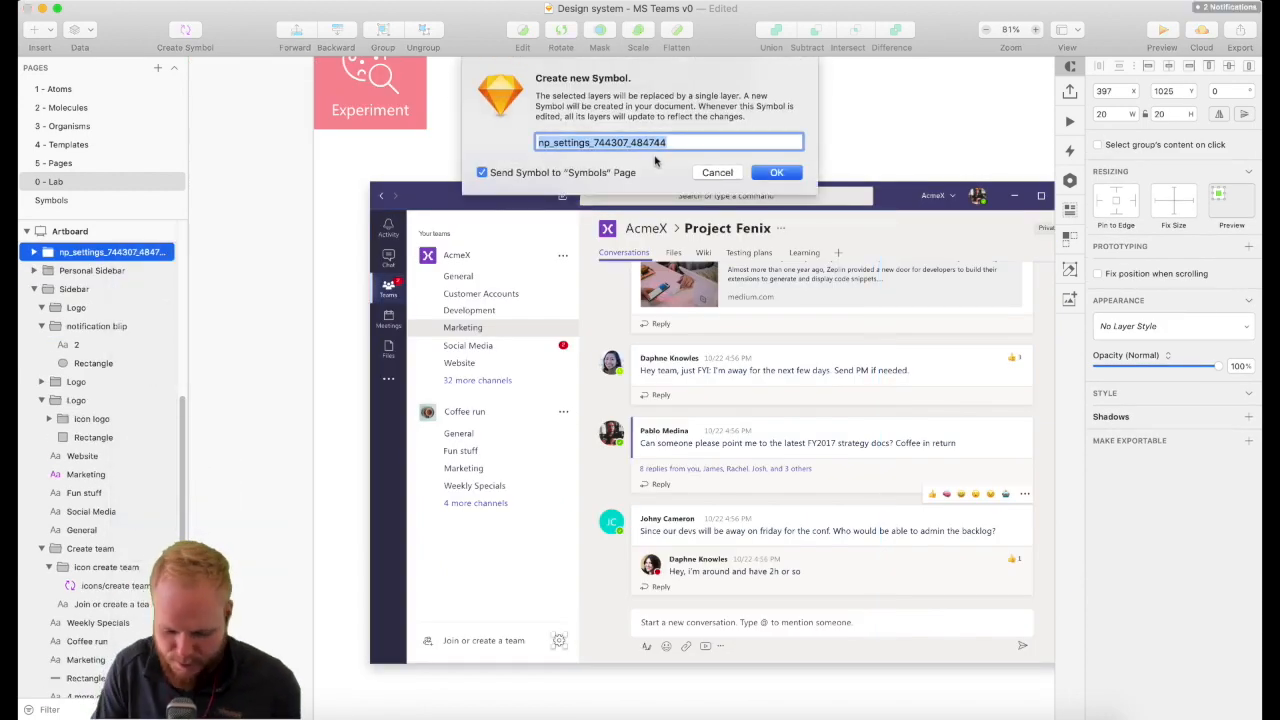
pyautogui.write('icons/')
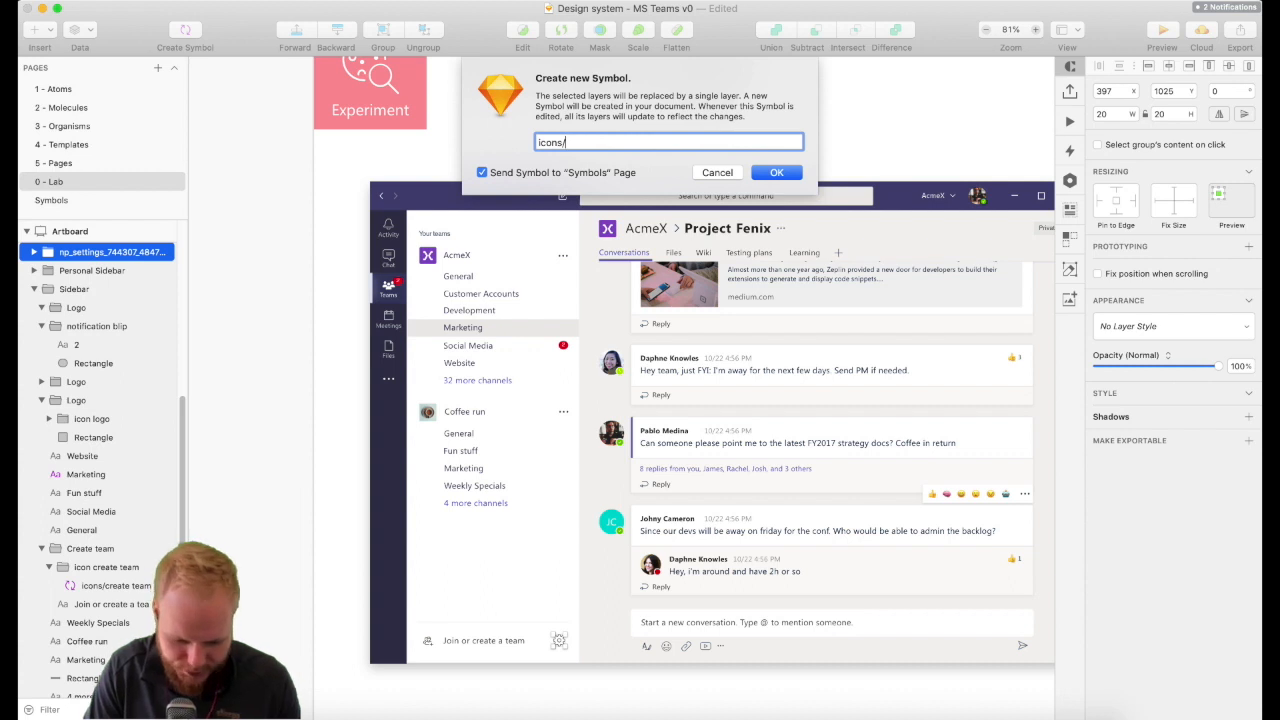
pyautogui.write('settings')
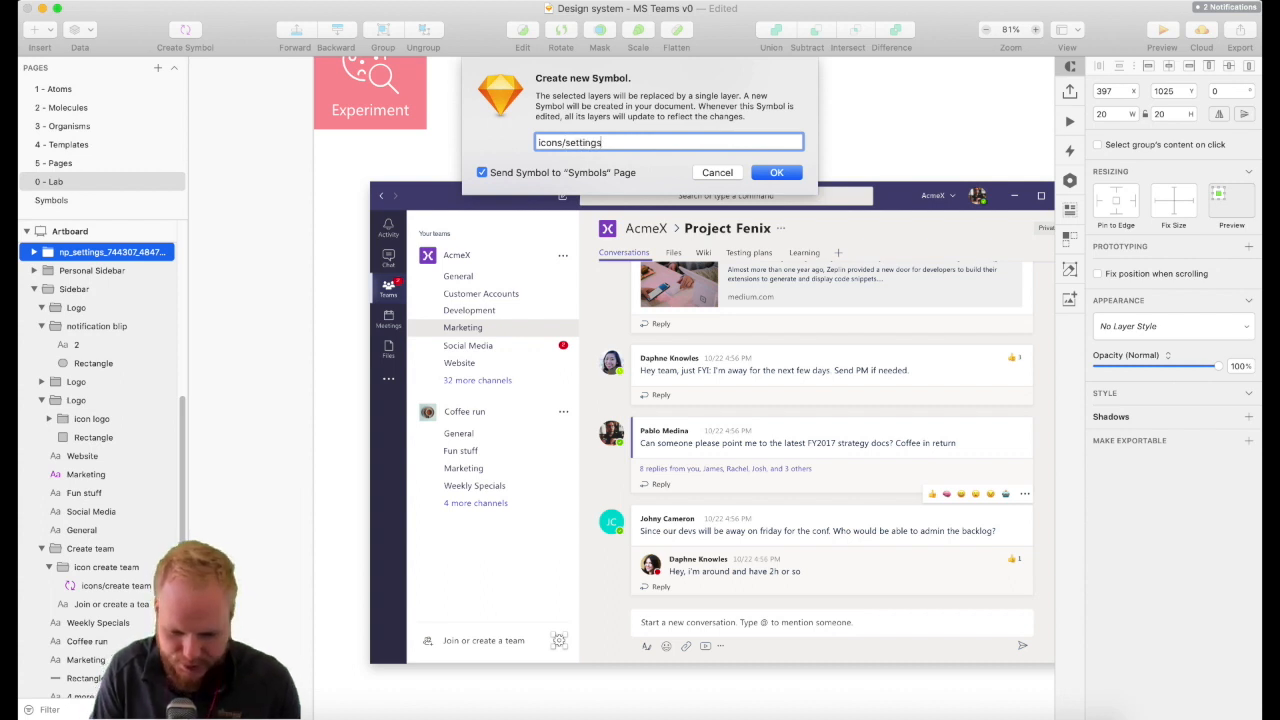
pyautogui.click(776, 172)
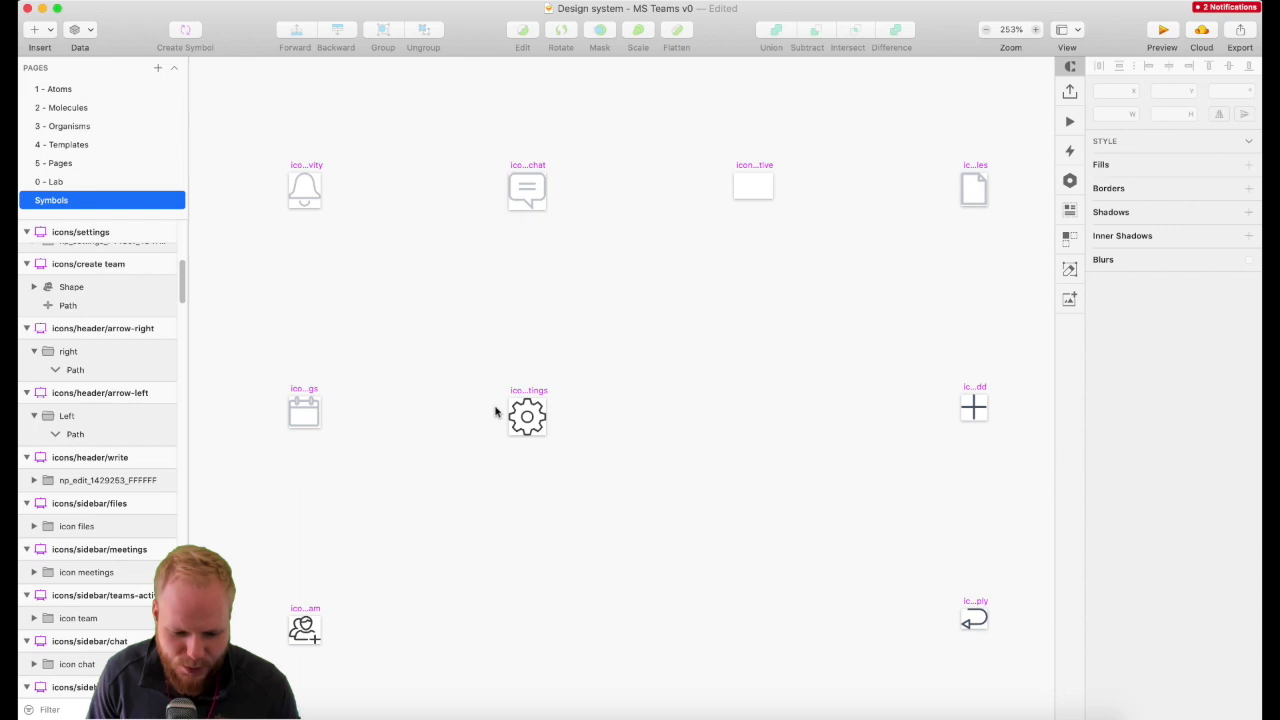
pyautogui.moveTo(112, 122)
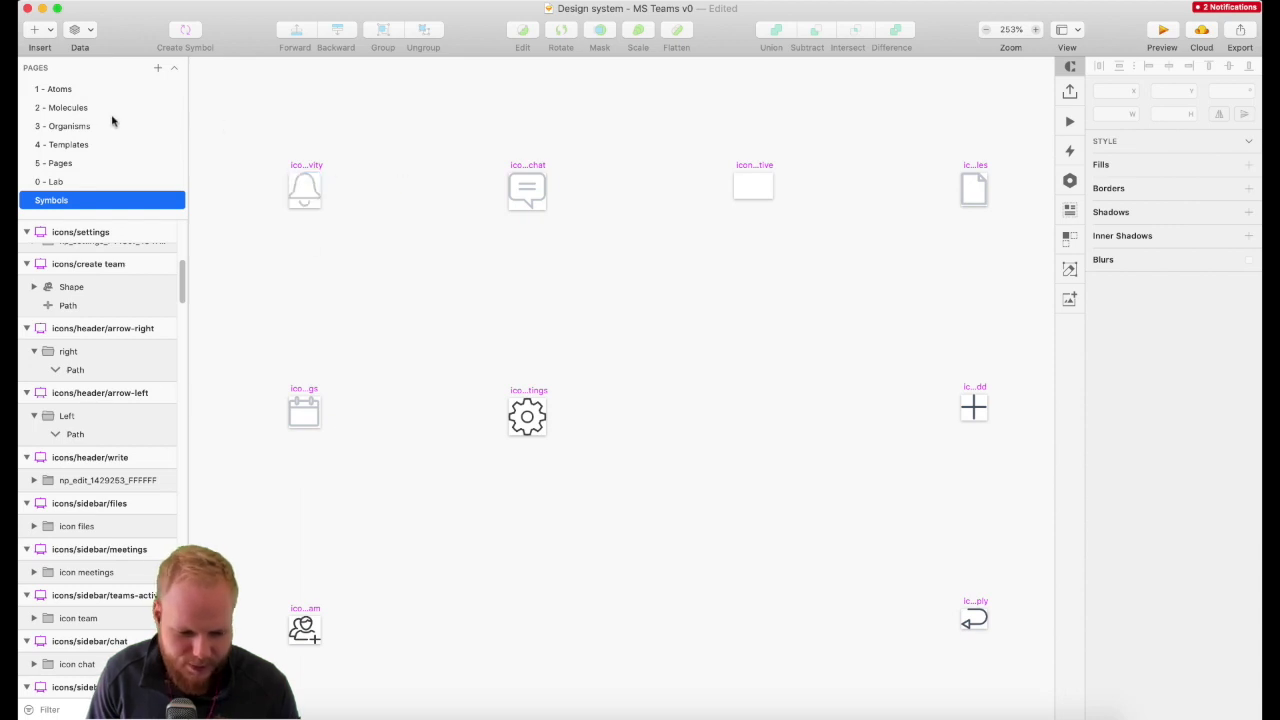
# Step: Switch to the Atoms page and insert the chat 'add' icon symbol from the document library
pyautogui.click(56, 88)
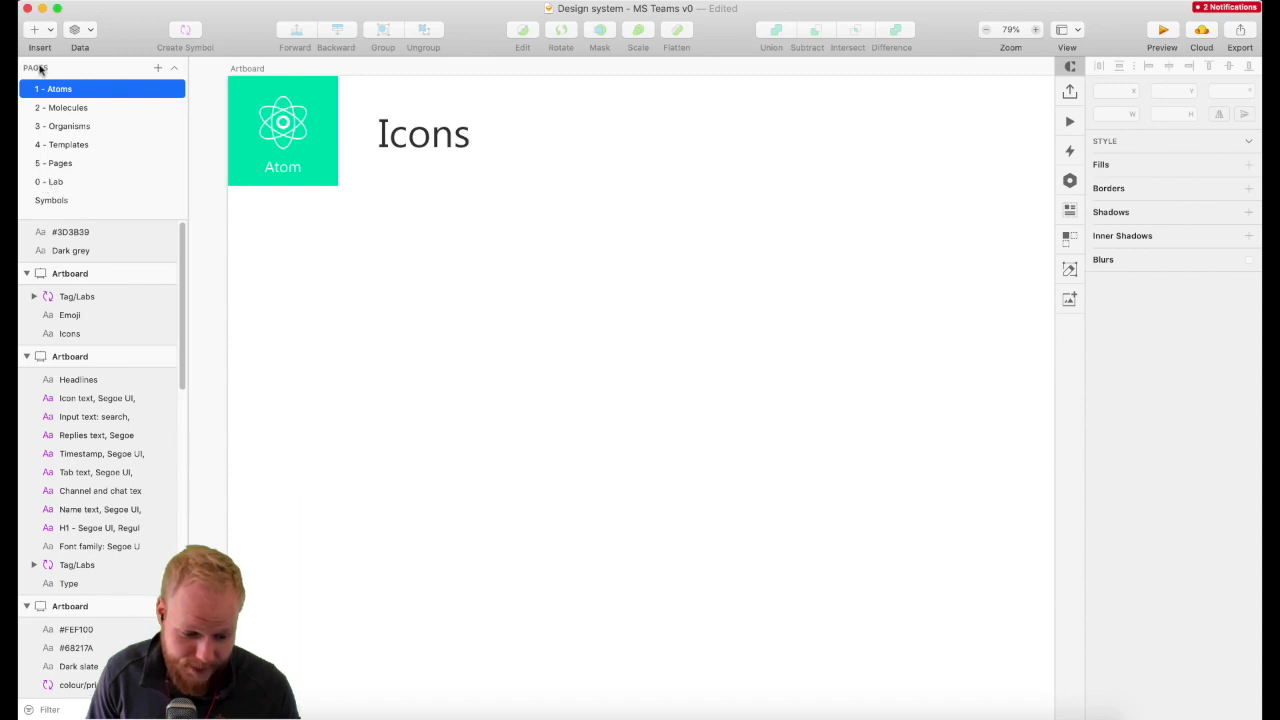
pyautogui.click(40, 30)
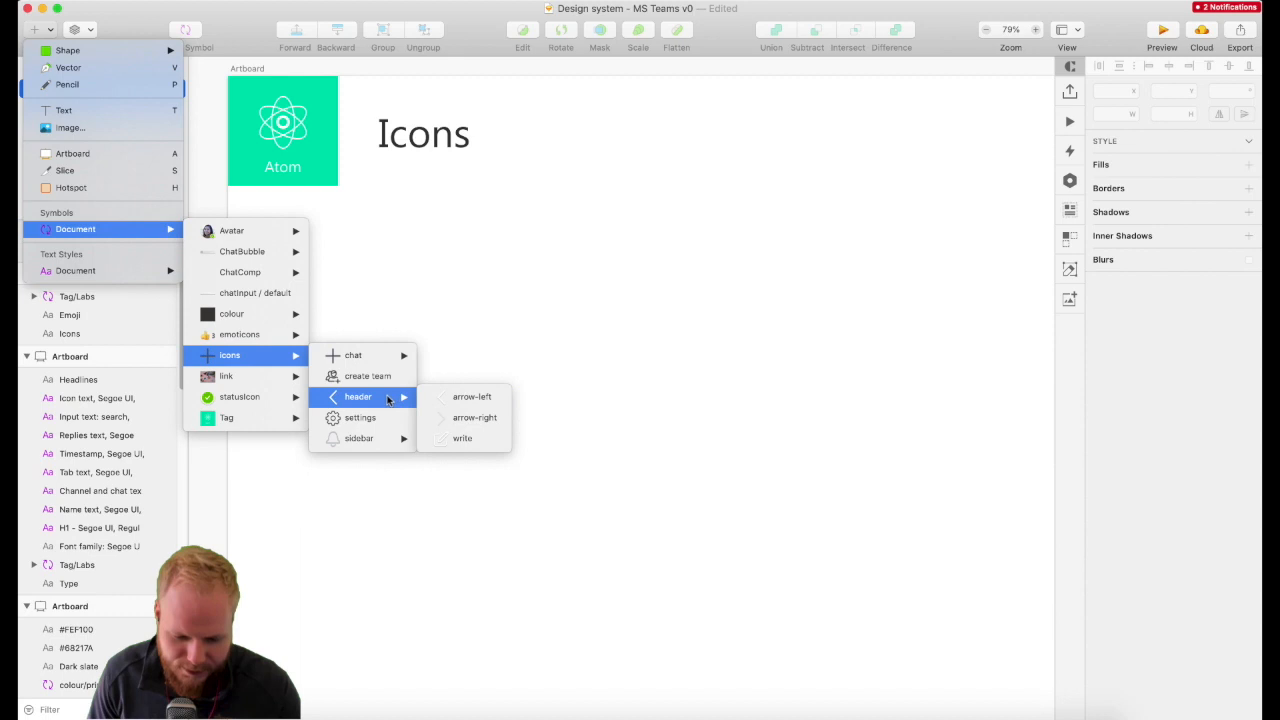
pyautogui.moveTo(360, 438)
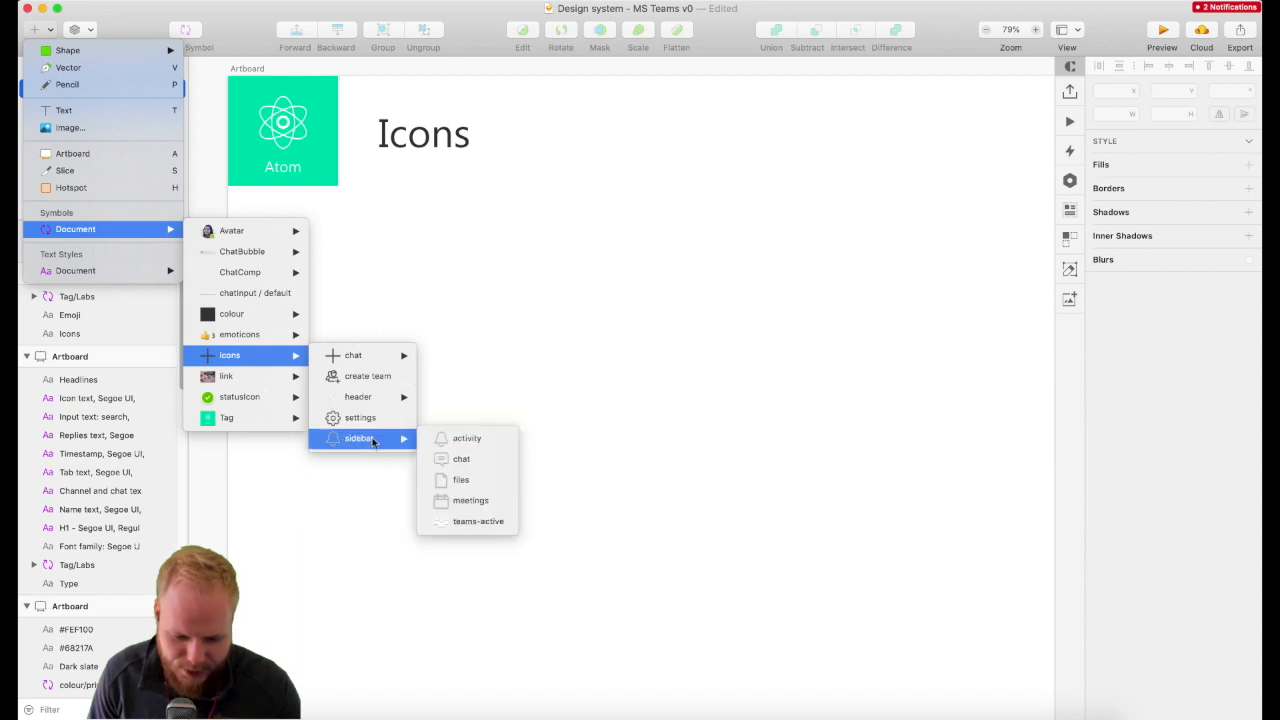
pyautogui.moveTo(368, 376)
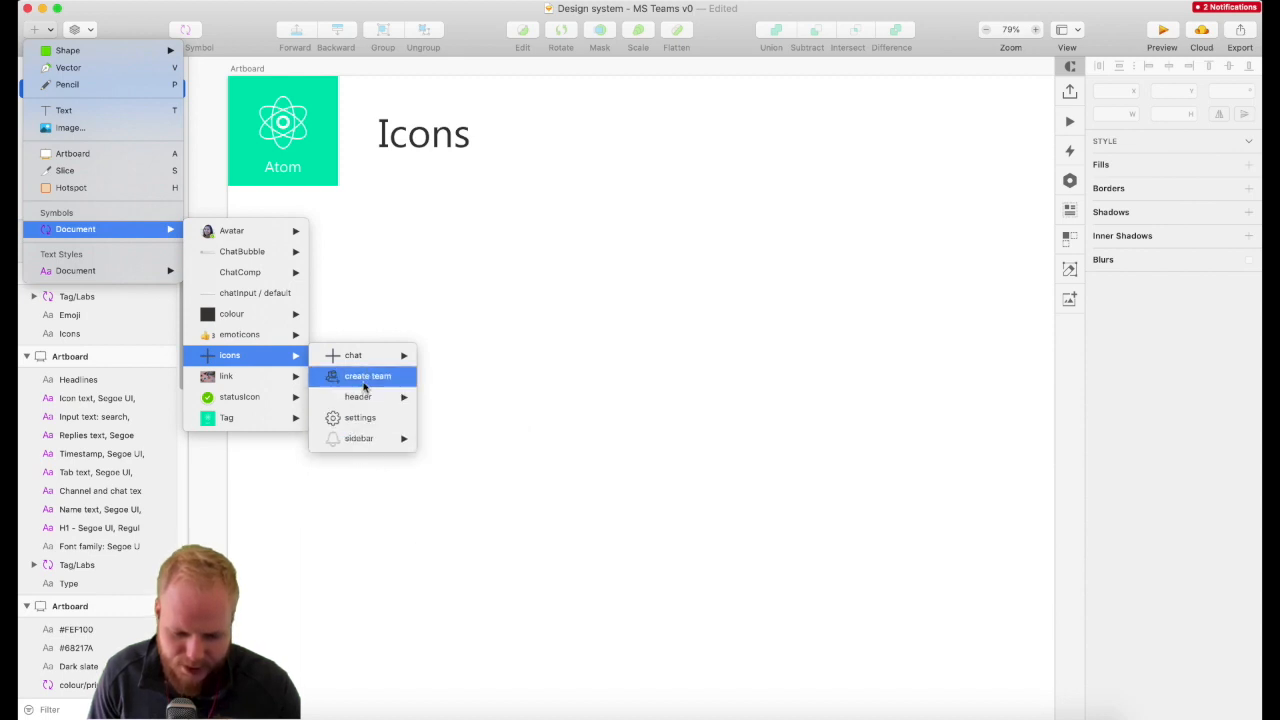
pyautogui.moveTo(352, 356)
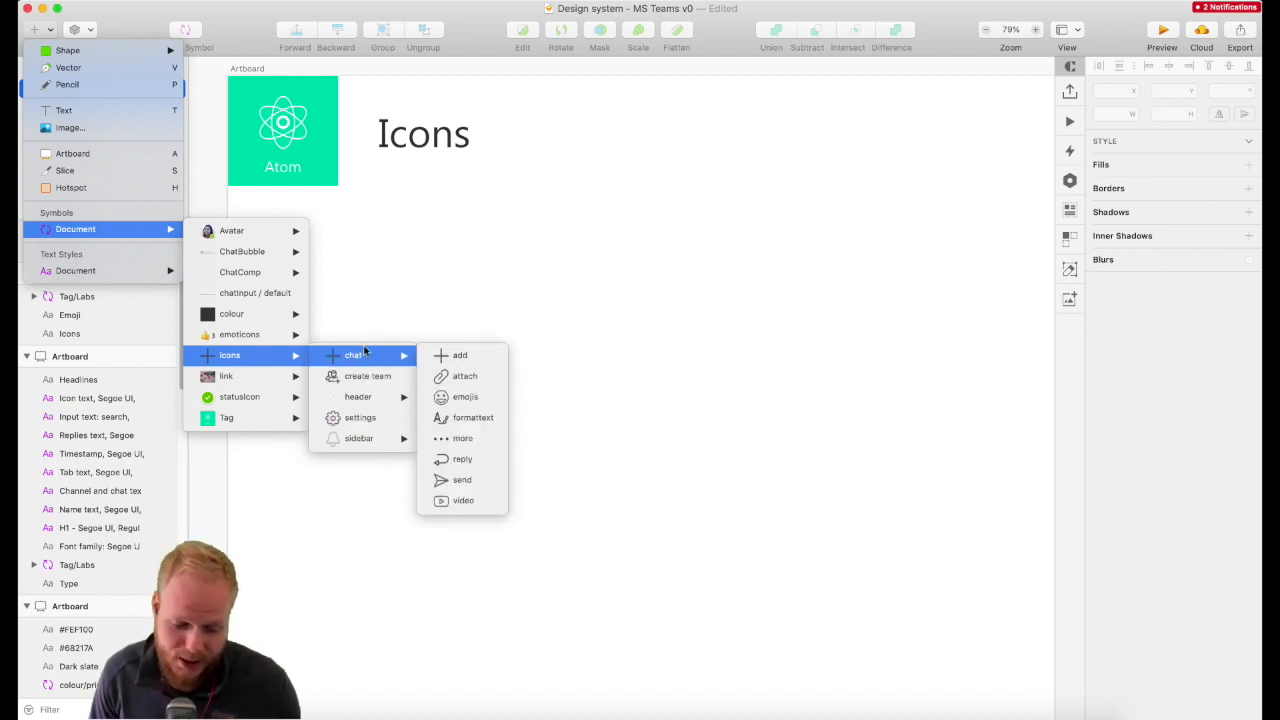
pyautogui.moveTo(460, 356)
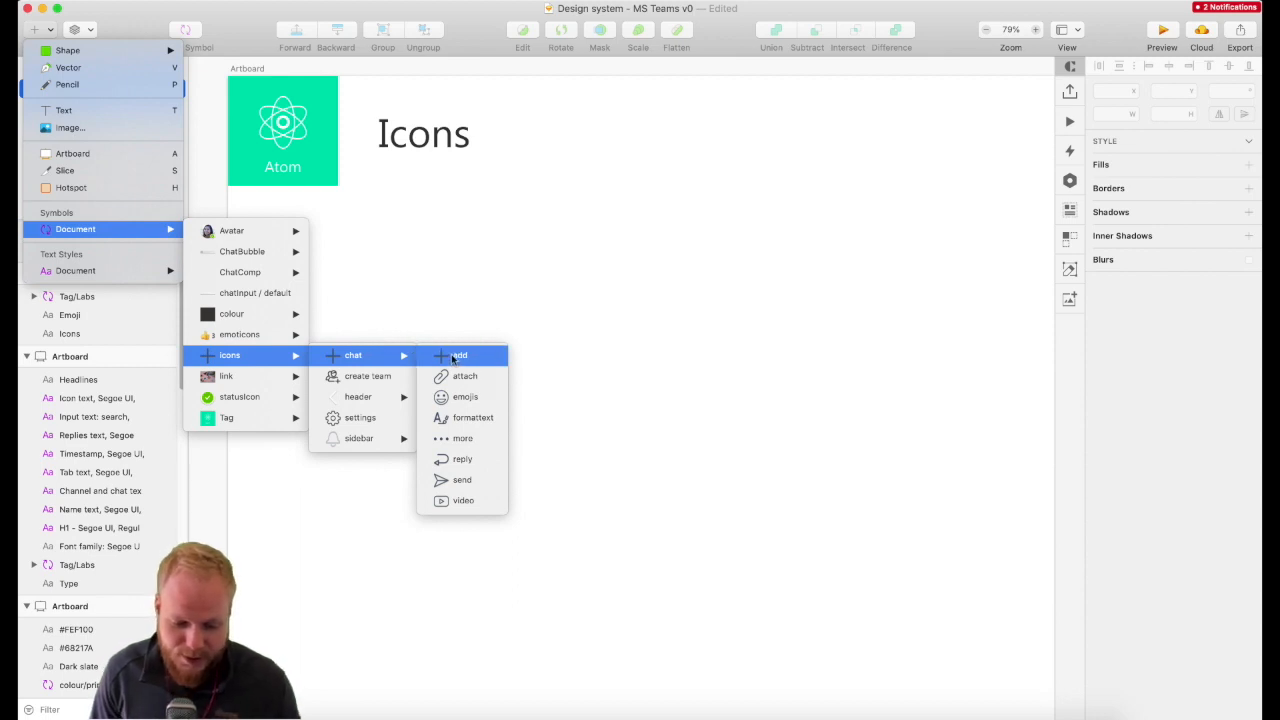
pyautogui.moveTo(442, 252)
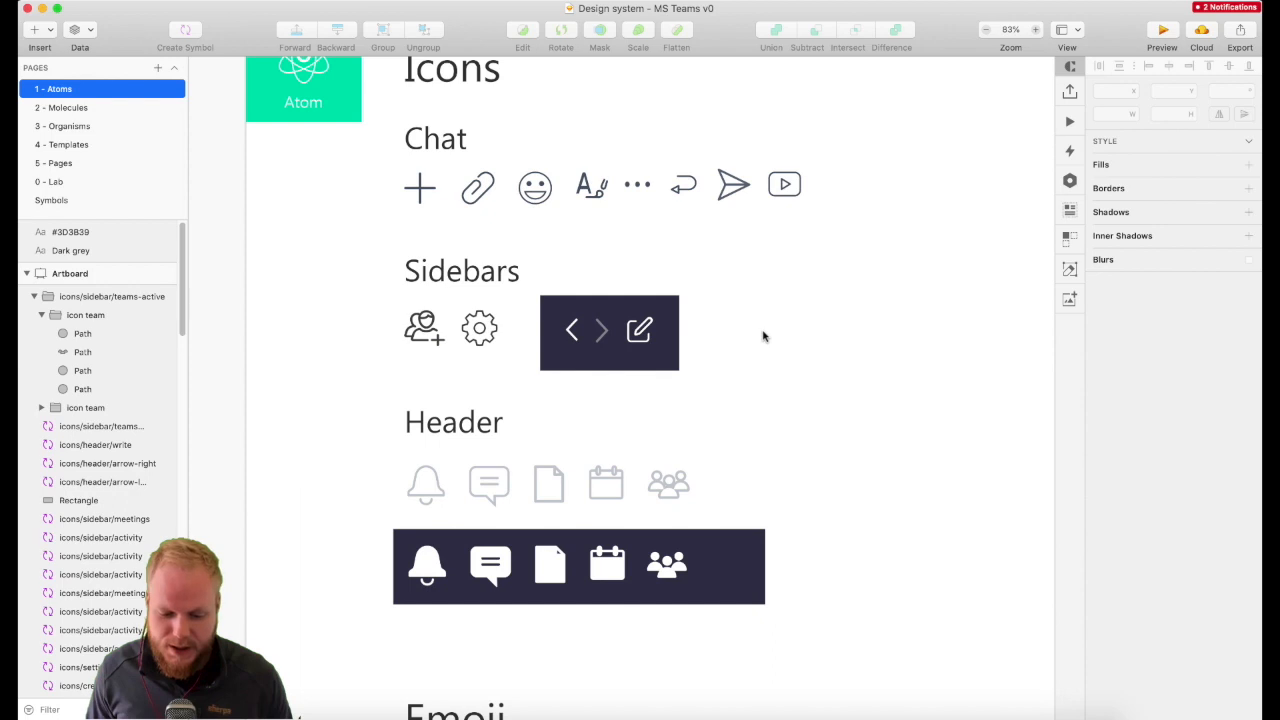
pyautogui.moveTo(560, 260)
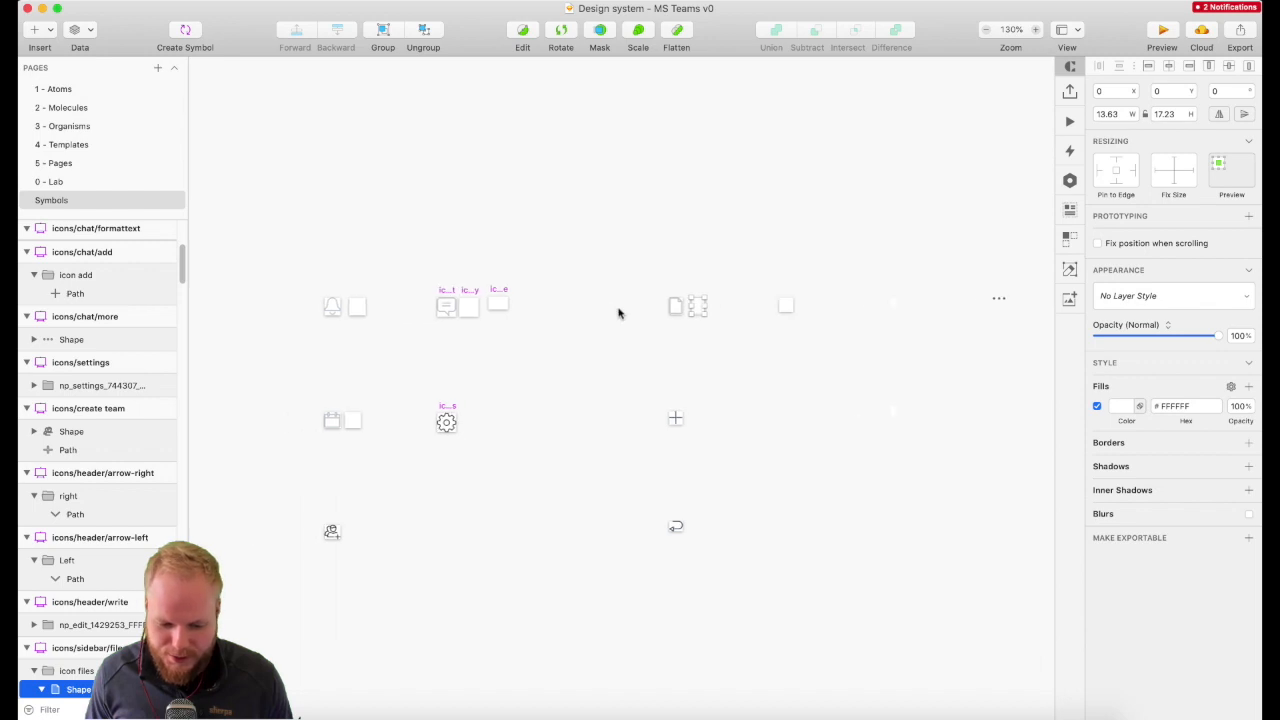
# Step: Swap one inserted profile avatar to a different person via the symbol override
pyautogui.scroll(-3)
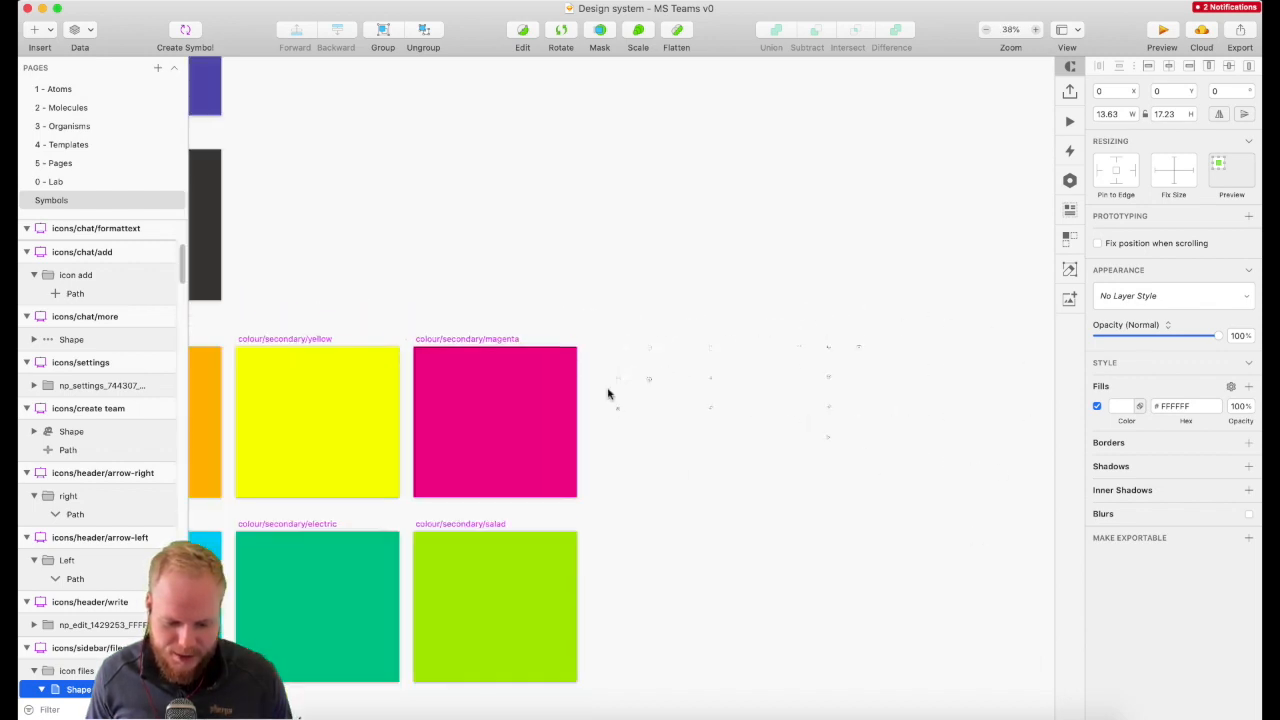
pyautogui.scroll(-3)
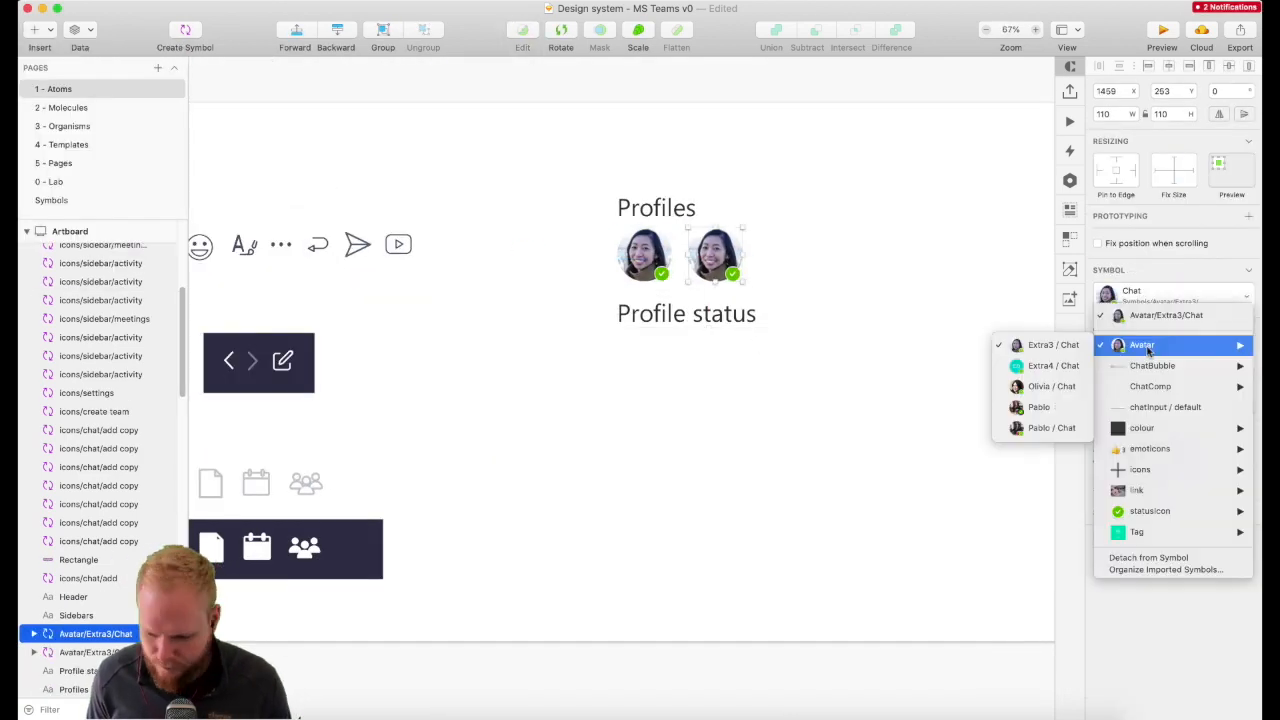
pyautogui.click(1148, 512)
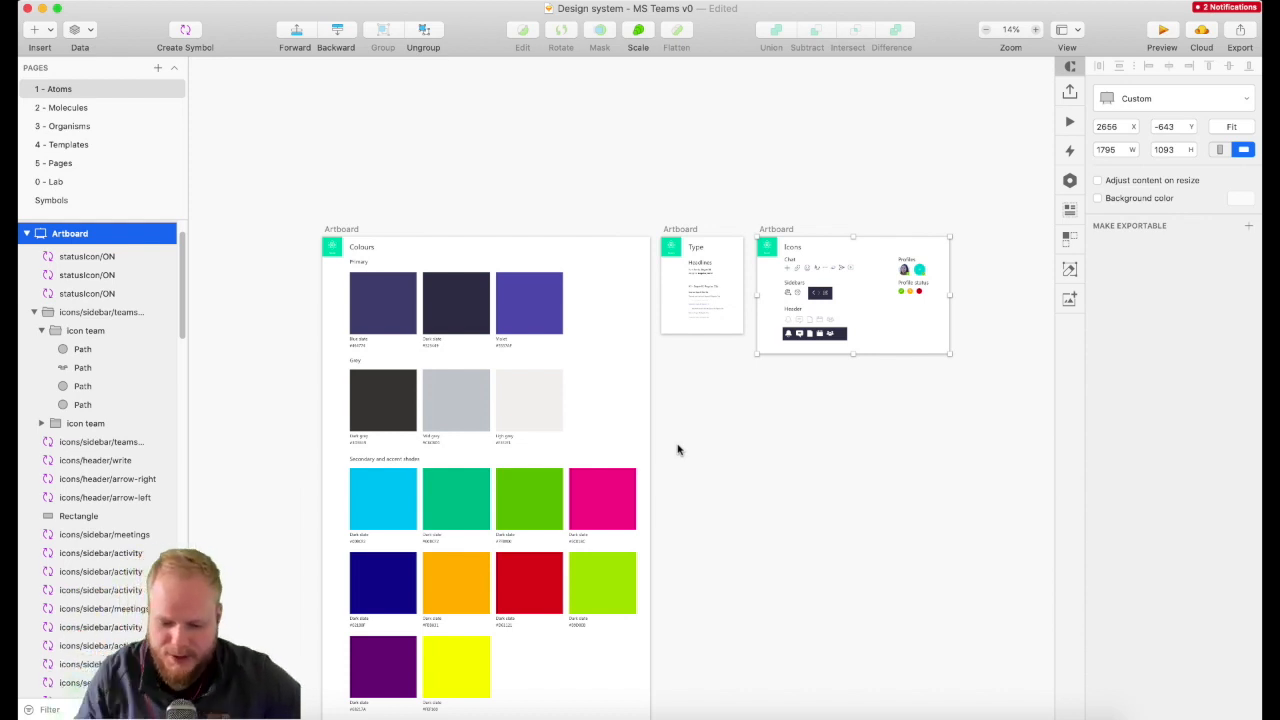
pyautogui.moveTo(940, 272)
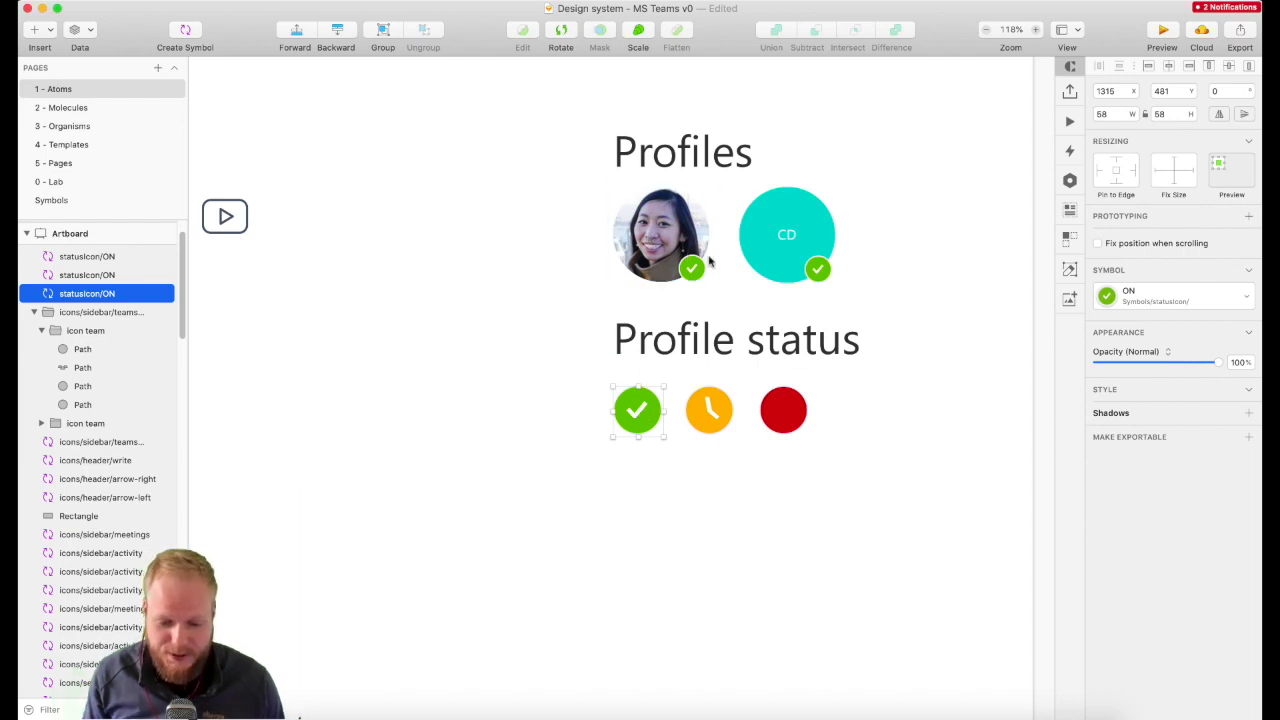
# Step: Select the photo profile avatar with its status badge to review its overrides
pyautogui.click(660, 234)
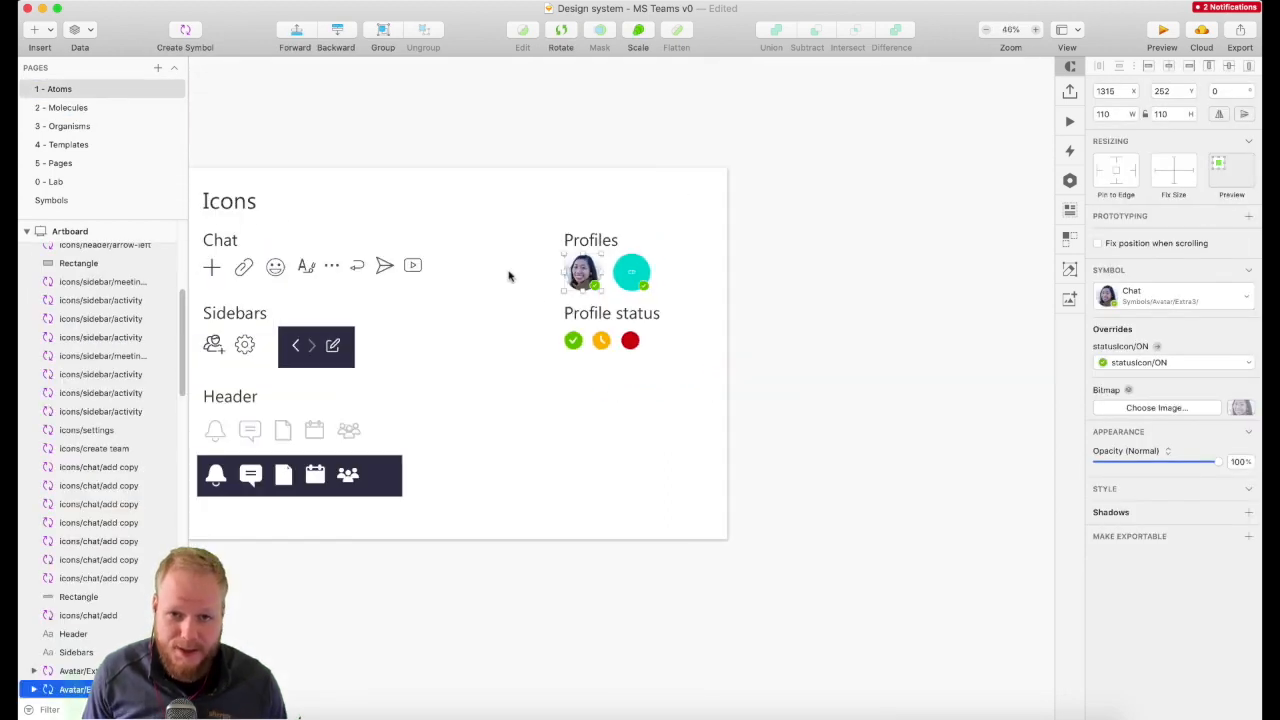
pyautogui.moveTo(76, 110)
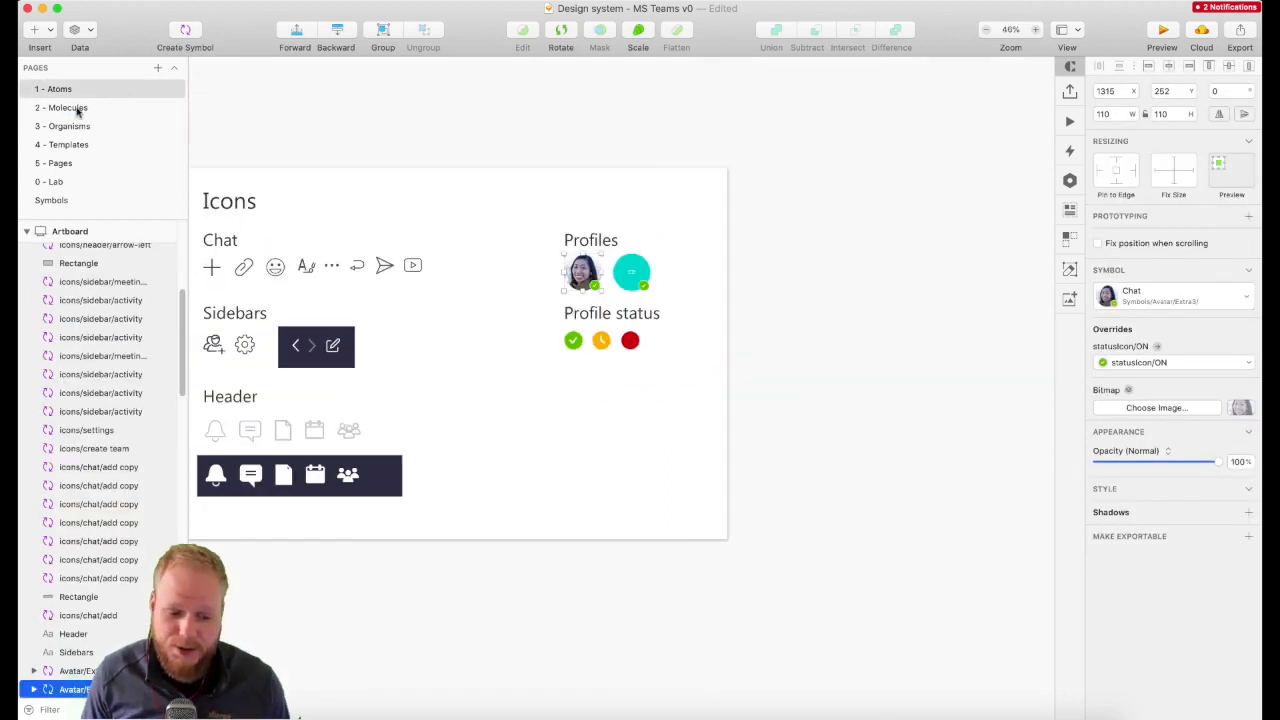